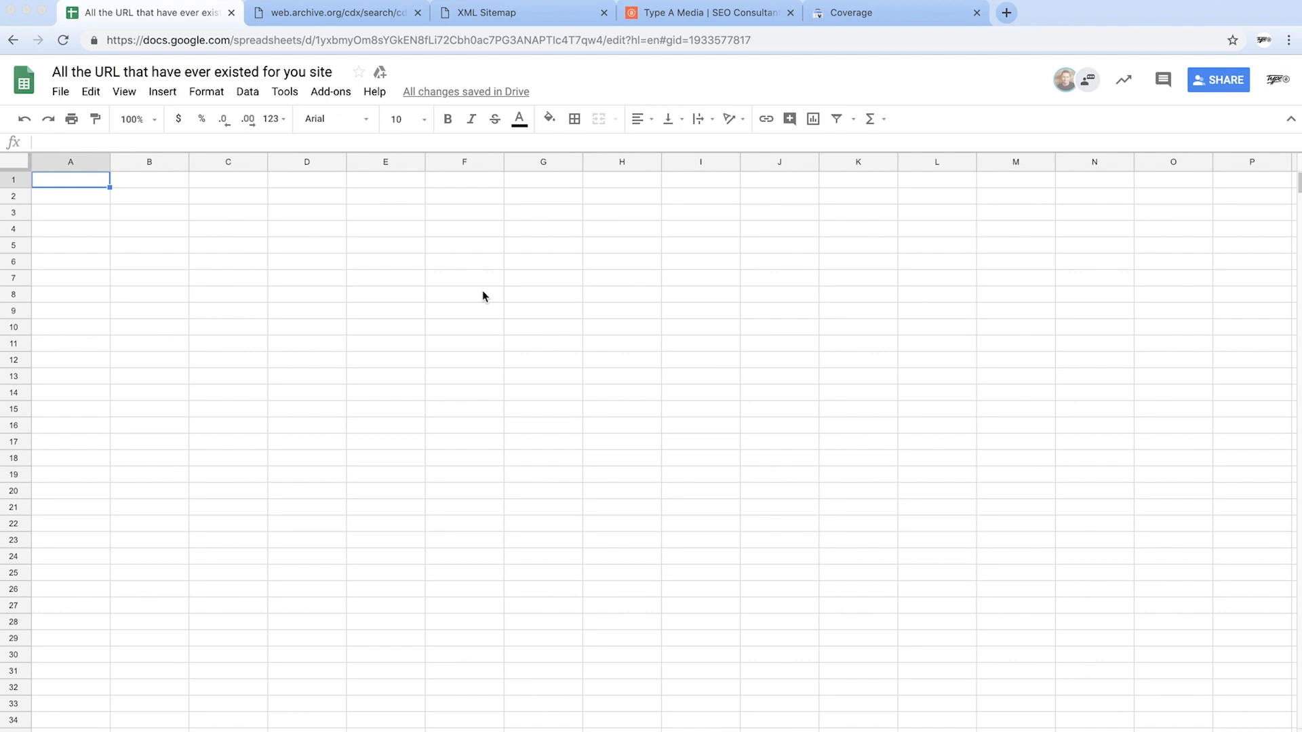
{"action": "mouse_move", "coordinate": [566, 104]}
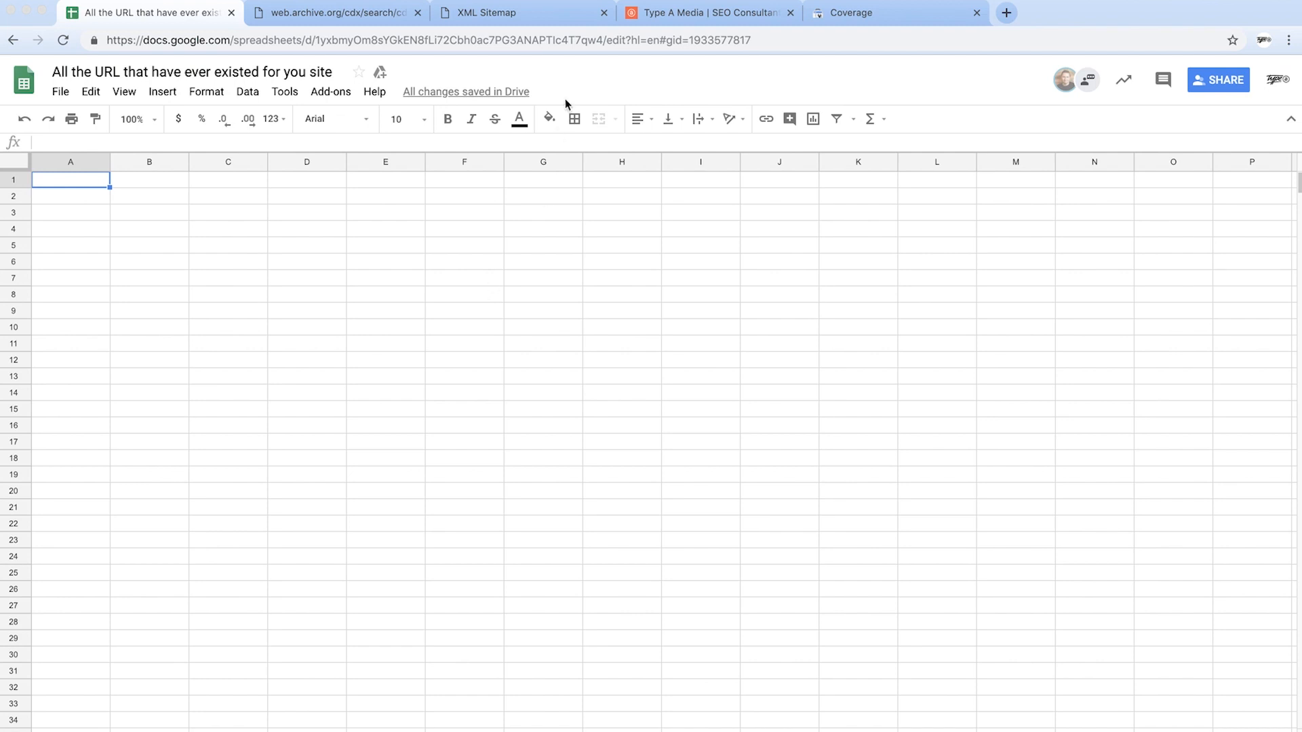
- Switch to the browser tab showing the site's 18-URL XML sitemap
{"action": "left_click", "coordinate": [507, 13]}
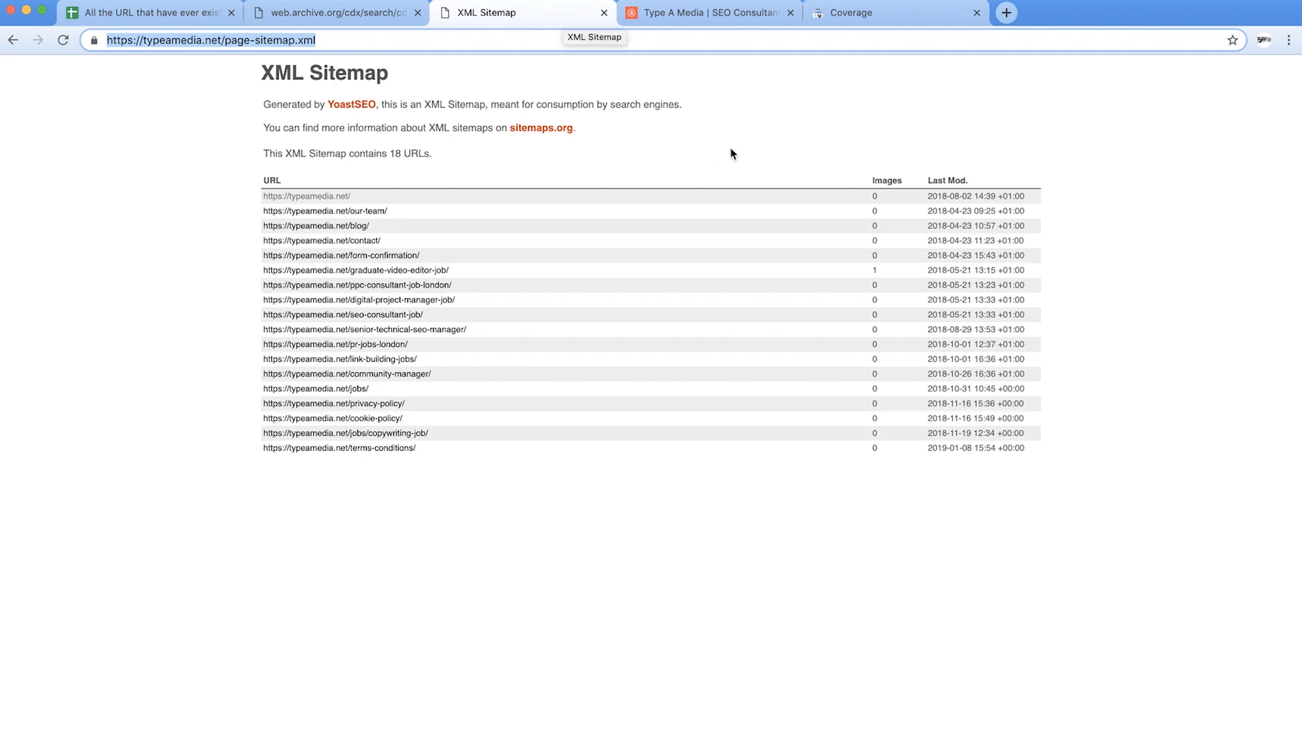
- Review Search Console's 30 indexed URLs, then open a new tab for archive.org
{"action": "left_click", "coordinate": [850, 13]}
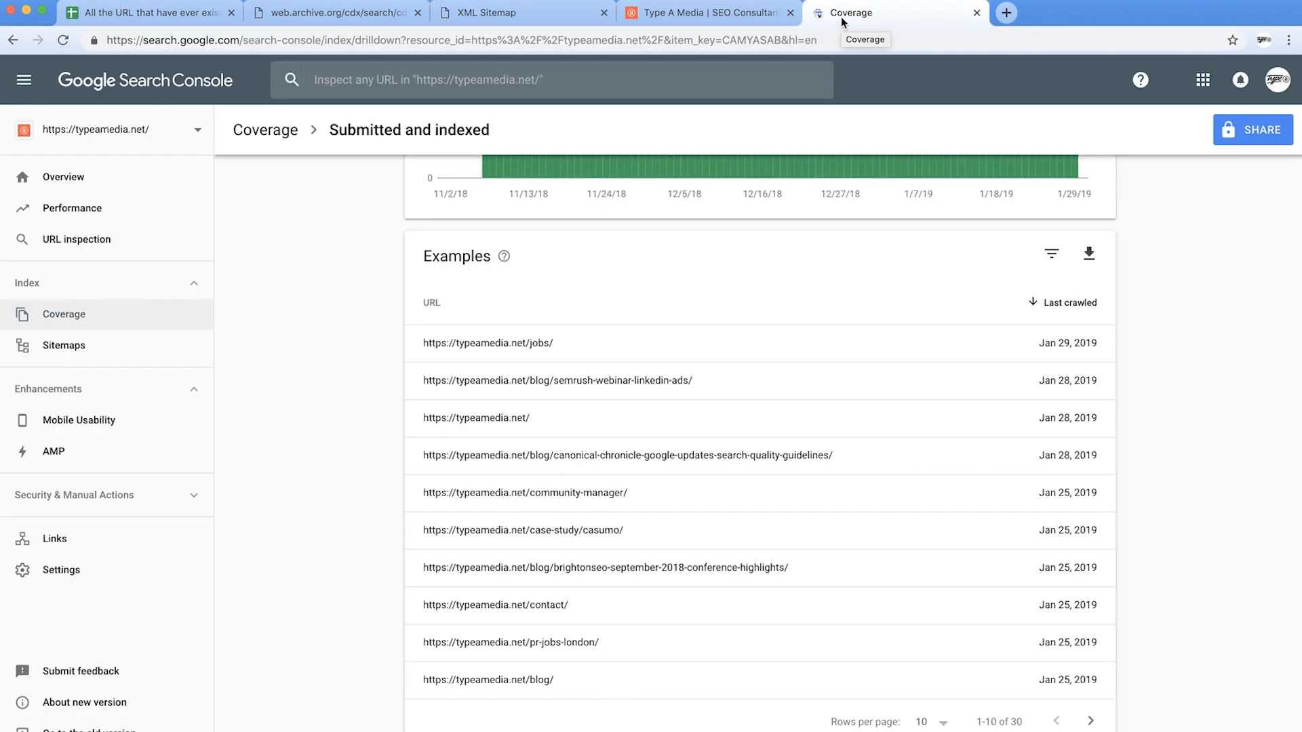
{"action": "mouse_move", "coordinate": [597, 603]}
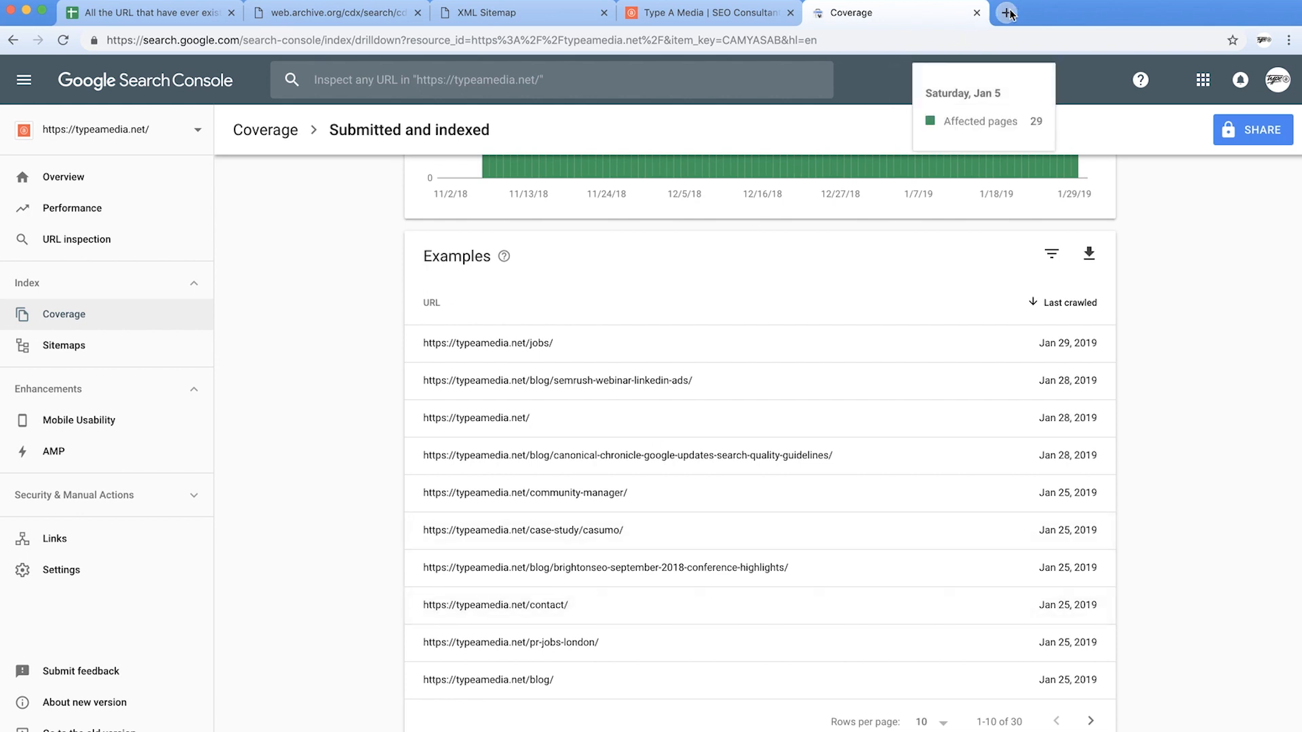
{"action": "left_click", "coordinate": [1008, 12]}
{"action": "type", "text": "https://archive.org"}
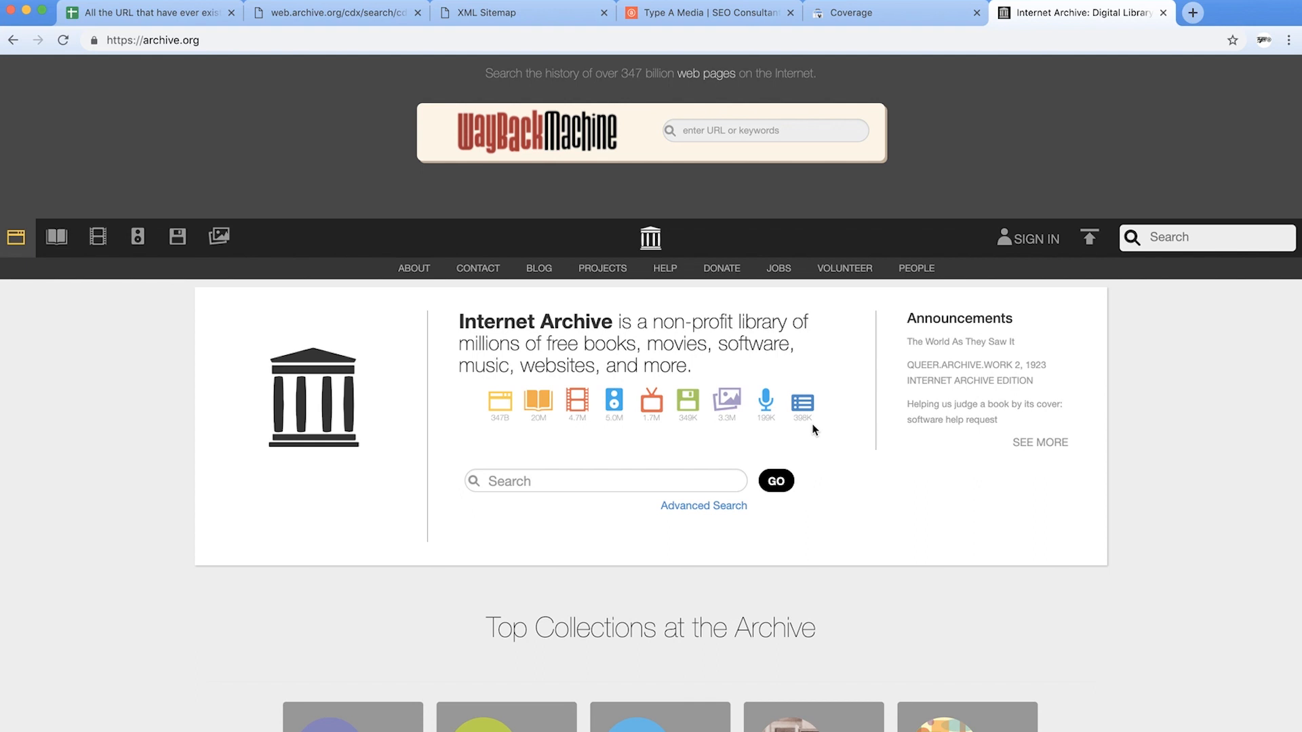
{"action": "mouse_move", "coordinate": [365, 43]}
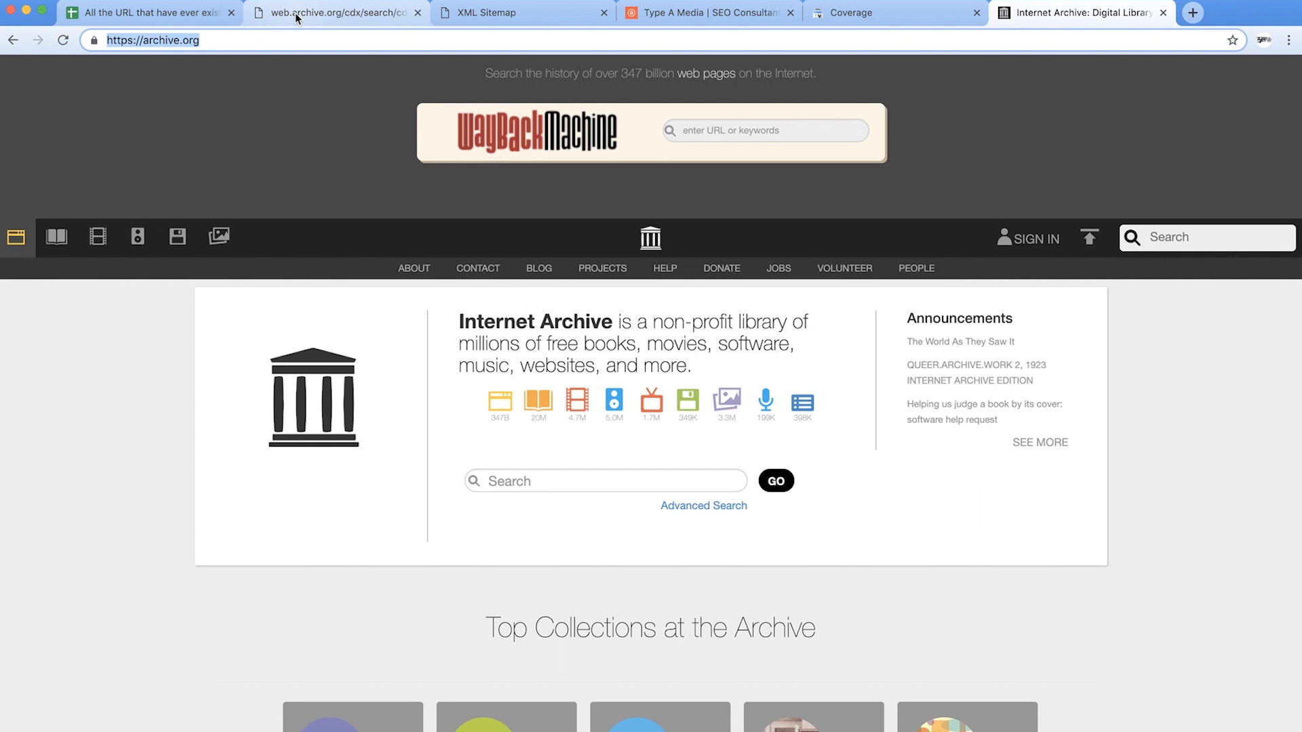
- Open the Wayback CDX typeamedia.net URL listing and select its query address, including limit=5000
{"action": "left_click", "coordinate": [342, 13]}
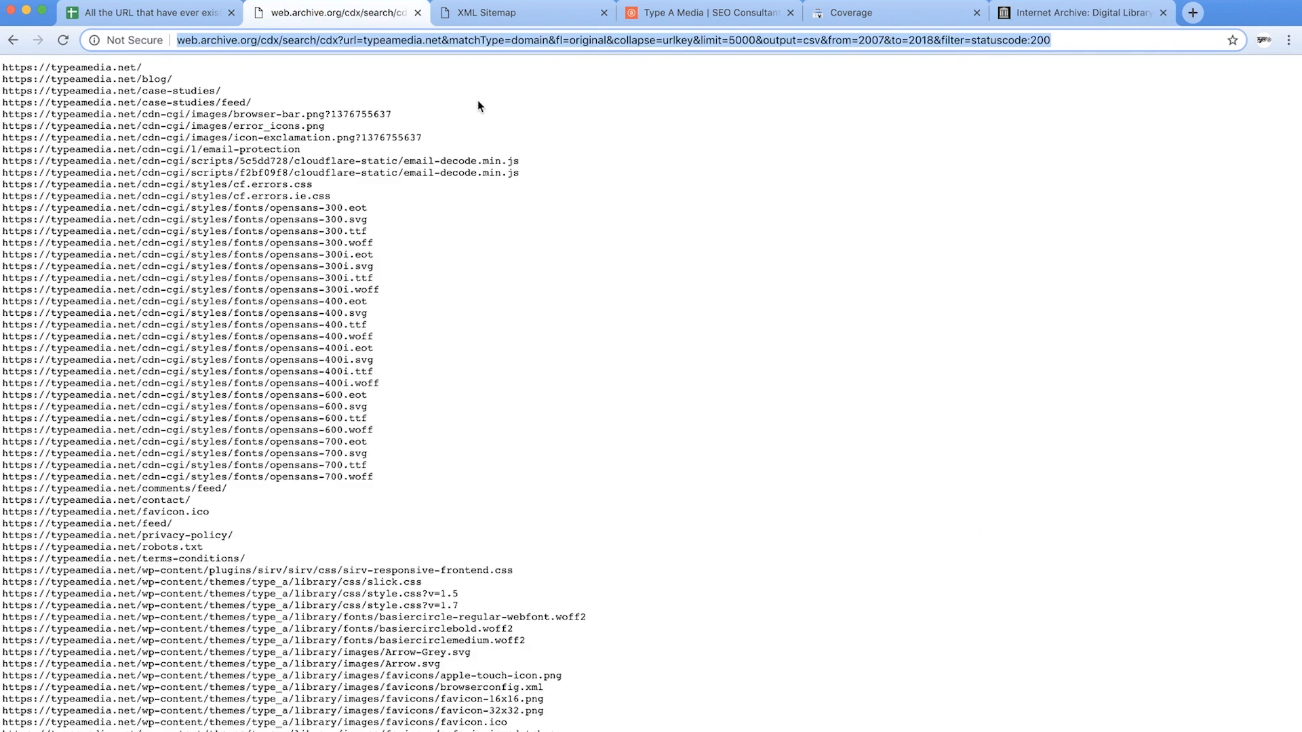
{"action": "mouse_move", "coordinate": [592, 147]}
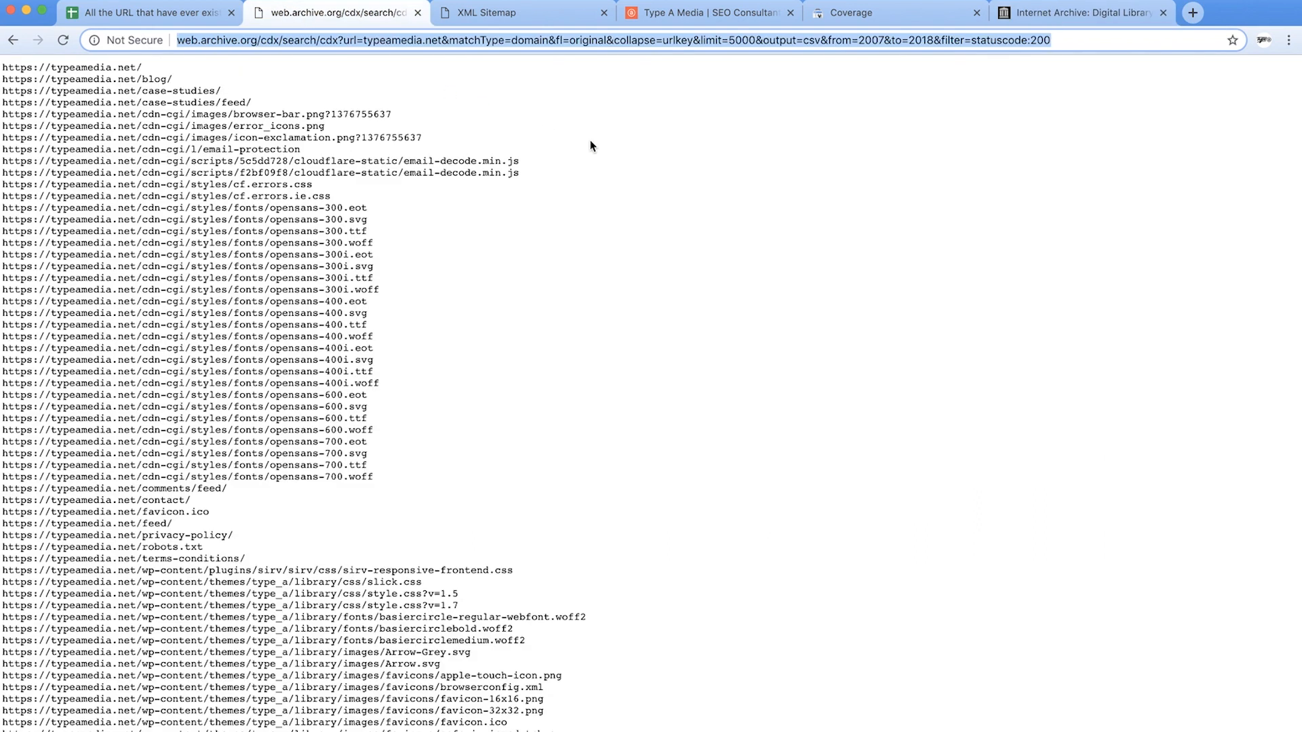
{"action": "mouse_move", "coordinate": [574, 140]}
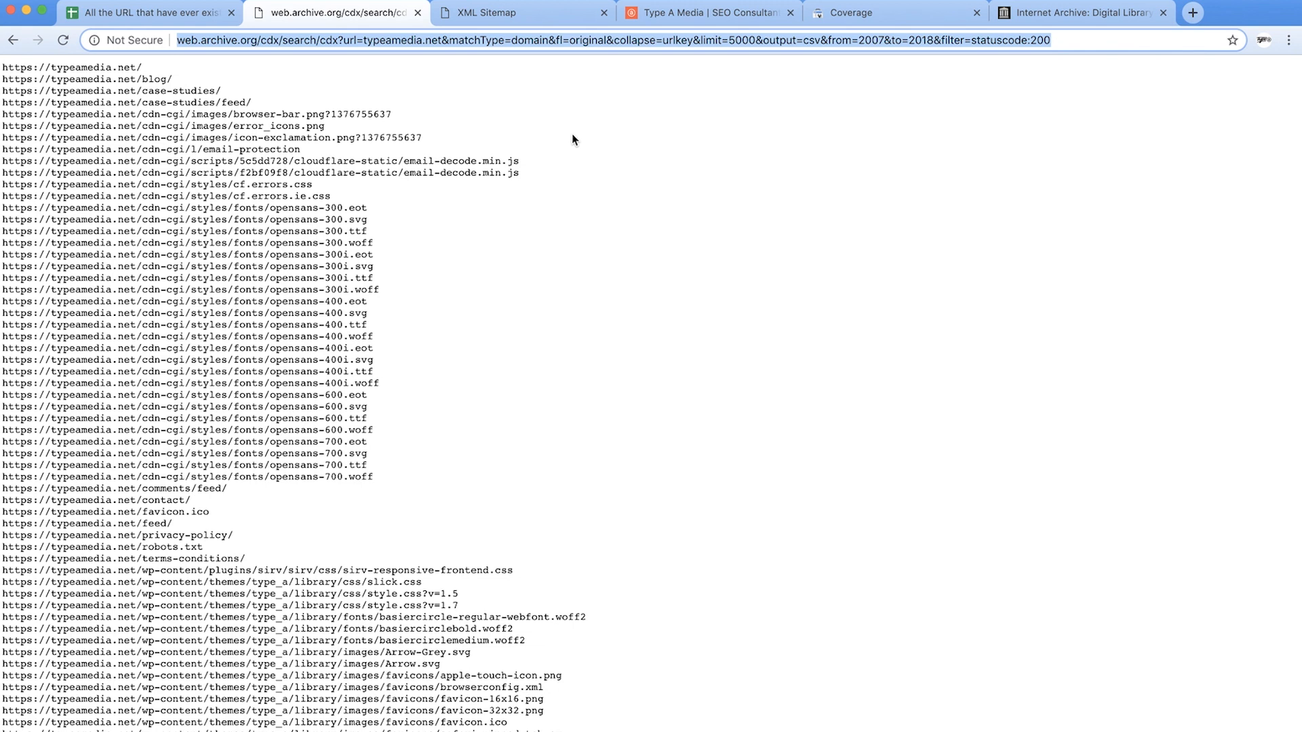
{"action": "left_click", "coordinate": [234, 40]}
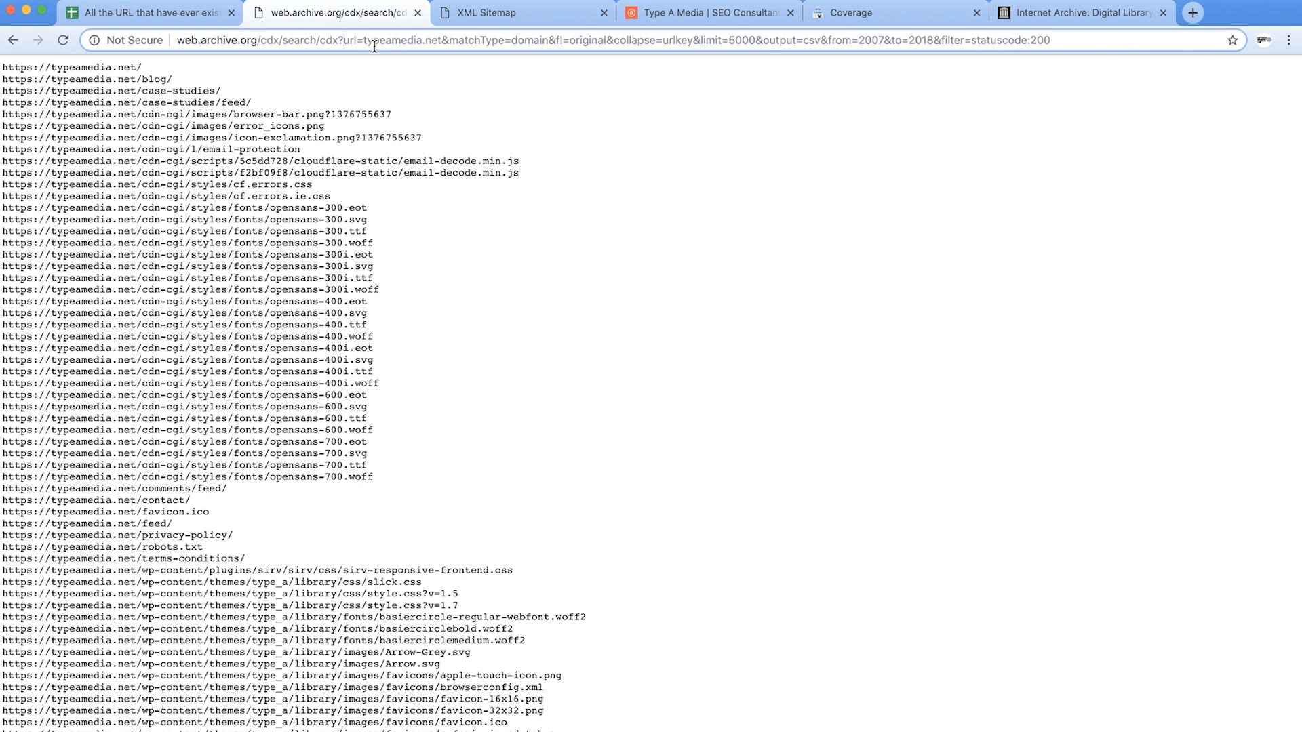
{"action": "double_click", "coordinate": [404, 42]}
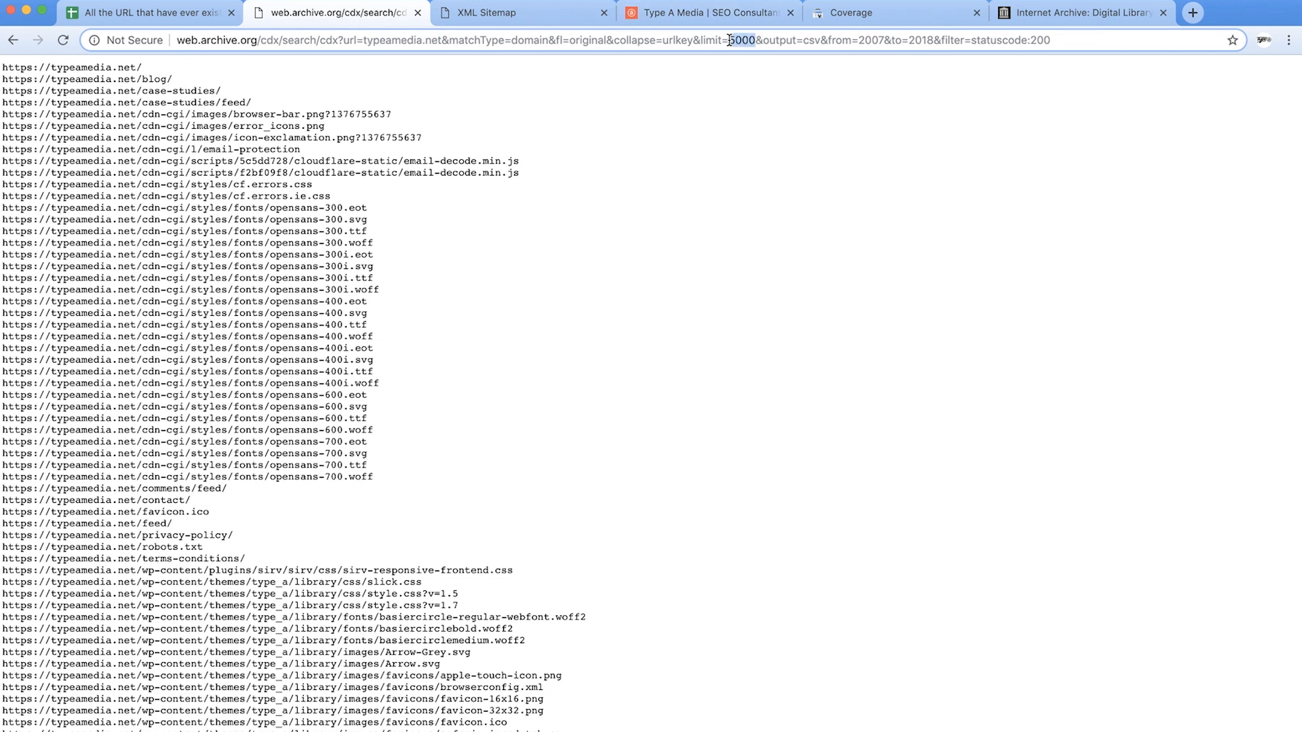
{"action": "double_click", "coordinate": [743, 42]}
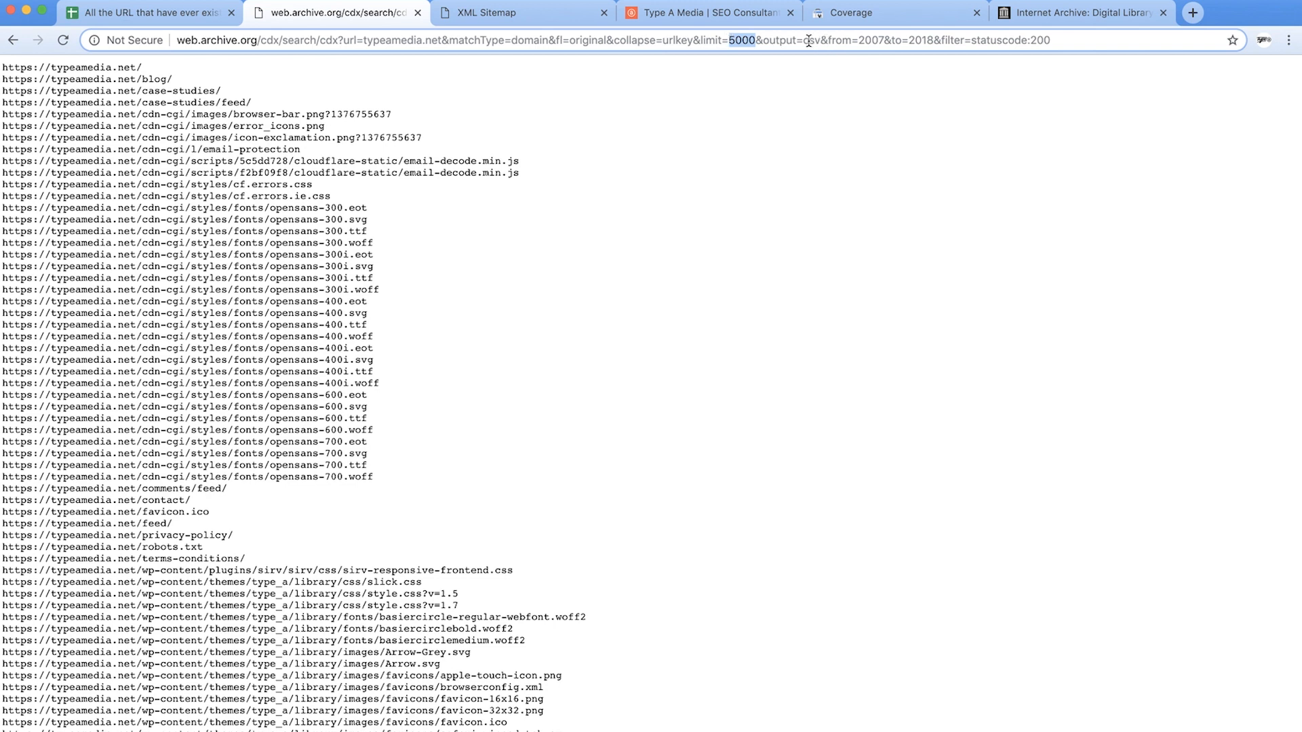
{"action": "mouse_move", "coordinate": [870, 39]}
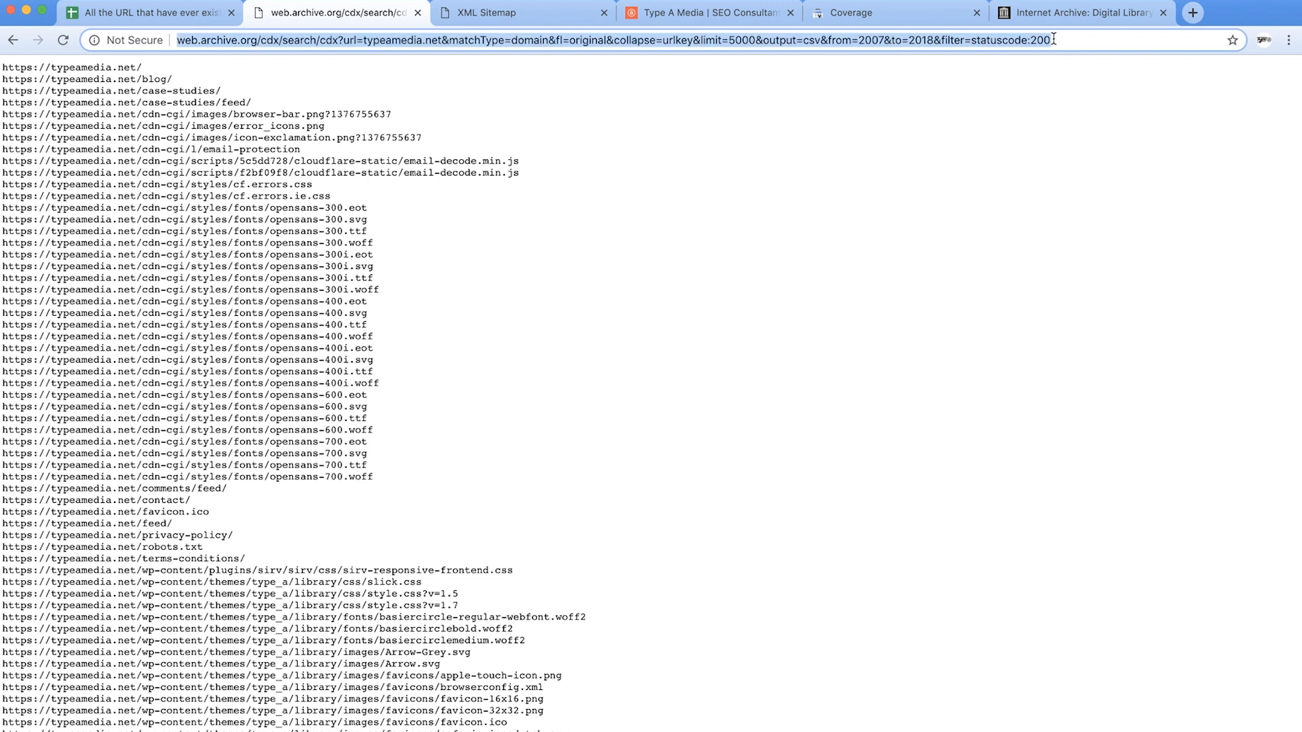
- Enter =importdata("<CDX URL>") in cell A1 to fetch the archived URL list
{"action": "left_click", "coordinate": [156, 14]}
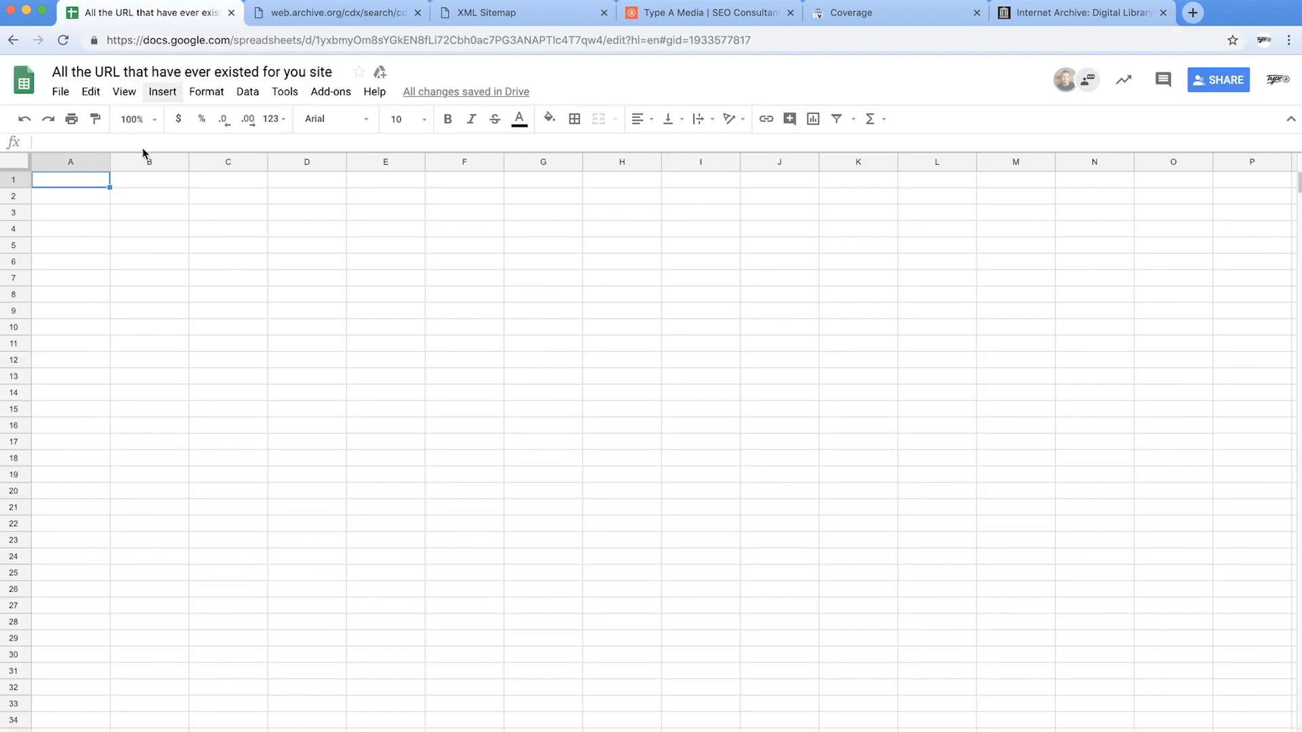
{"action": "type", "text": "impo"}
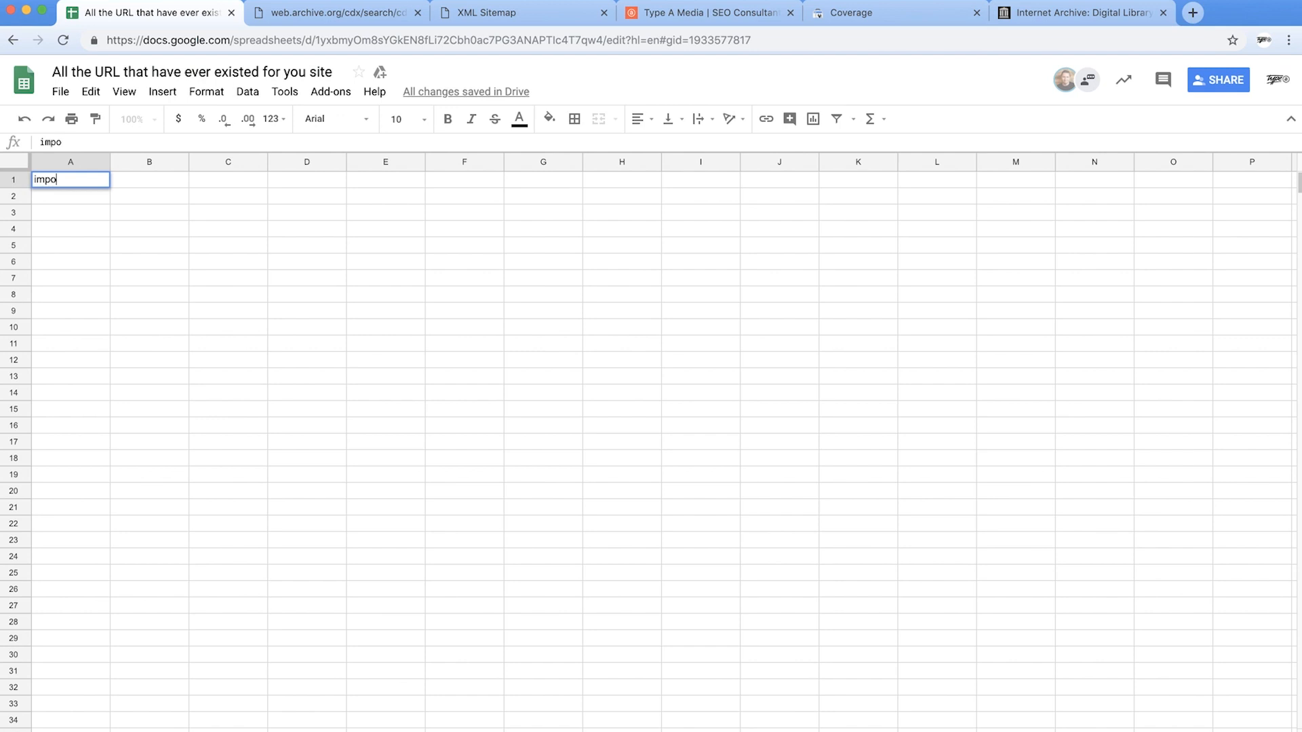
{"action": "type", "text": "rtdata"}
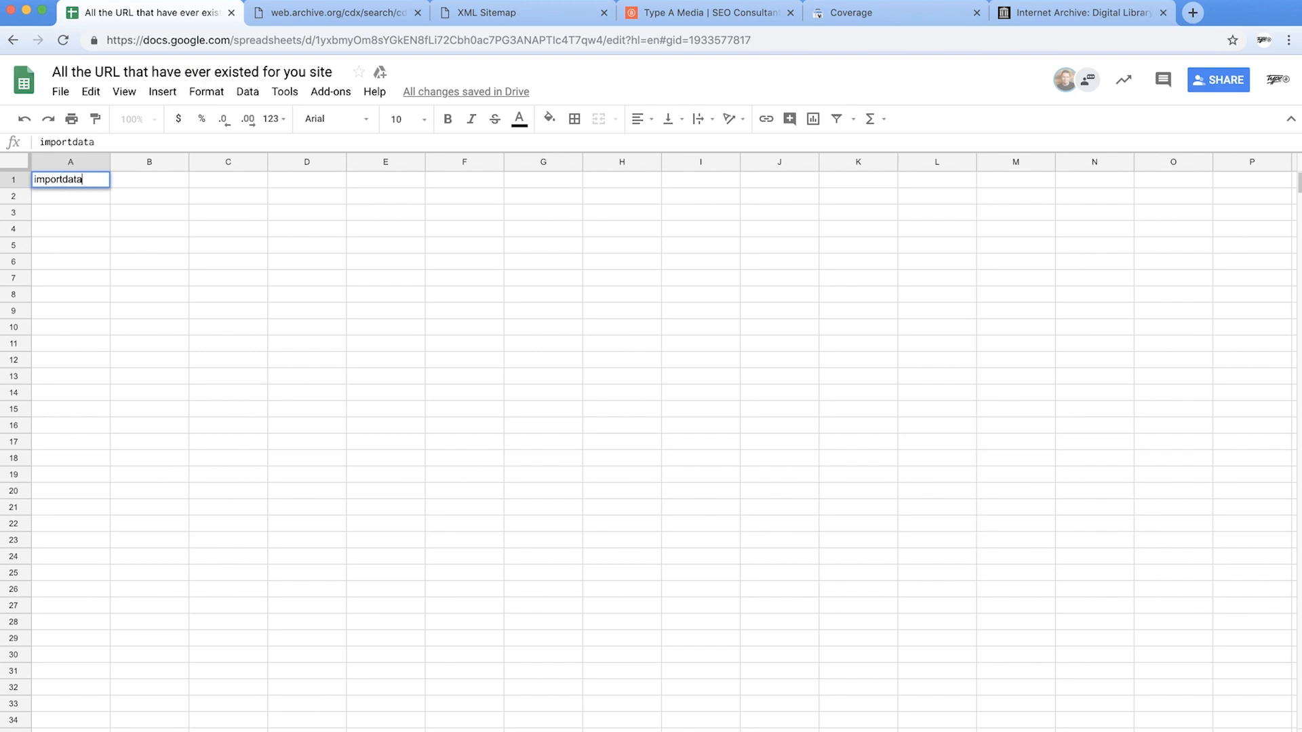
{"action": "type", "text": ")"}
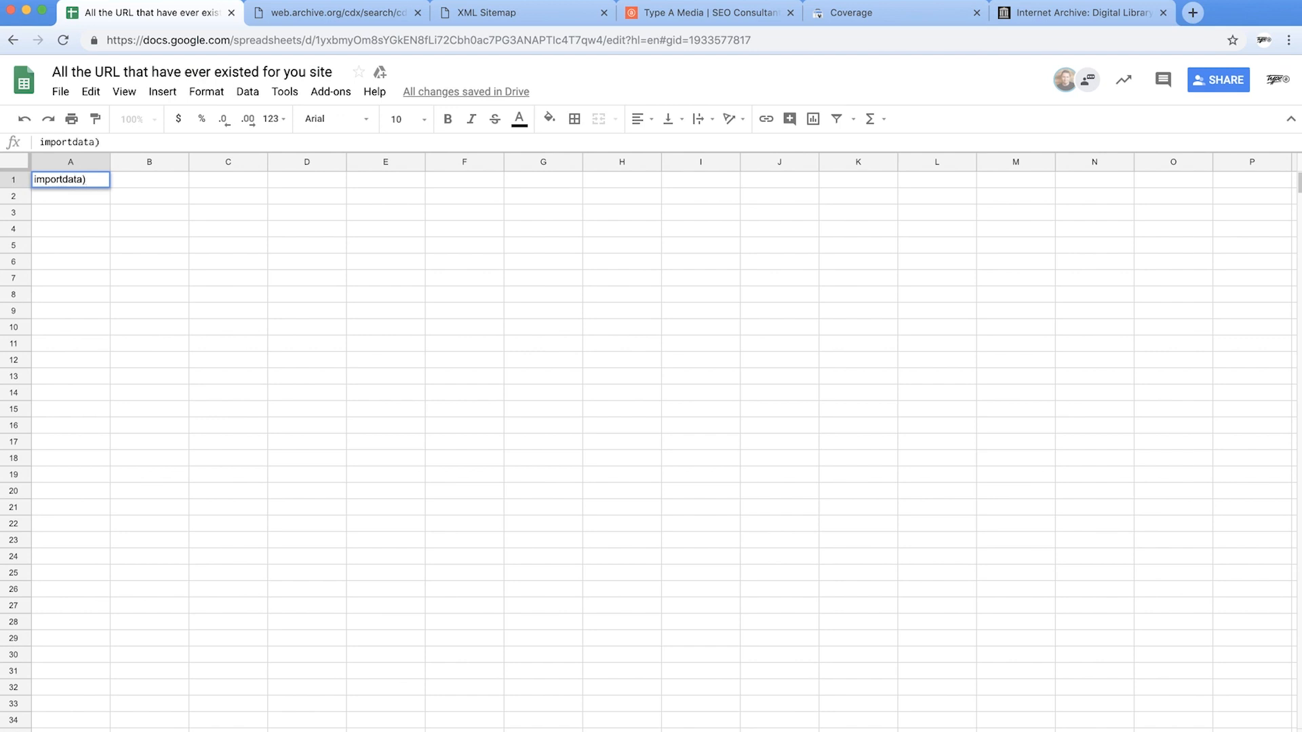
{"action": "type", "text": "\""}
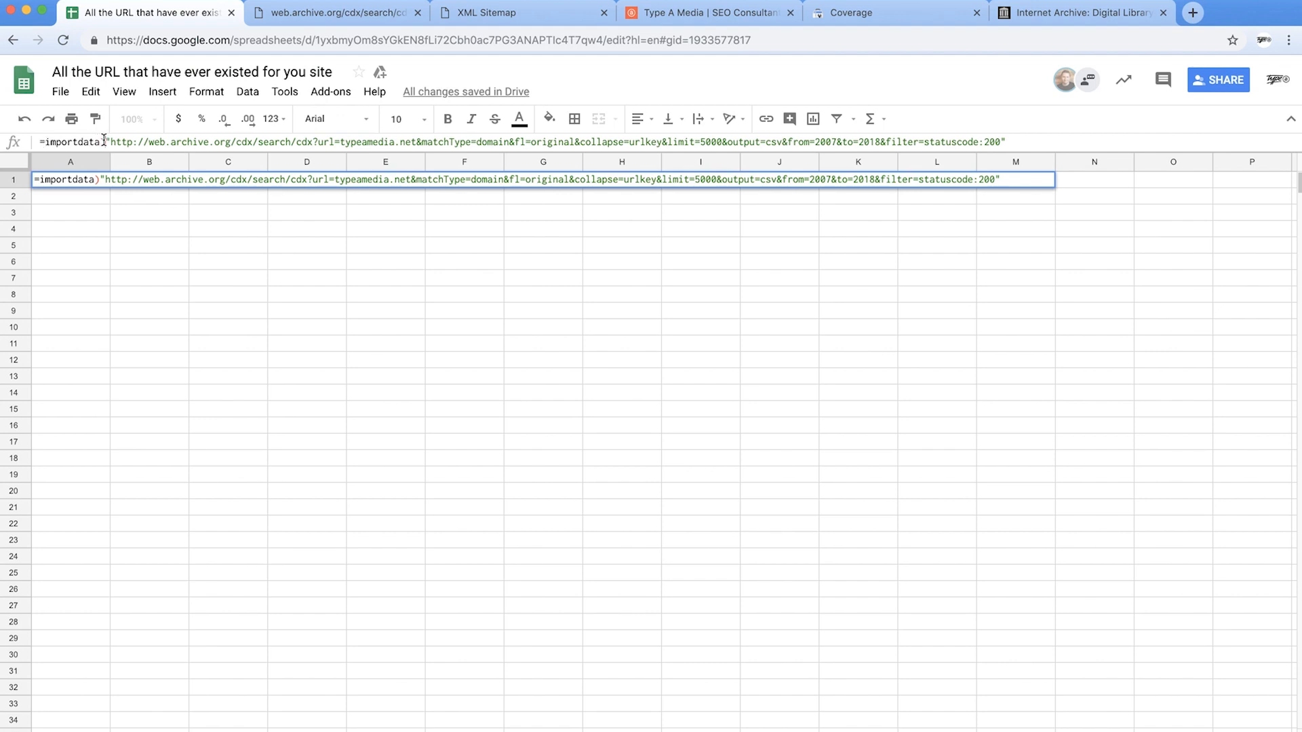
{"action": "mouse_move", "coordinate": [568, 134]}
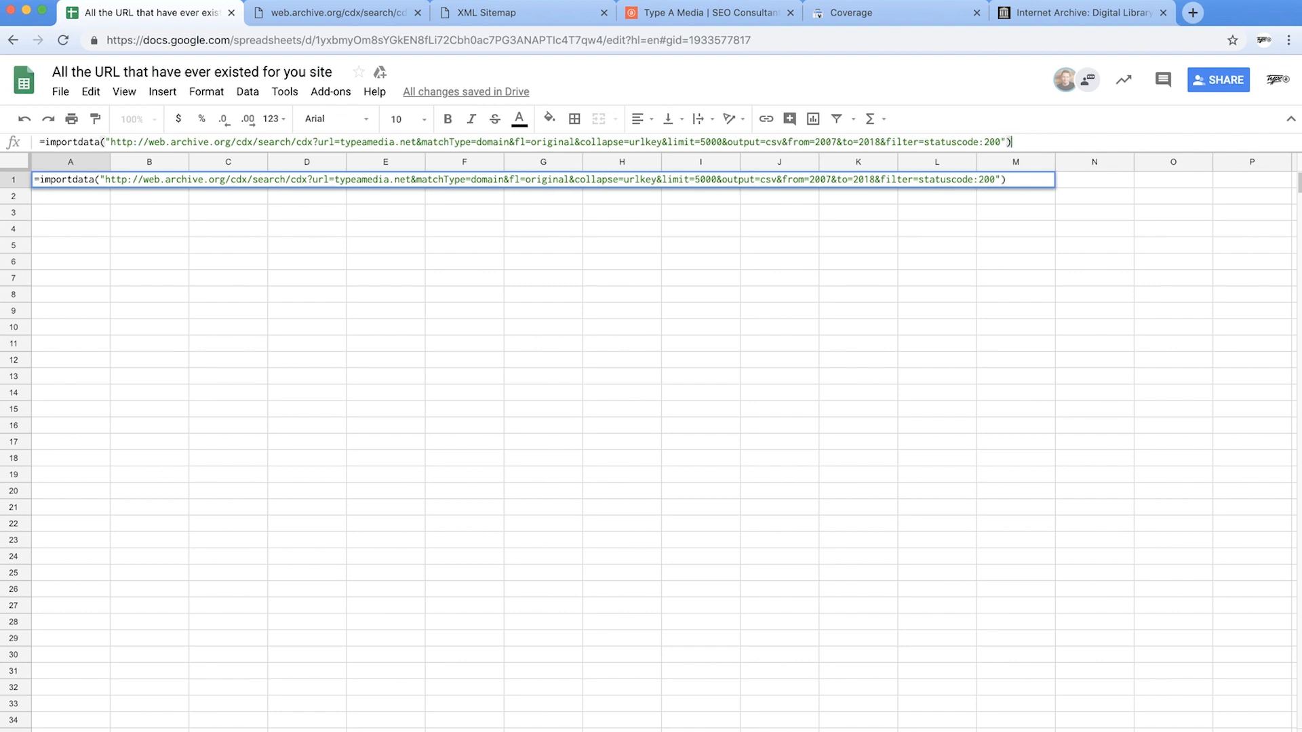
{"action": "key", "text": "Enter"}
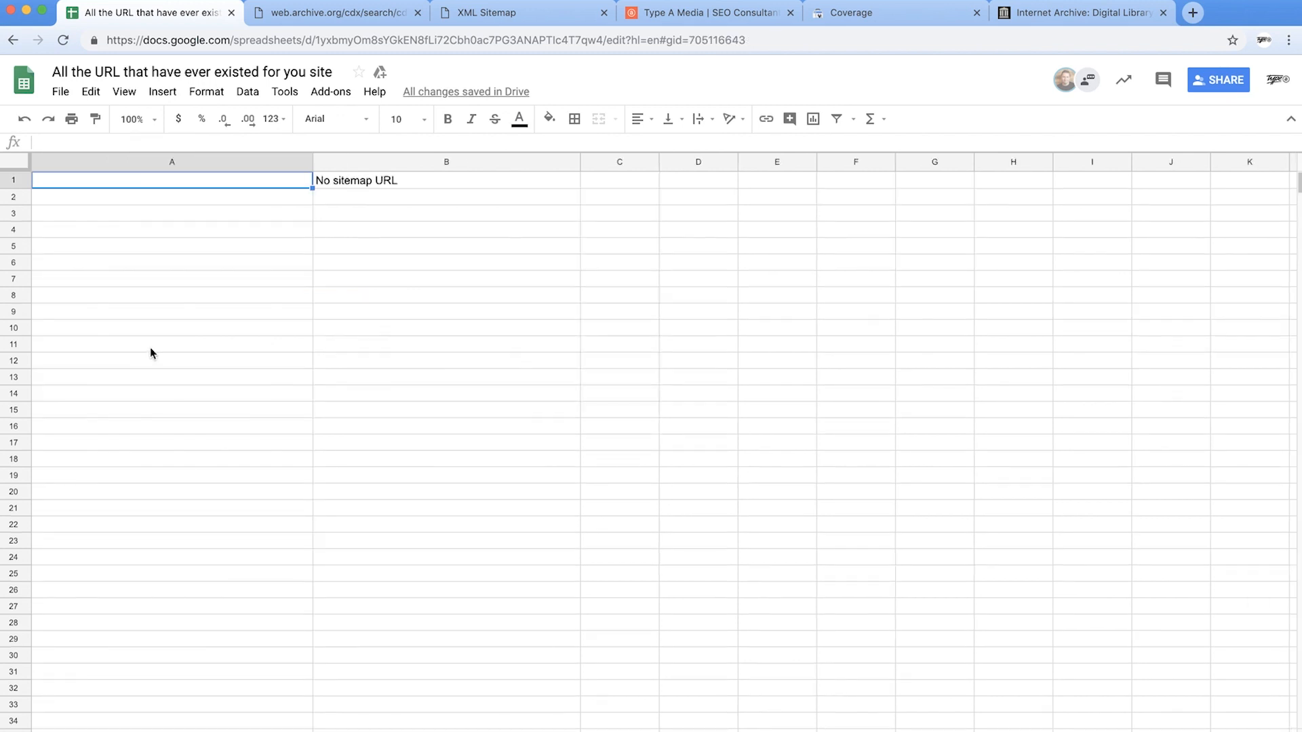
- Enter an importxml formula in B1 pulling page URLs from the sitemap address in A1
{"action": "left_click", "coordinate": [492, 13]}
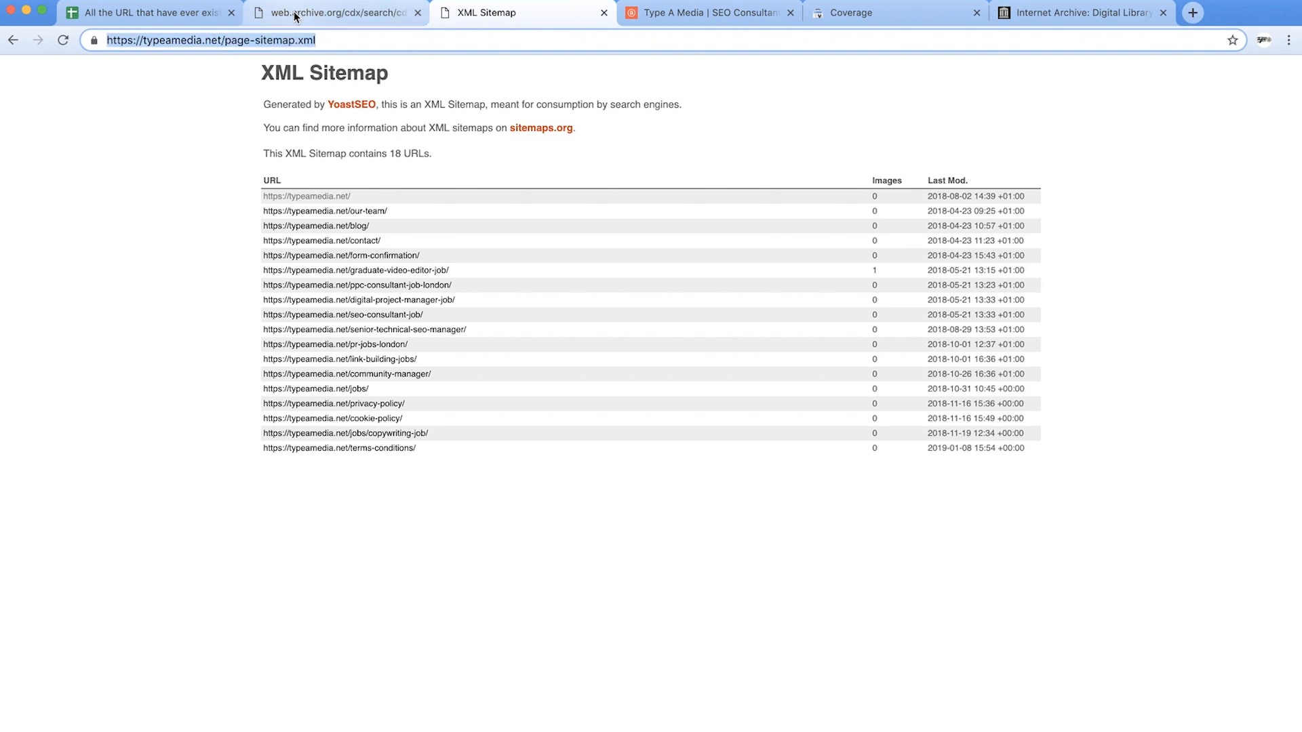
{"action": "left_click", "coordinate": [149, 13]}
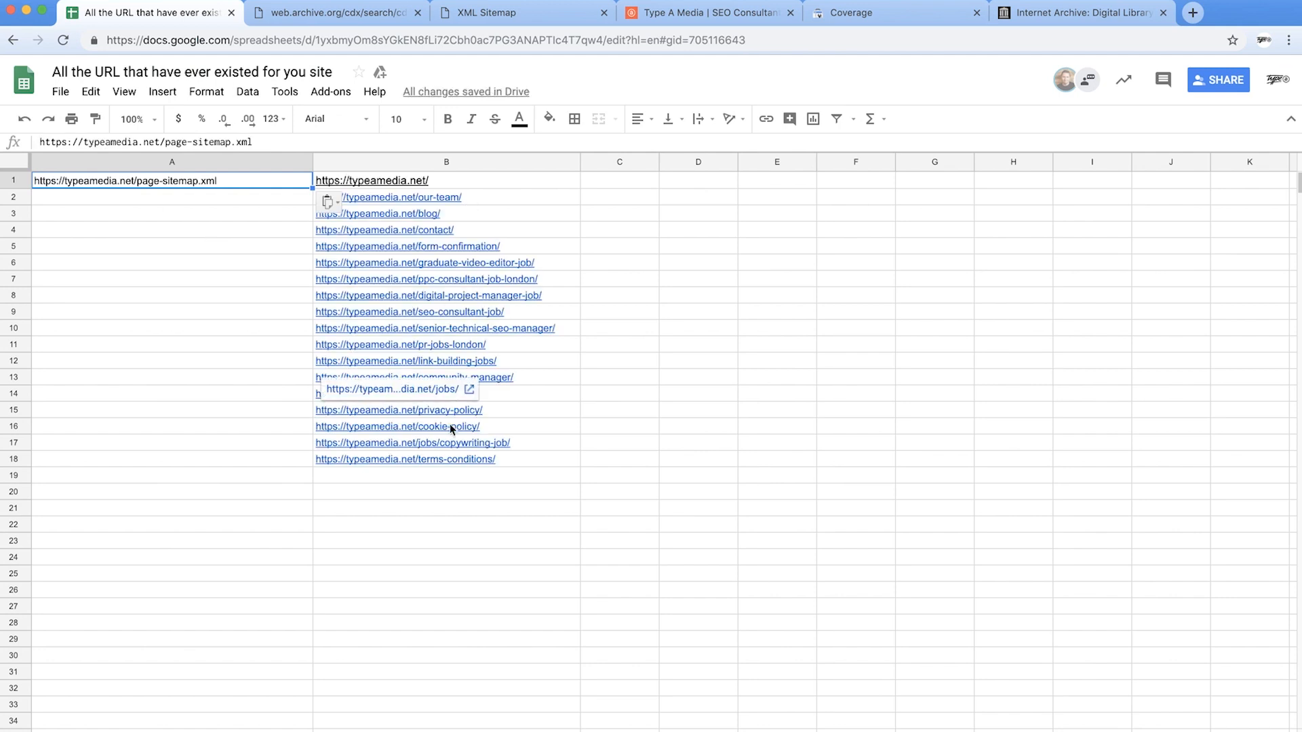
{"action": "type", "text": "impo"}
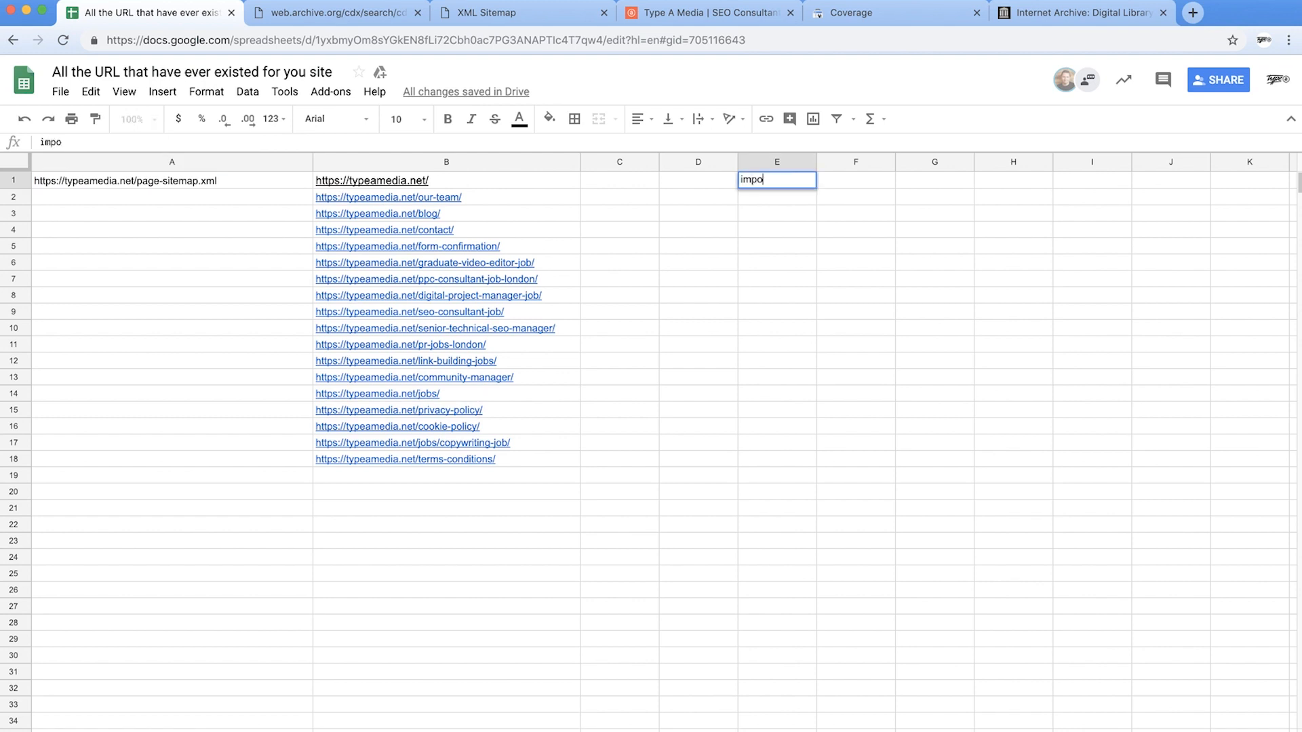
{"action": "type", "text": "rtxml"}
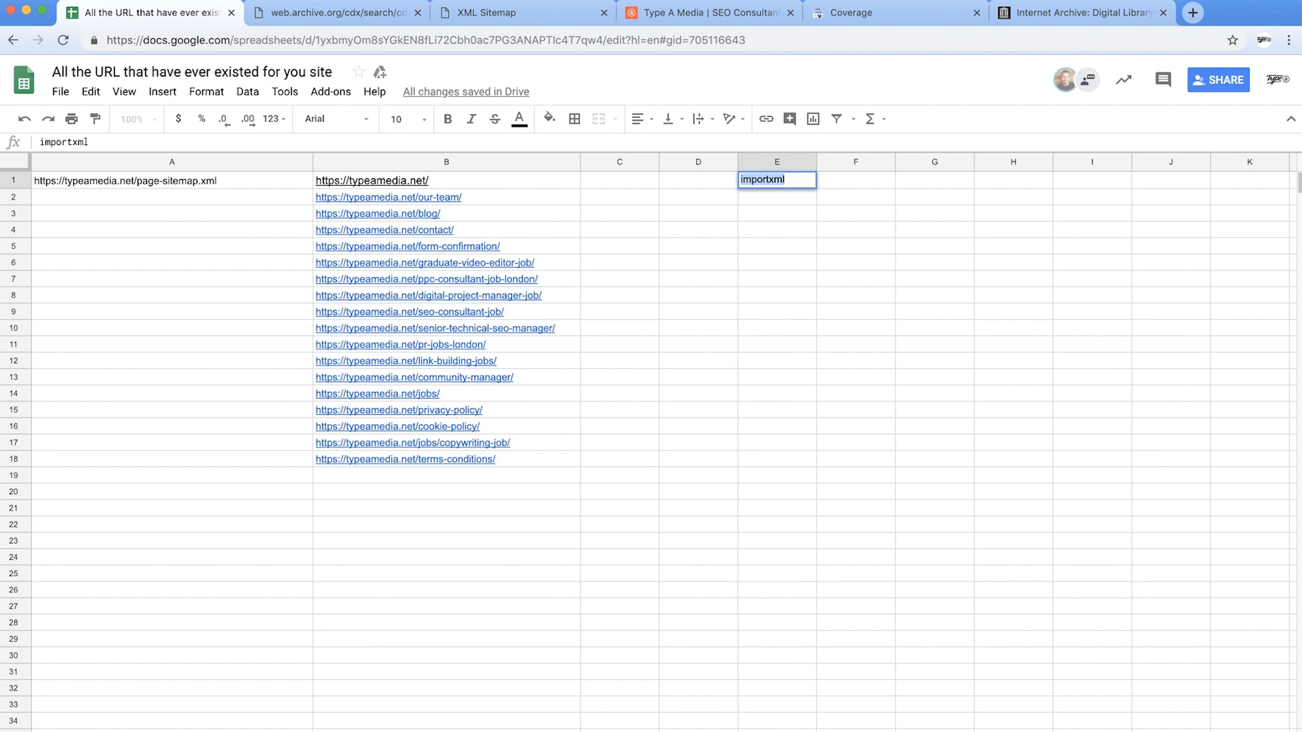
{"action": "type", "text": "=importxml"}
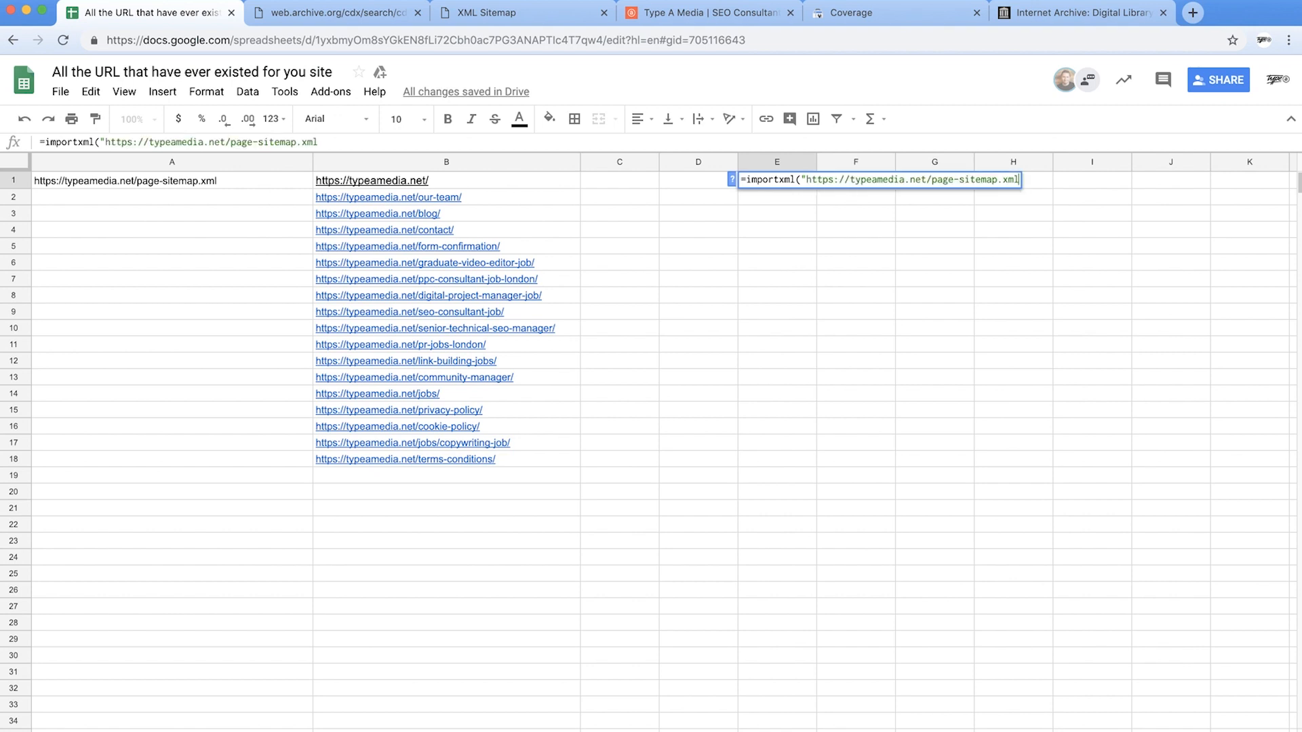
{"action": "key", "text": "Enter"}
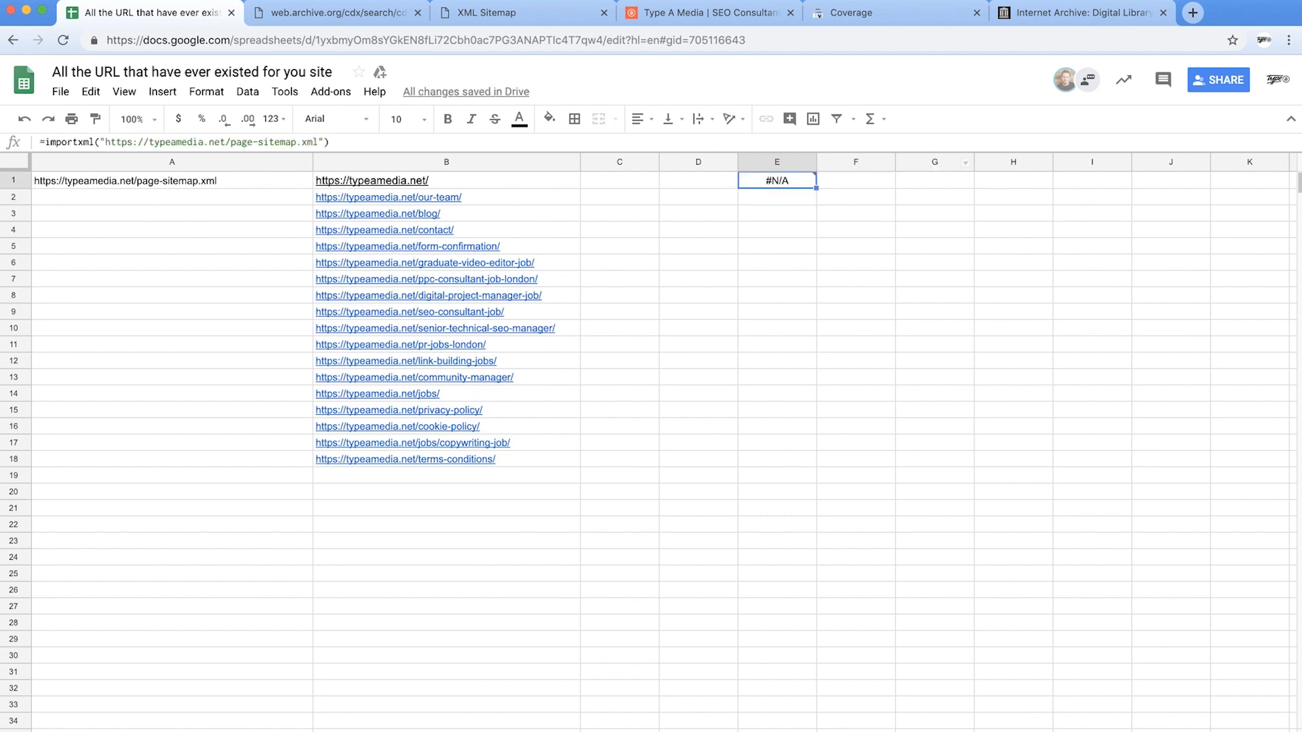
{"action": "left_click", "coordinate": [856, 262]}
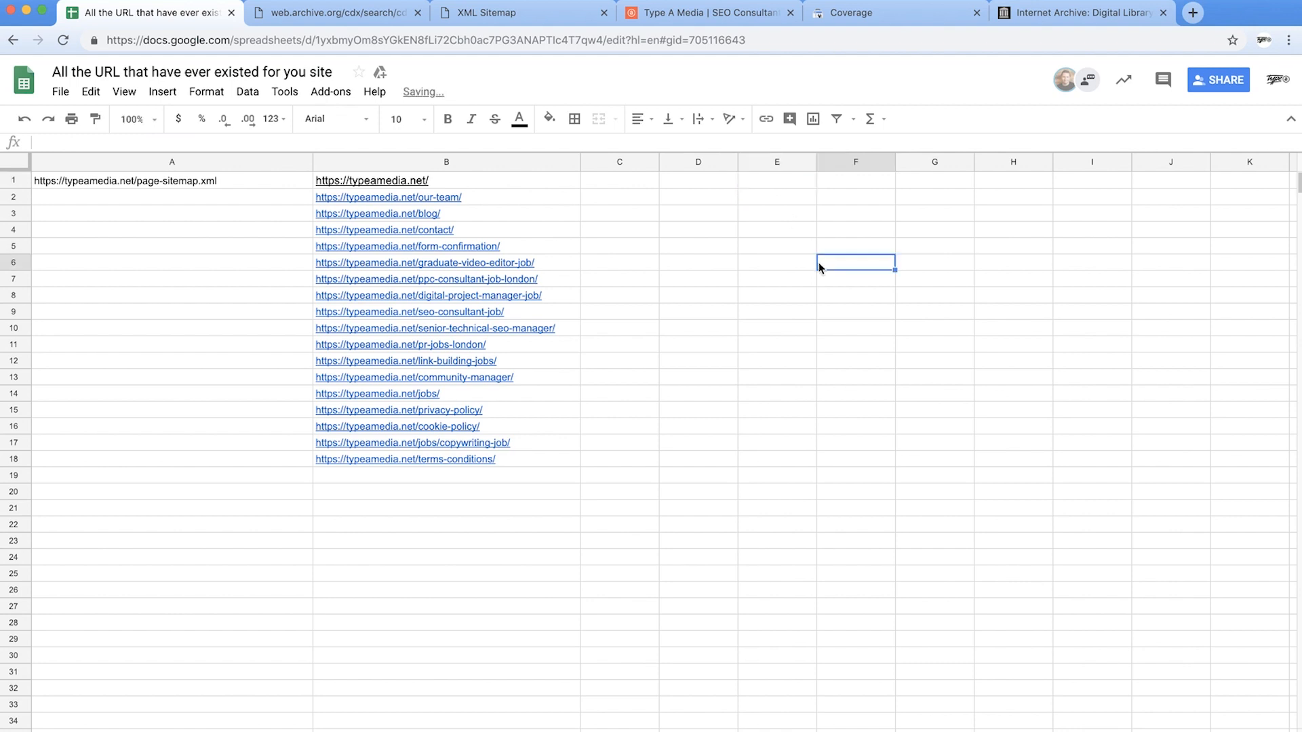
- Select B1 to inspect its IFERROR-wrapped IMPORTXML sitemap formula
{"action": "left_click", "coordinate": [374, 180]}
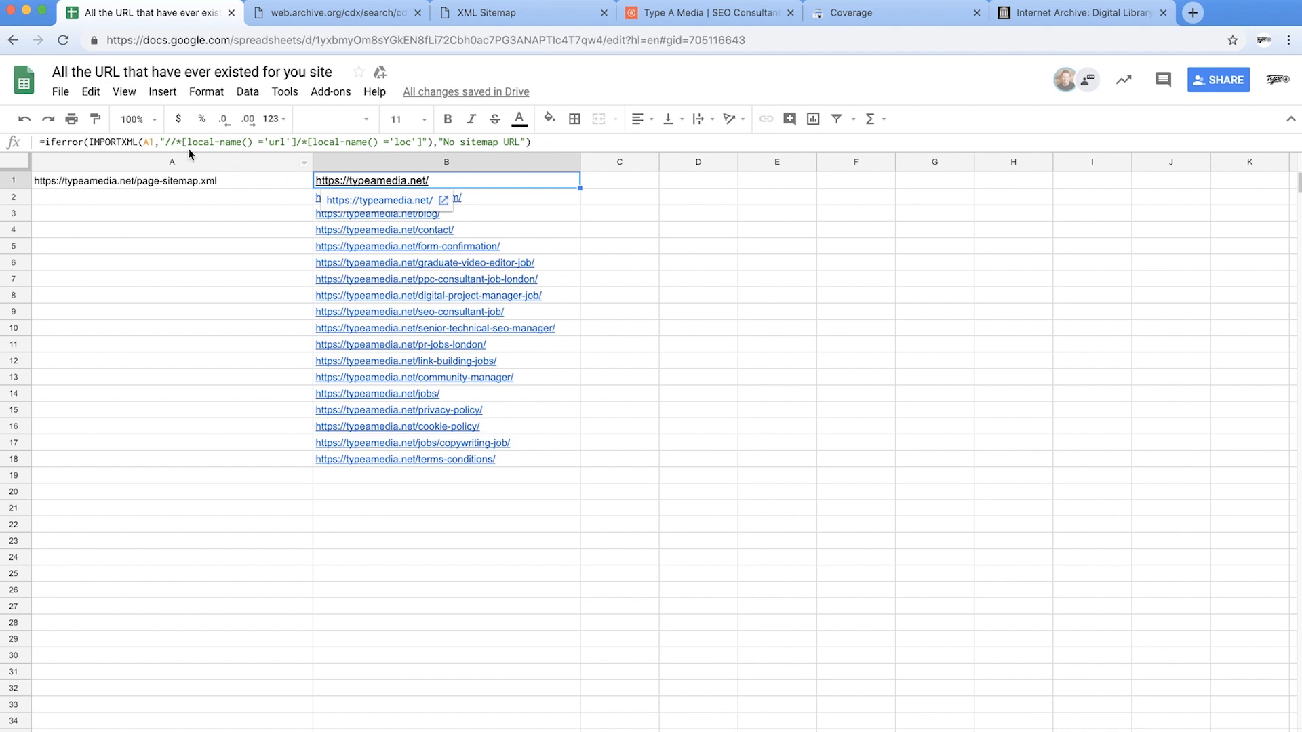
{"action": "mouse_move", "coordinate": [603, 140]}
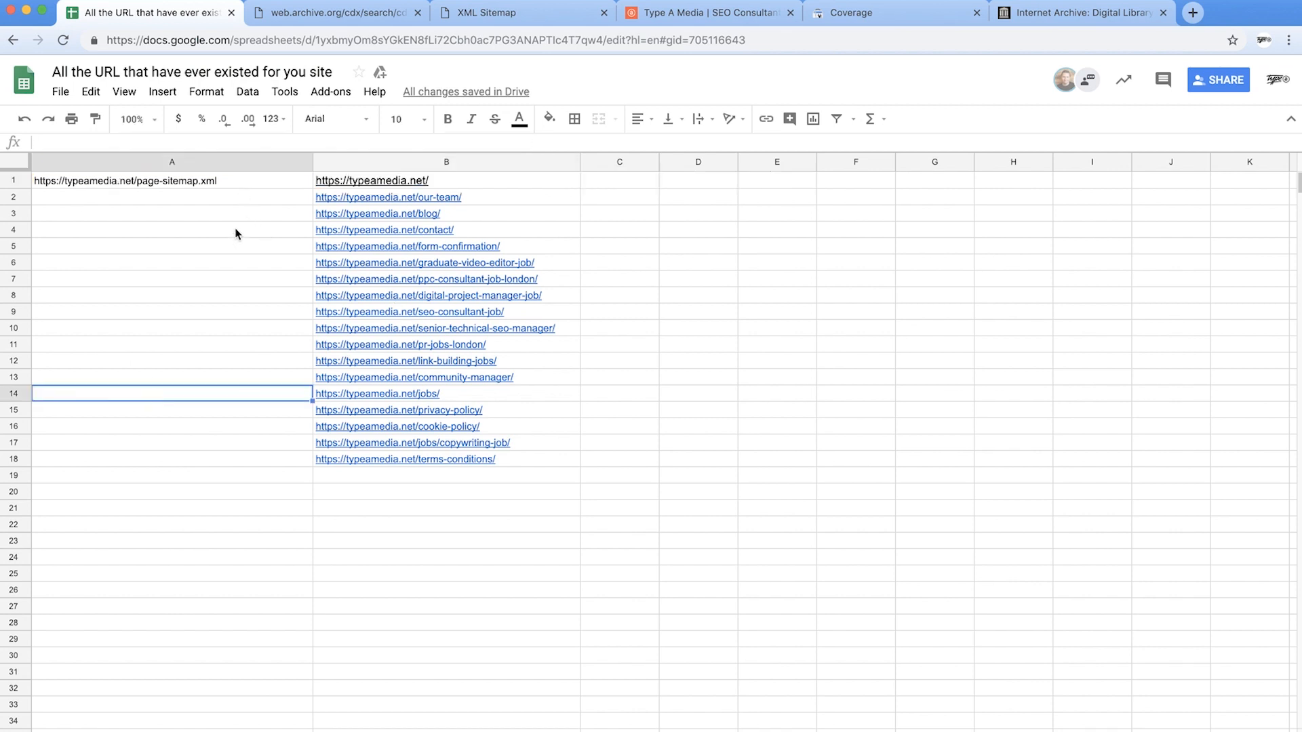
{"action": "mouse_move", "coordinate": [227, 290]}
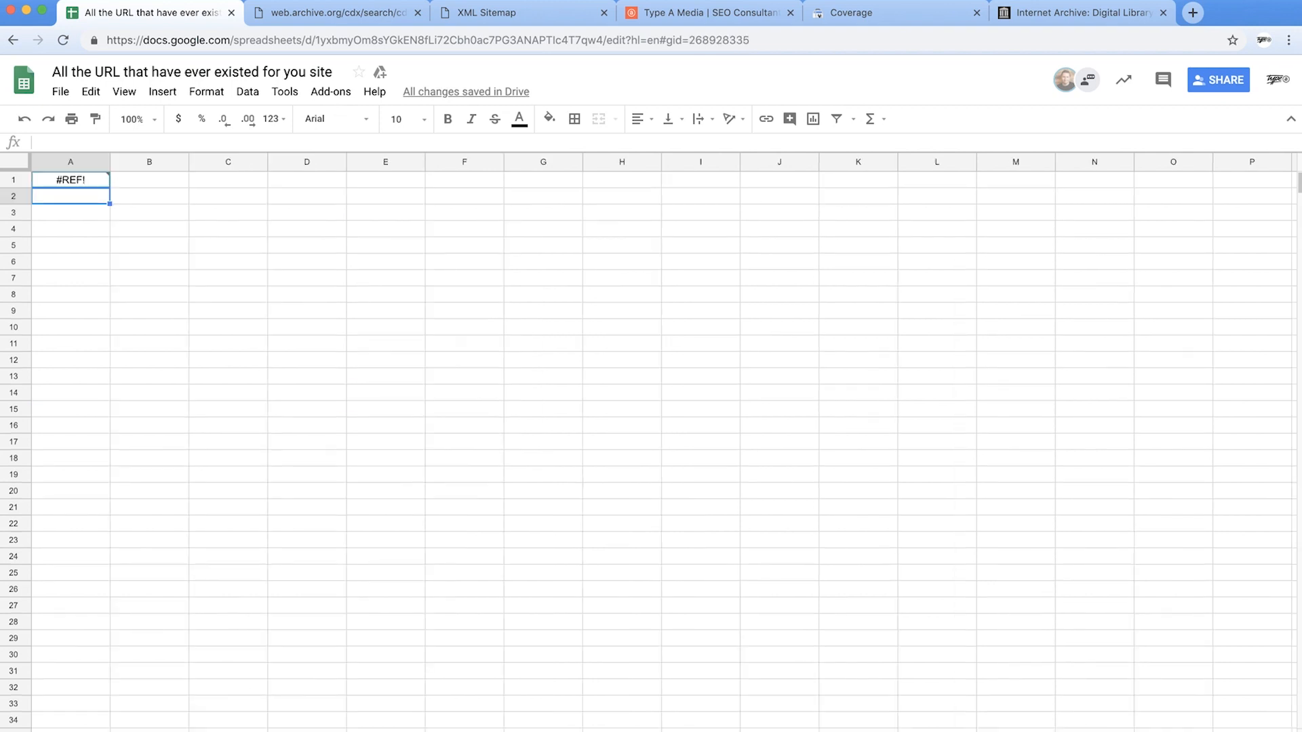
- Extract Majestic Top Pages for typeamedia.net from both fresh and historic indexes
{"action": "left_click", "coordinate": [330, 92]}
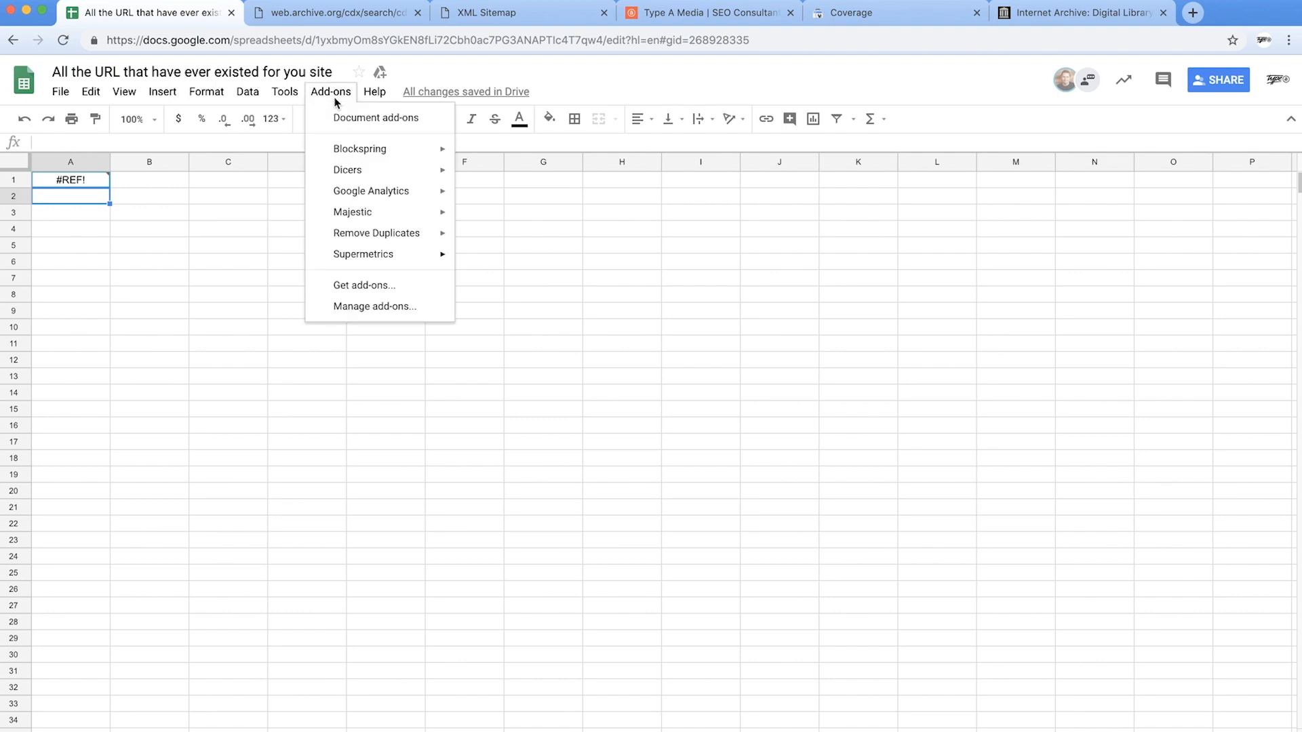
{"action": "mouse_move", "coordinate": [380, 212]}
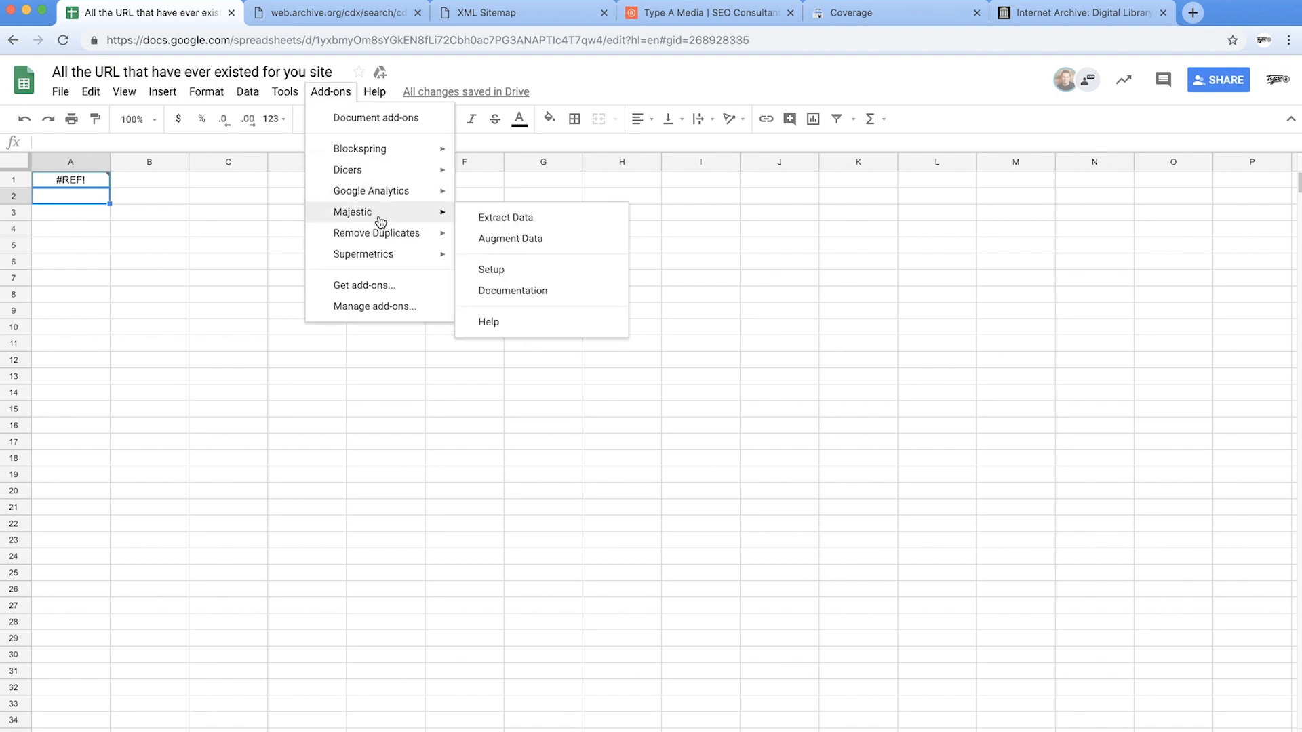
{"action": "left_click", "coordinate": [542, 221]}
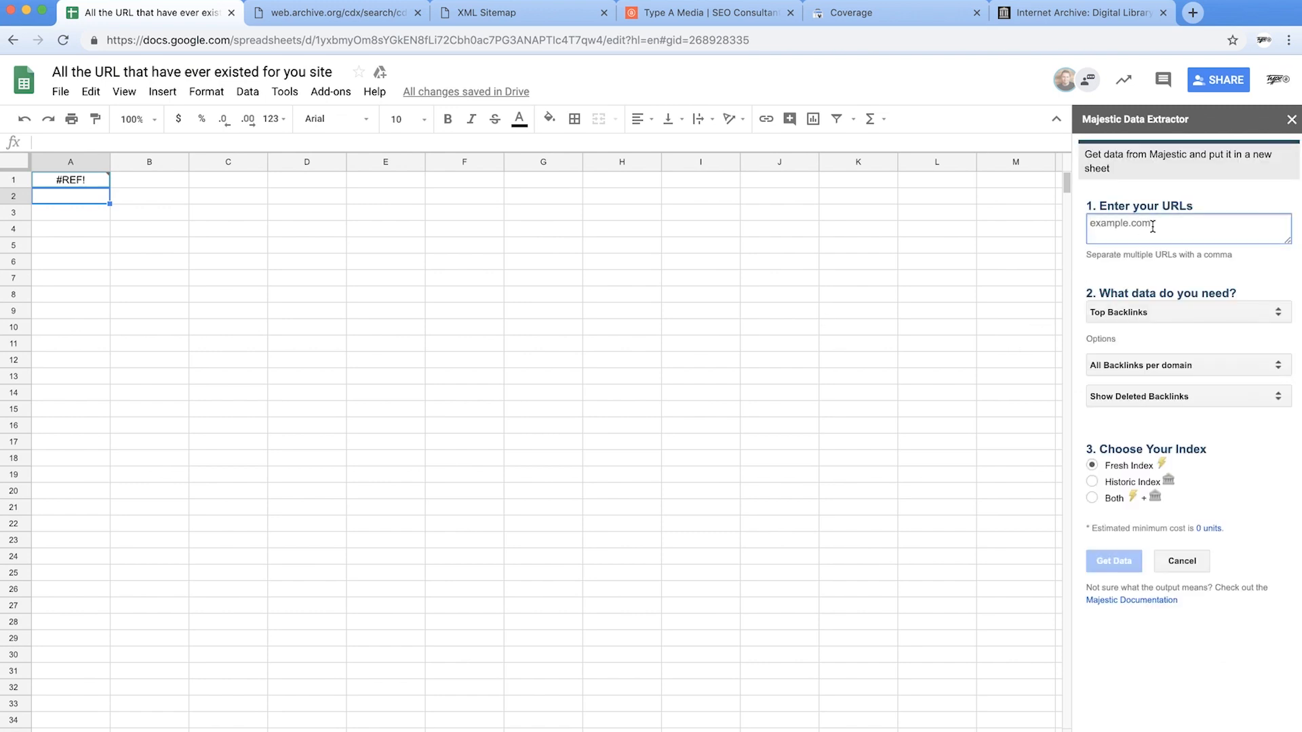
{"action": "type", "text": "typeamedia.net"}
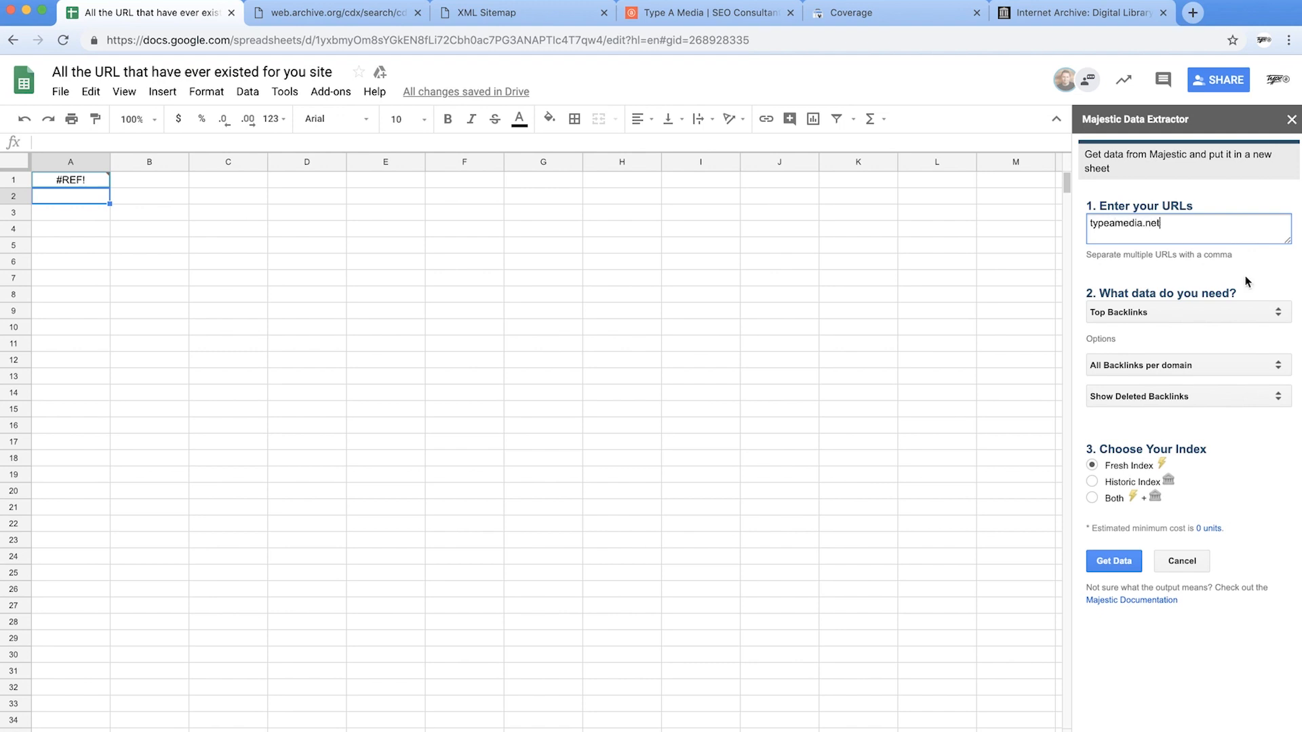
{"action": "left_click", "coordinate": [1188, 312]}
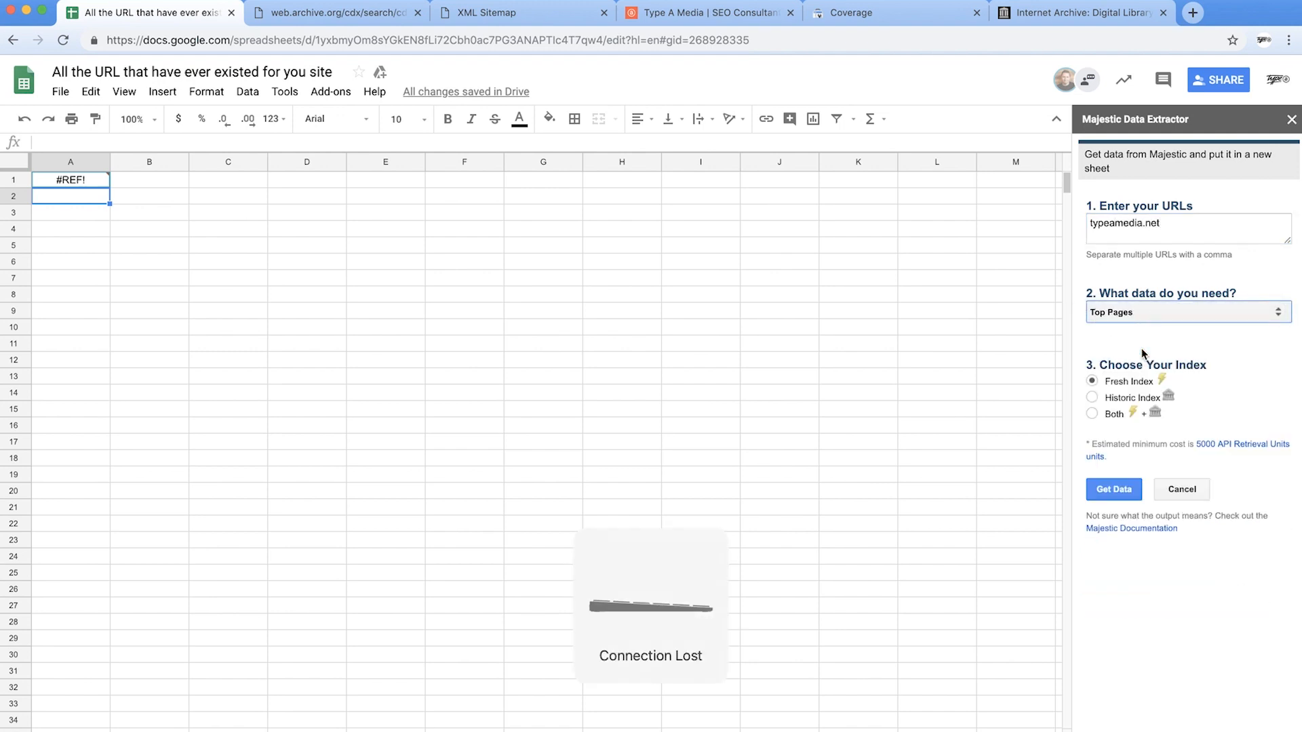
{"action": "left_click", "coordinate": [1092, 414]}
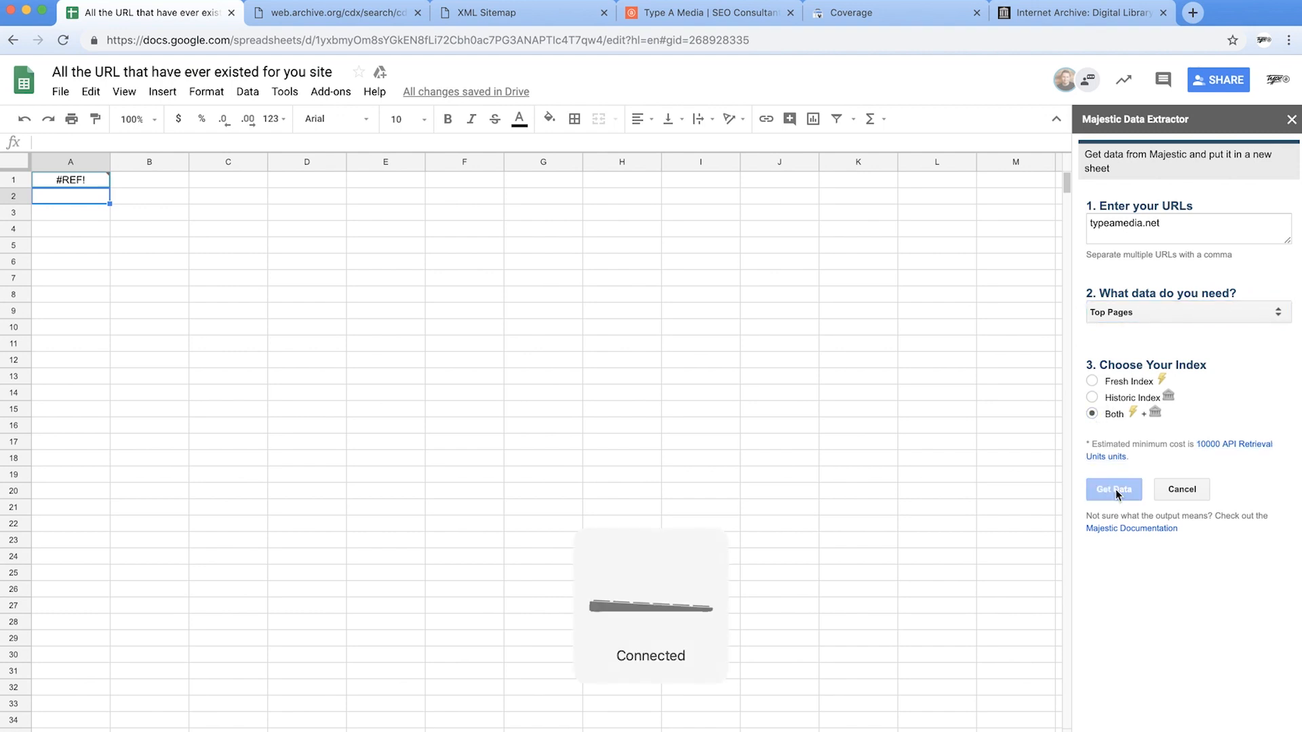
{"action": "left_click", "coordinate": [1114, 489]}
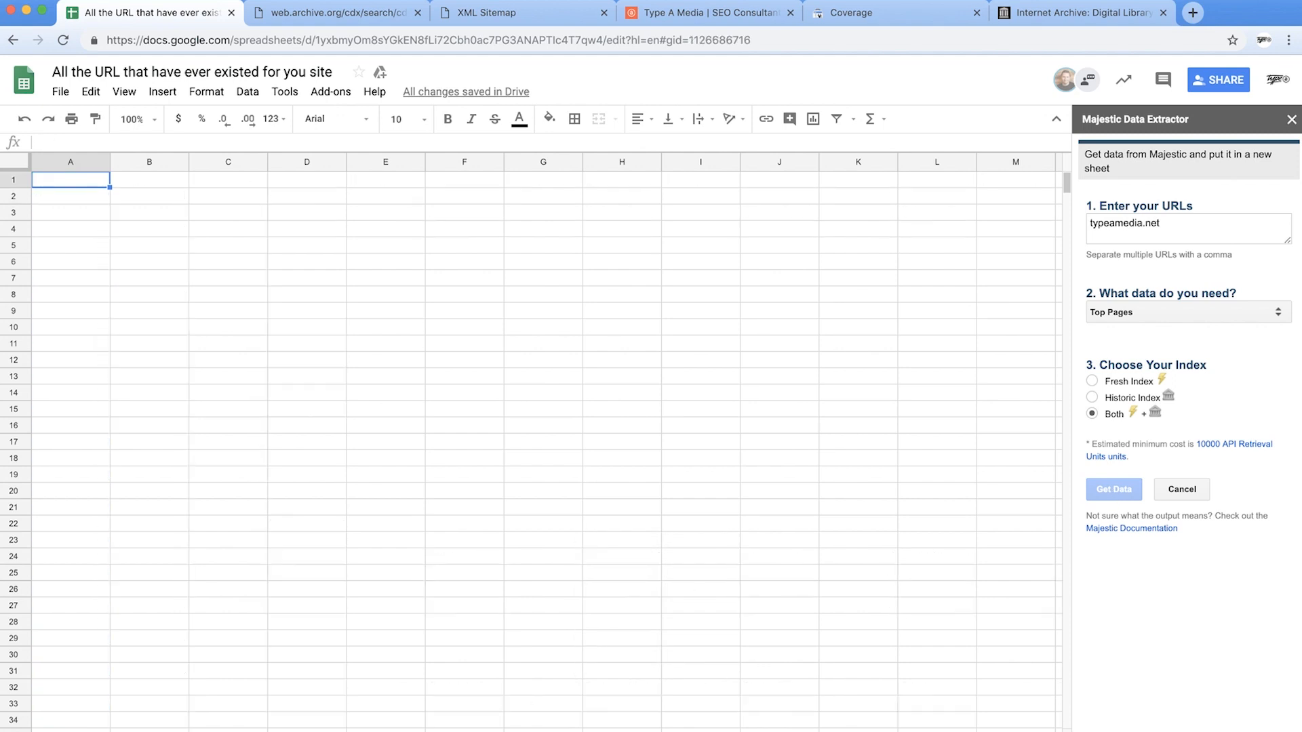
- Start a =UNIQUE({ formula in A1 referencing typeamedia.net_fresh_toppages!A:C
{"action": "left_click", "coordinate": [1113, 489]}
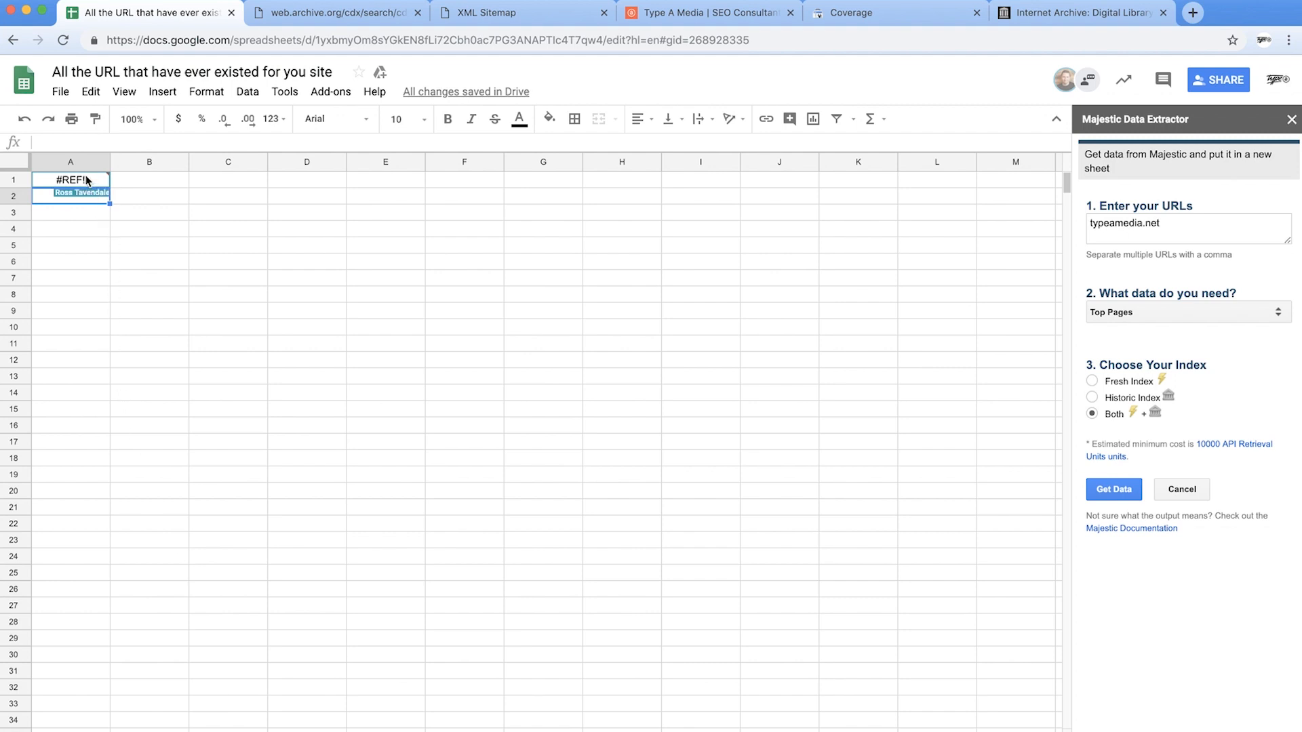
{"action": "type", "text": "=u"}
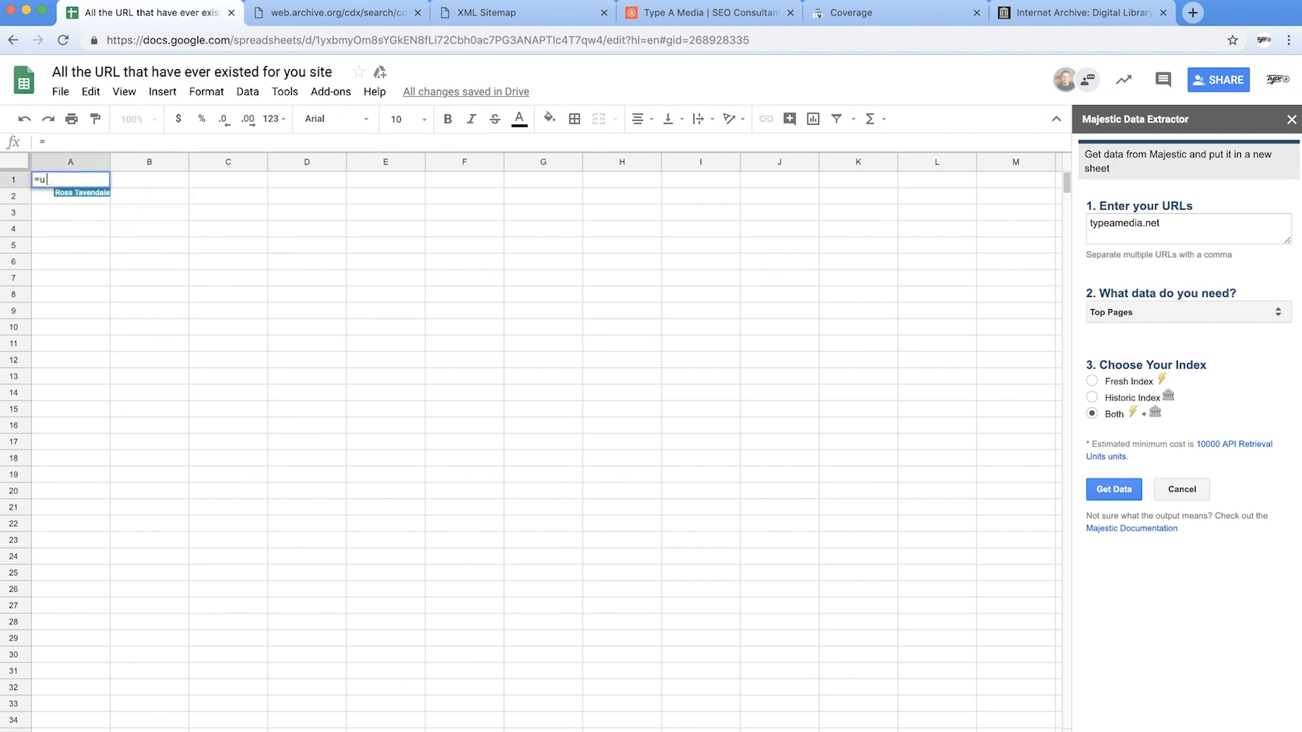
{"action": "type", "text": "nique("}
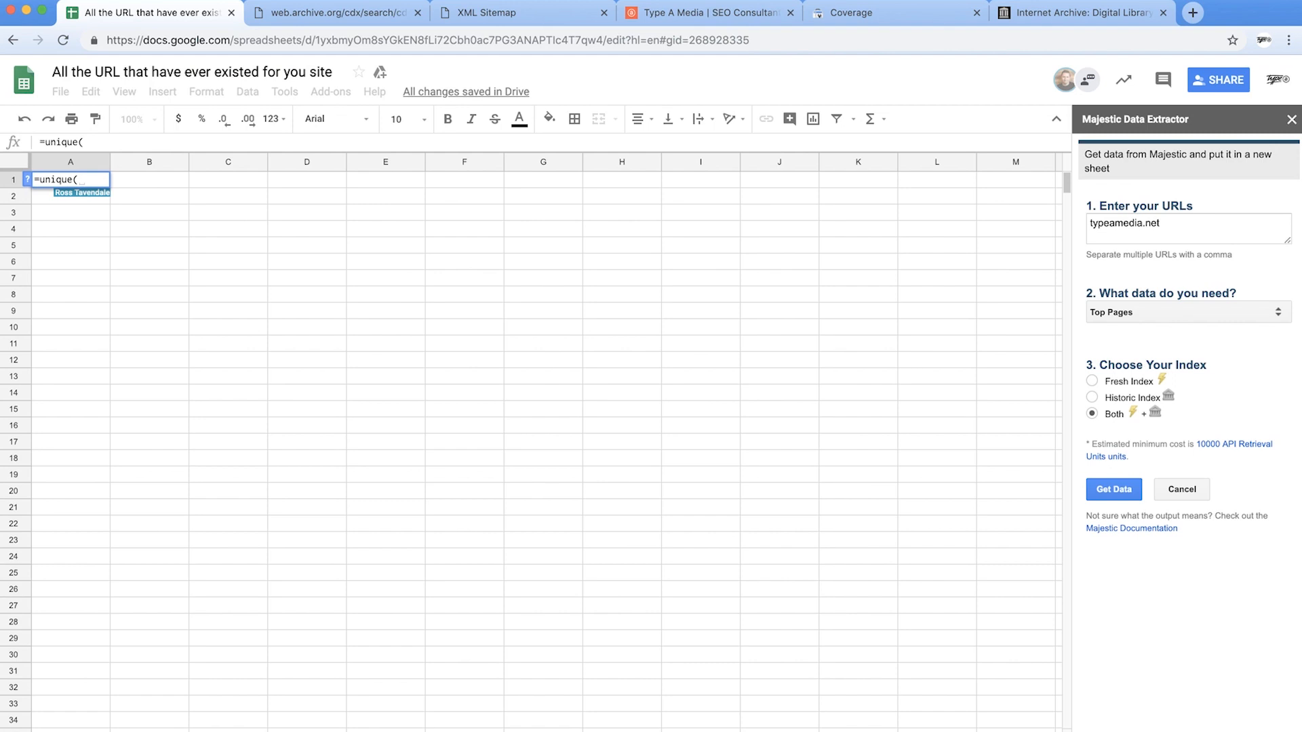
{"action": "type", "text": "{"}
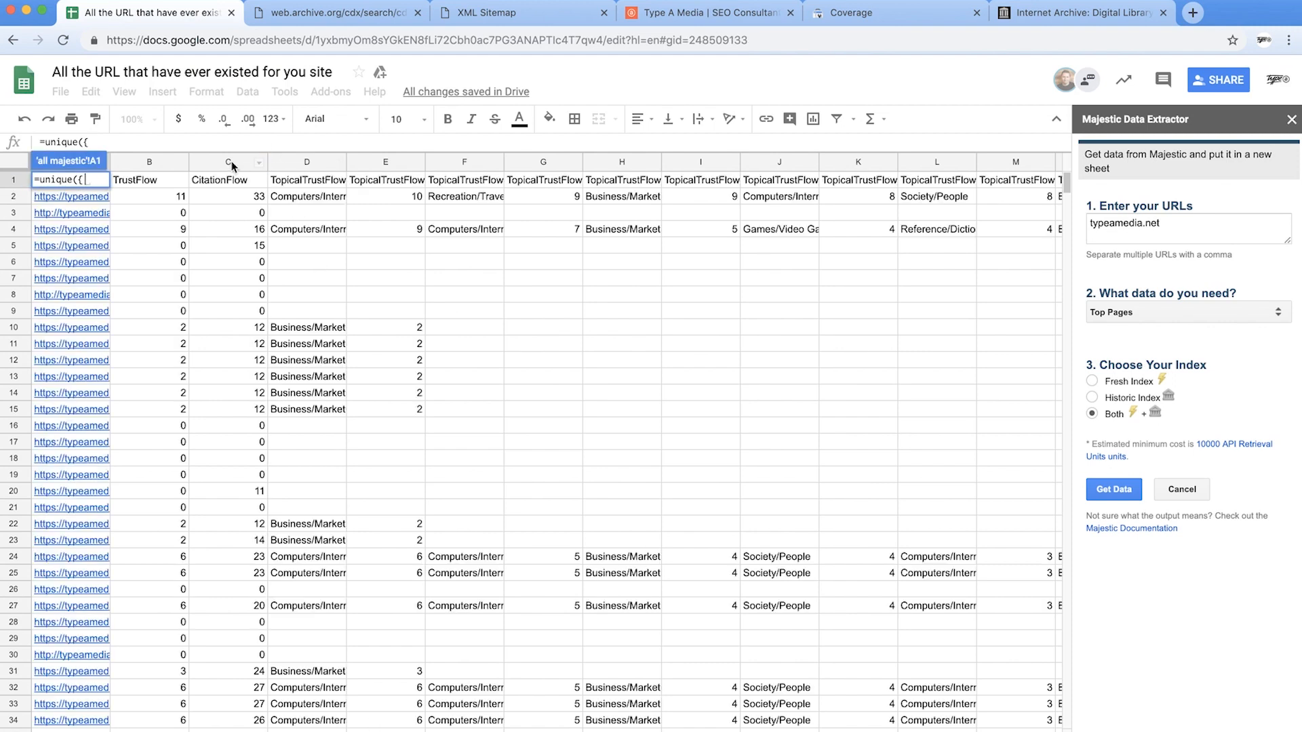
{"action": "type", "text": "typeamedia.net_fresh_toppages!A:C"}
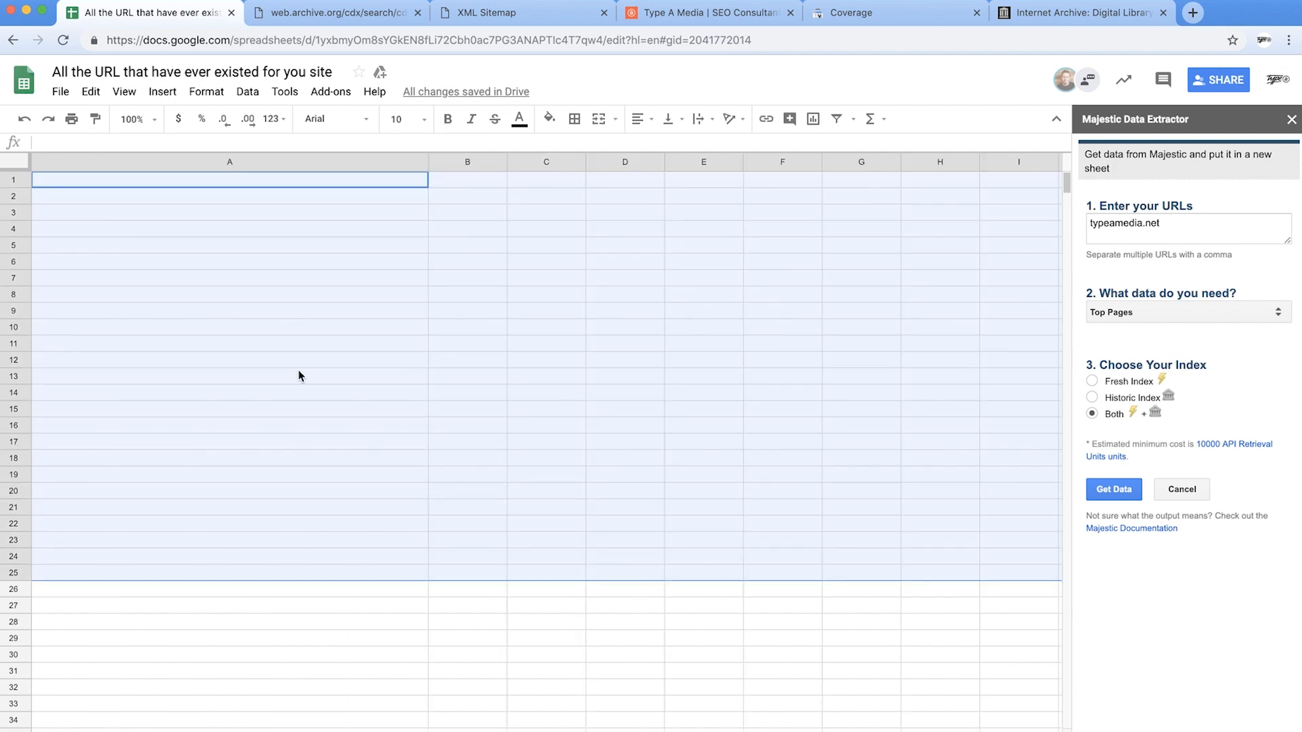
- Close the Majestic sidebar and reapply the Supermetrics SEMrush organic keywords query for typeamedia.net
{"action": "left_click", "coordinate": [229, 376]}
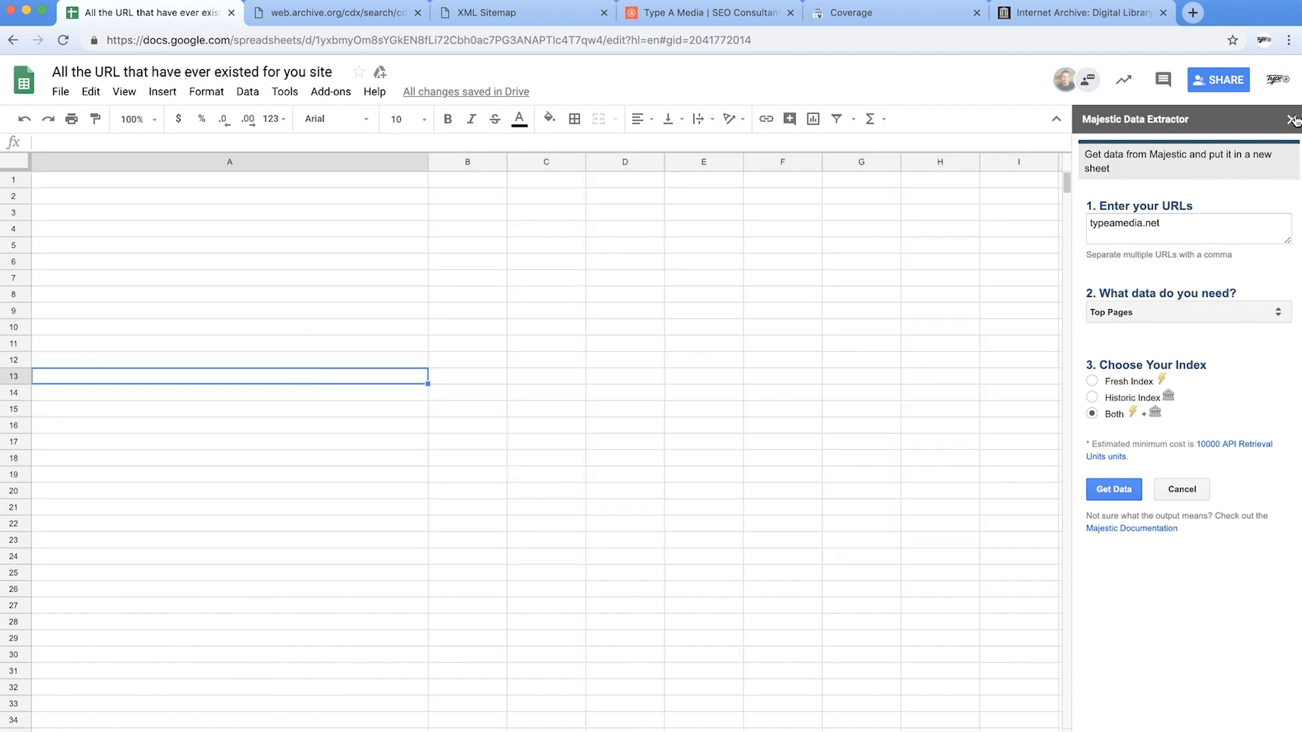
{"action": "left_click", "coordinate": [1290, 119]}
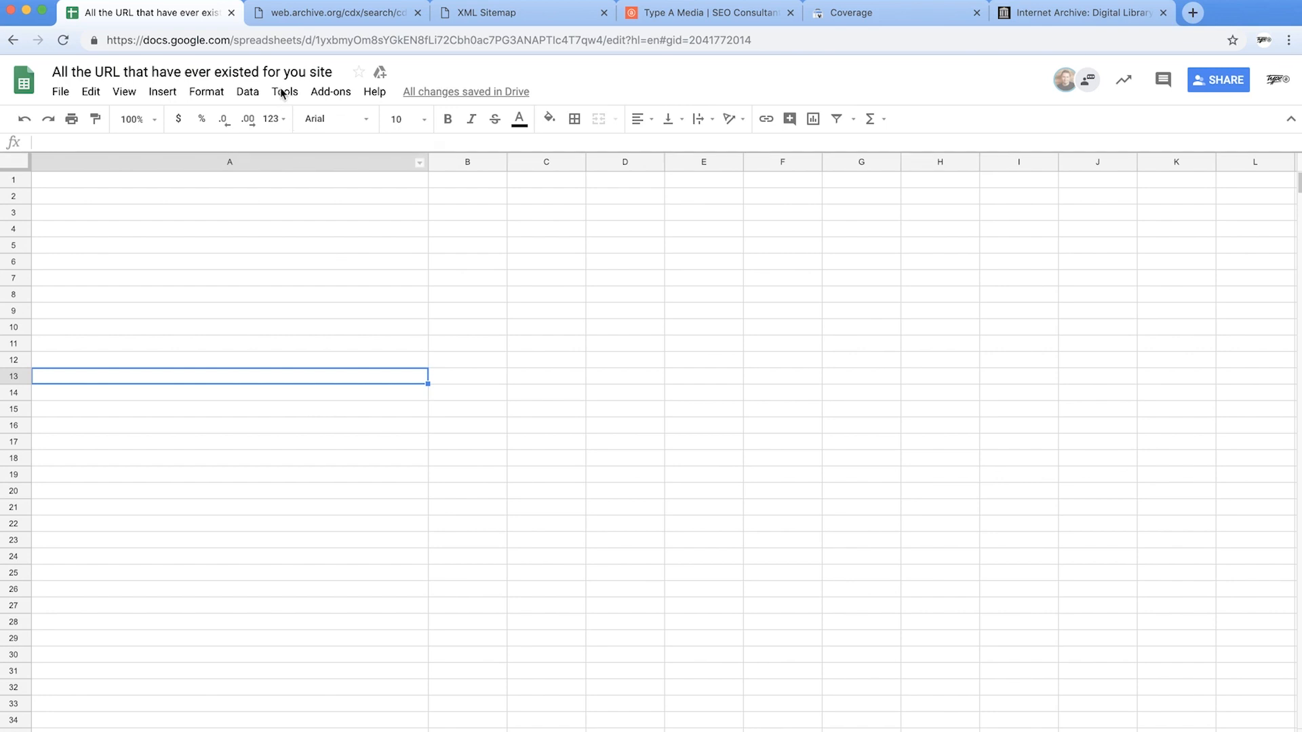
{"action": "left_click", "coordinate": [331, 92]}
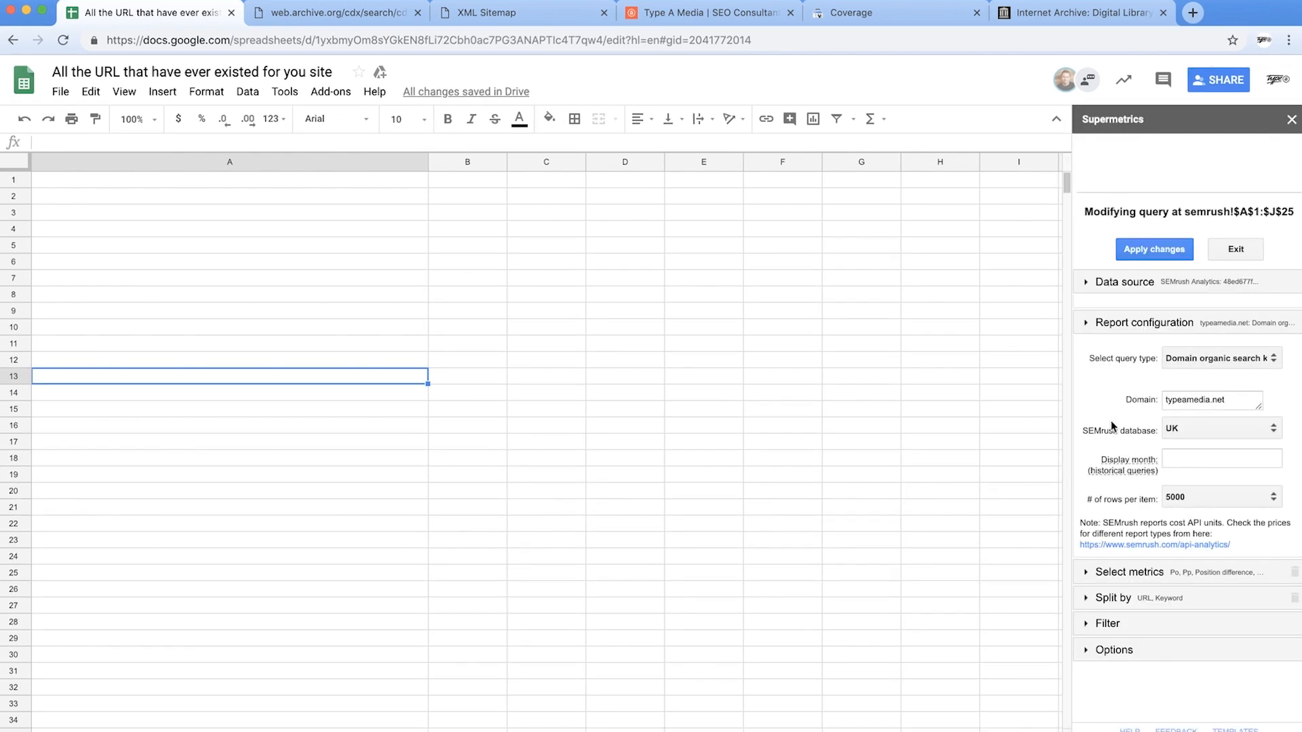
{"action": "left_click", "coordinate": [1211, 400]}
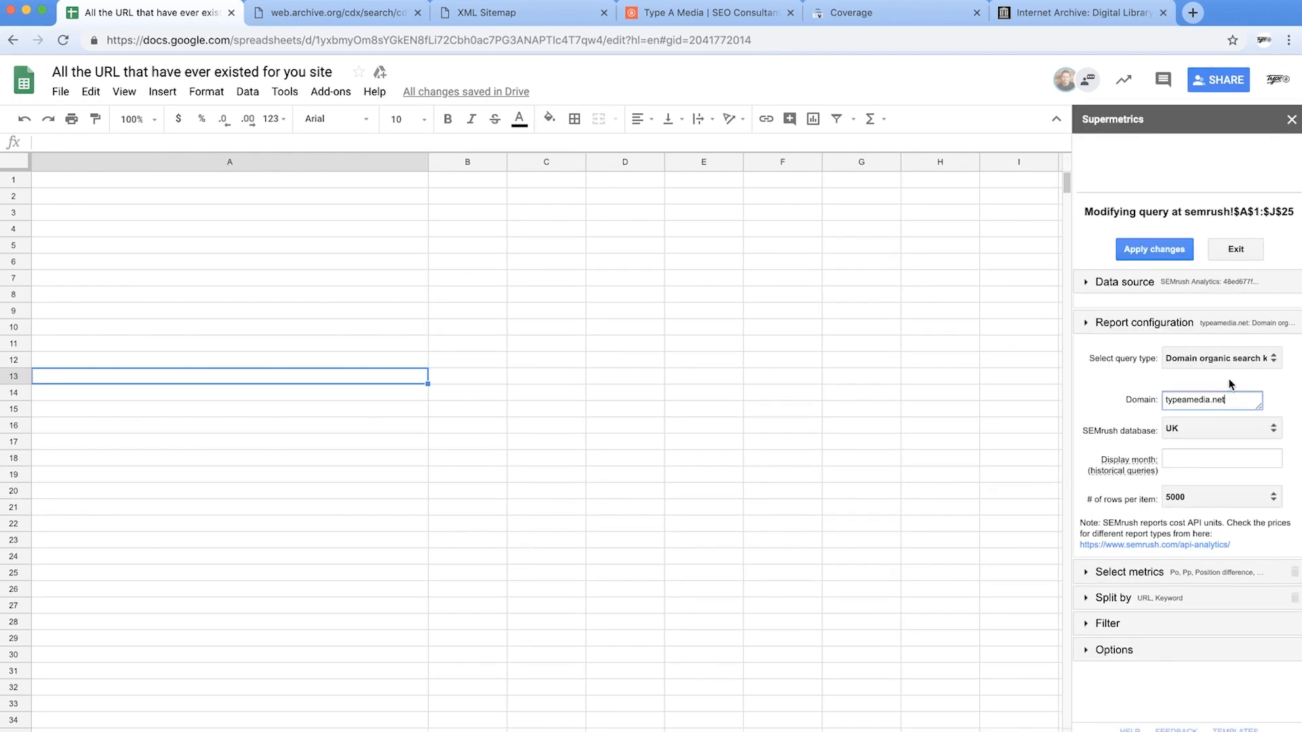
{"action": "left_click", "coordinate": [1222, 358]}
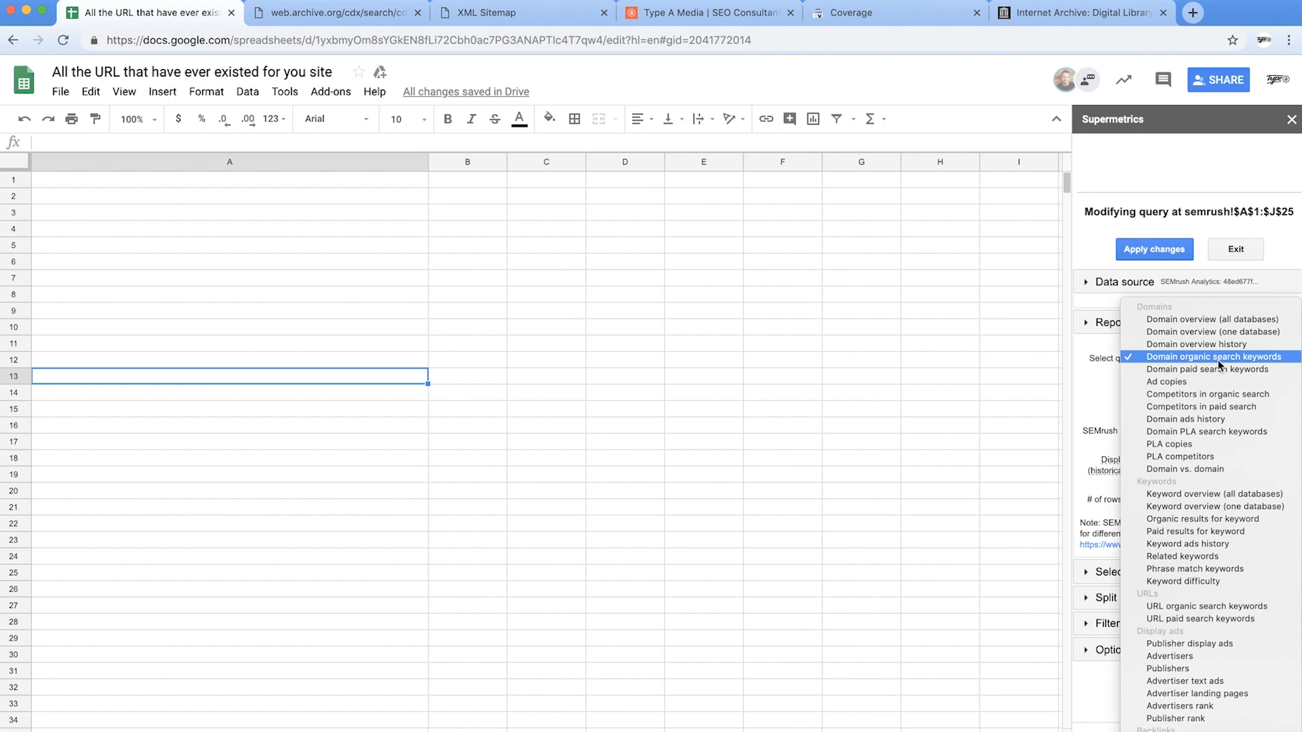
{"action": "left_click", "coordinate": [1212, 357]}
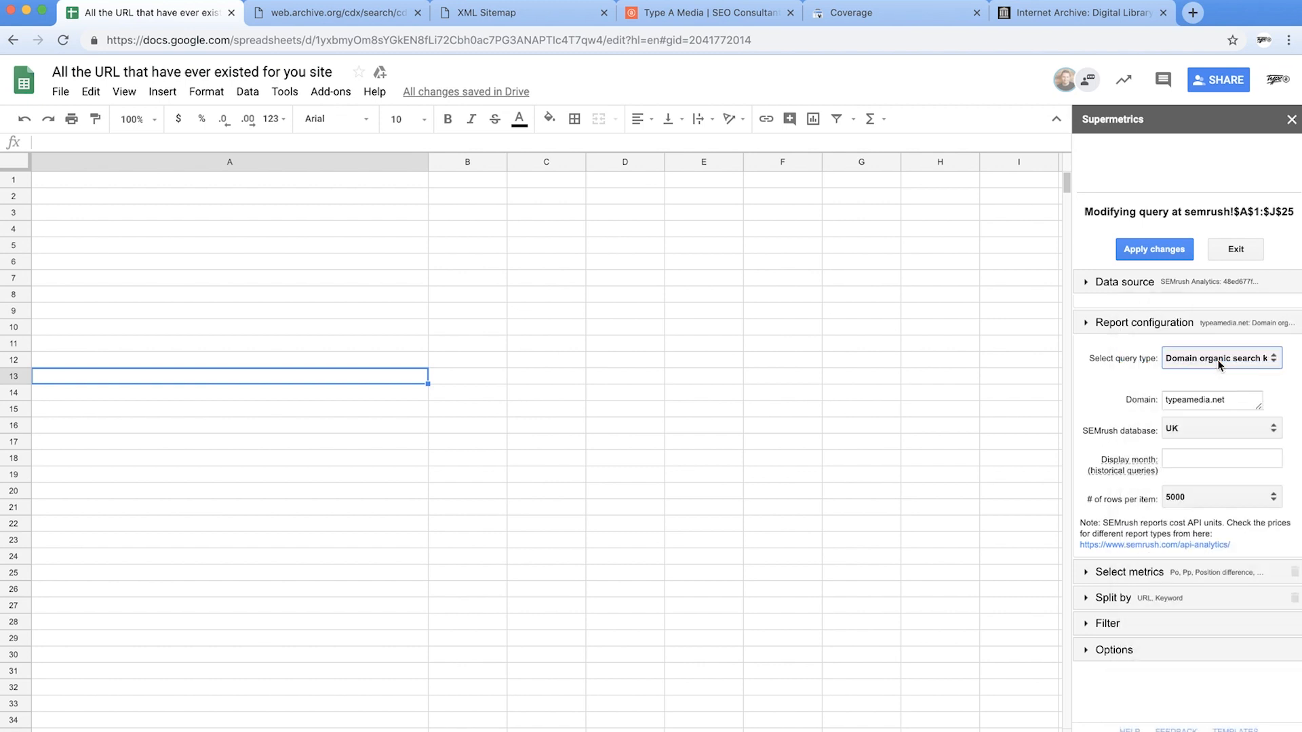
{"action": "left_click", "coordinate": [1154, 250]}
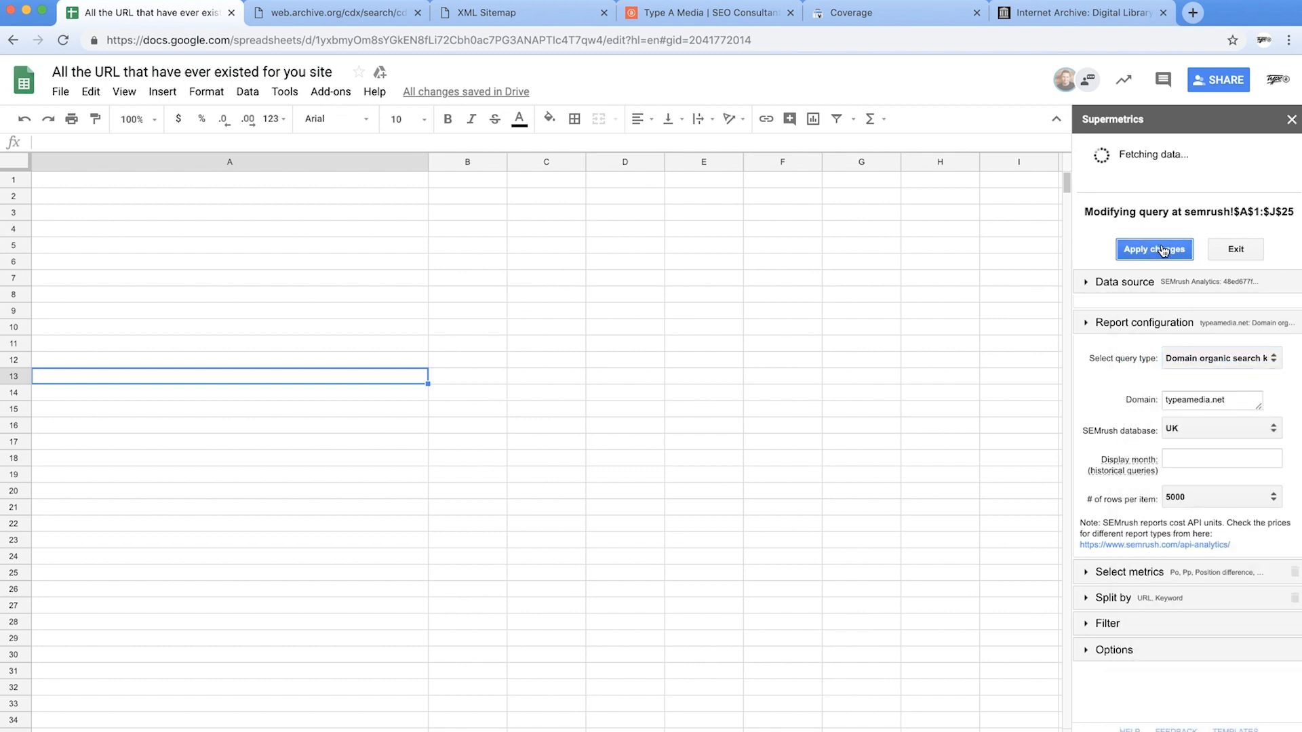
{"action": "left_click", "coordinate": [1154, 249]}
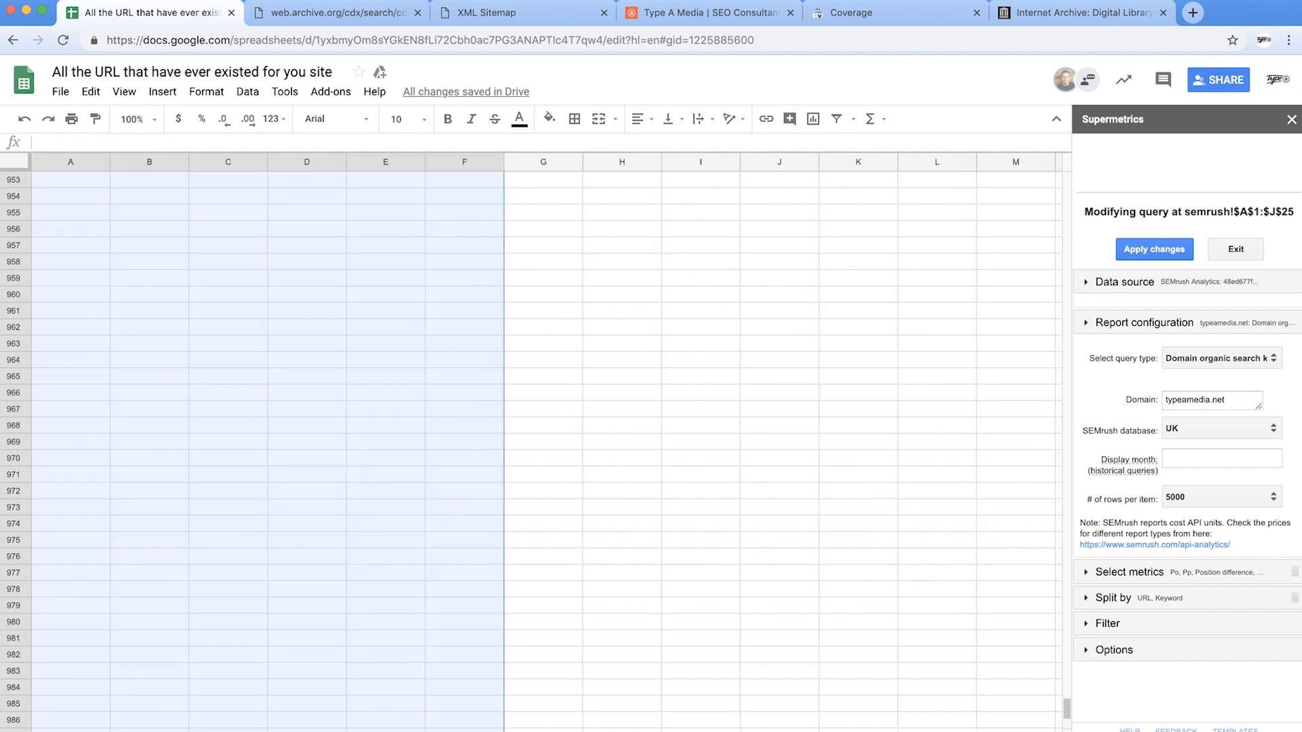
{"action": "left_click", "coordinate": [70, 311]}
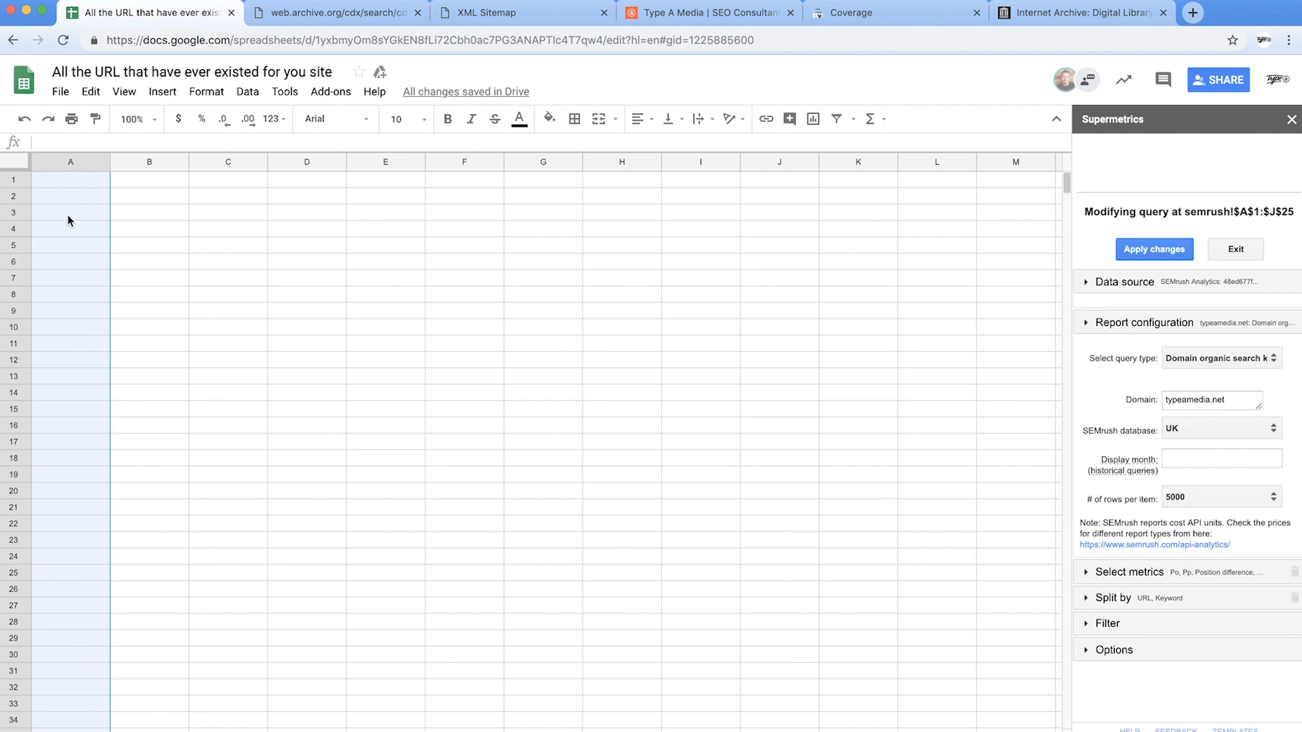
- Reapply the Supermetrics Search Console query for typeamedia.net and select A1 on the empty sheet
{"action": "left_click", "coordinate": [70, 180]}
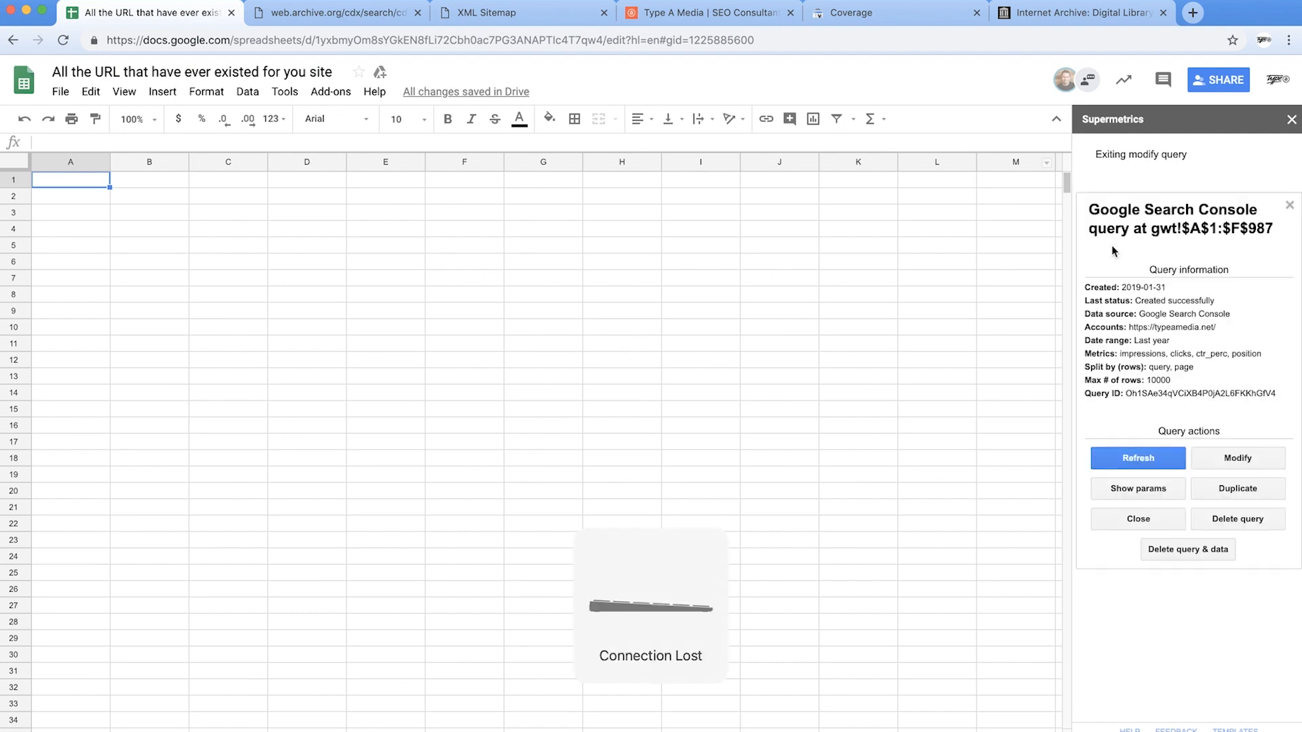
{"action": "mouse_move", "coordinate": [1250, 462]}
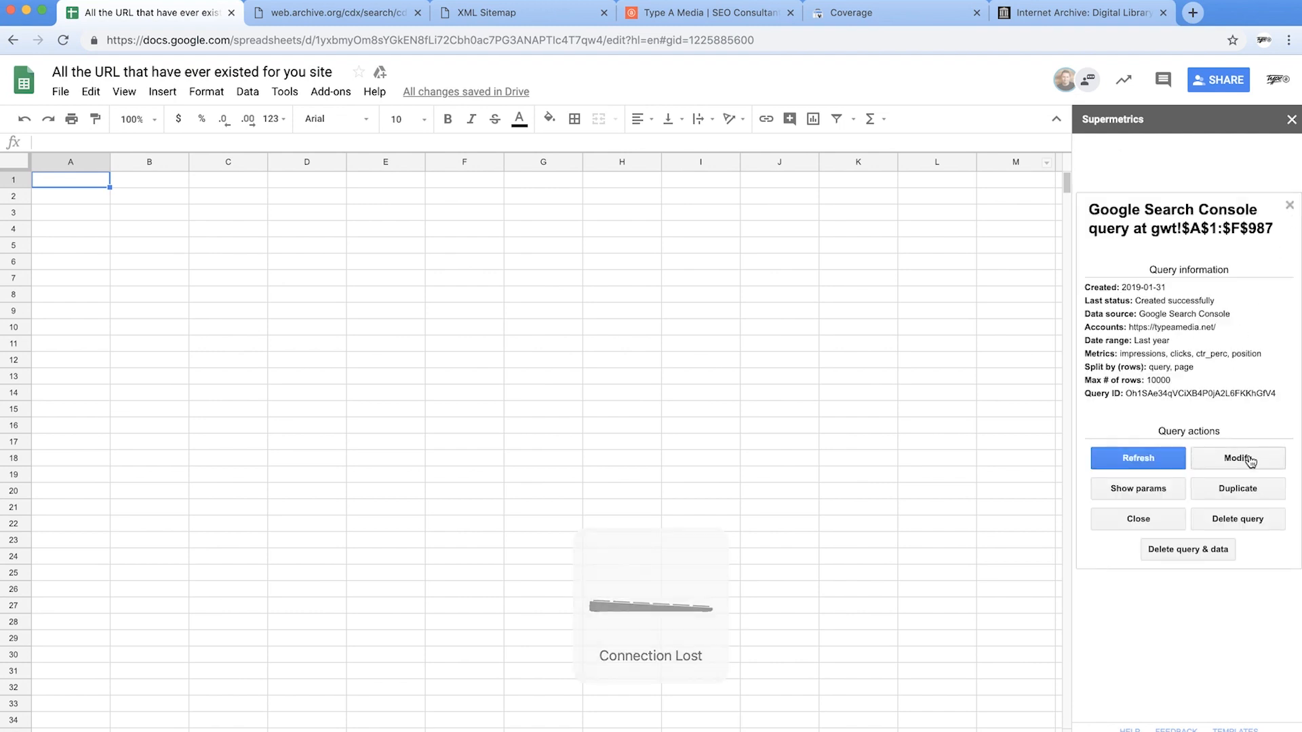
{"action": "left_click", "coordinate": [1238, 458]}
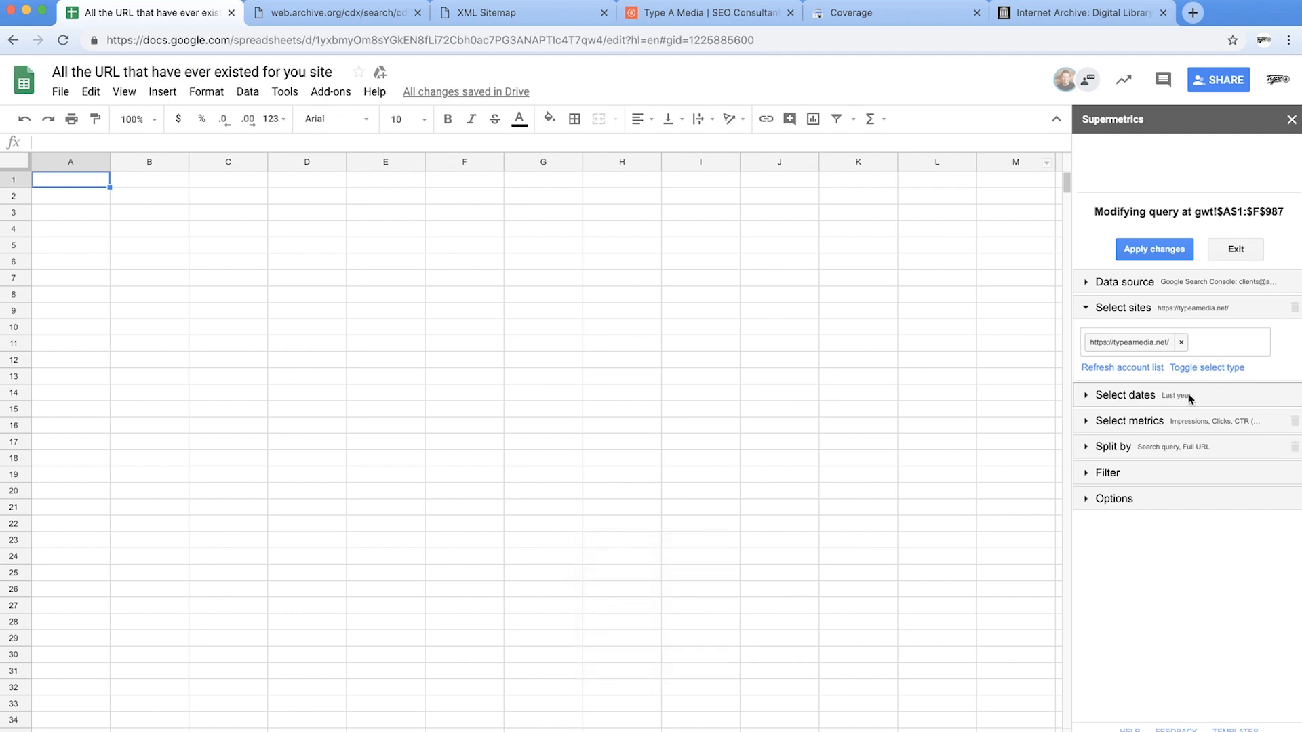
{"action": "mouse_move", "coordinate": [1185, 450]}
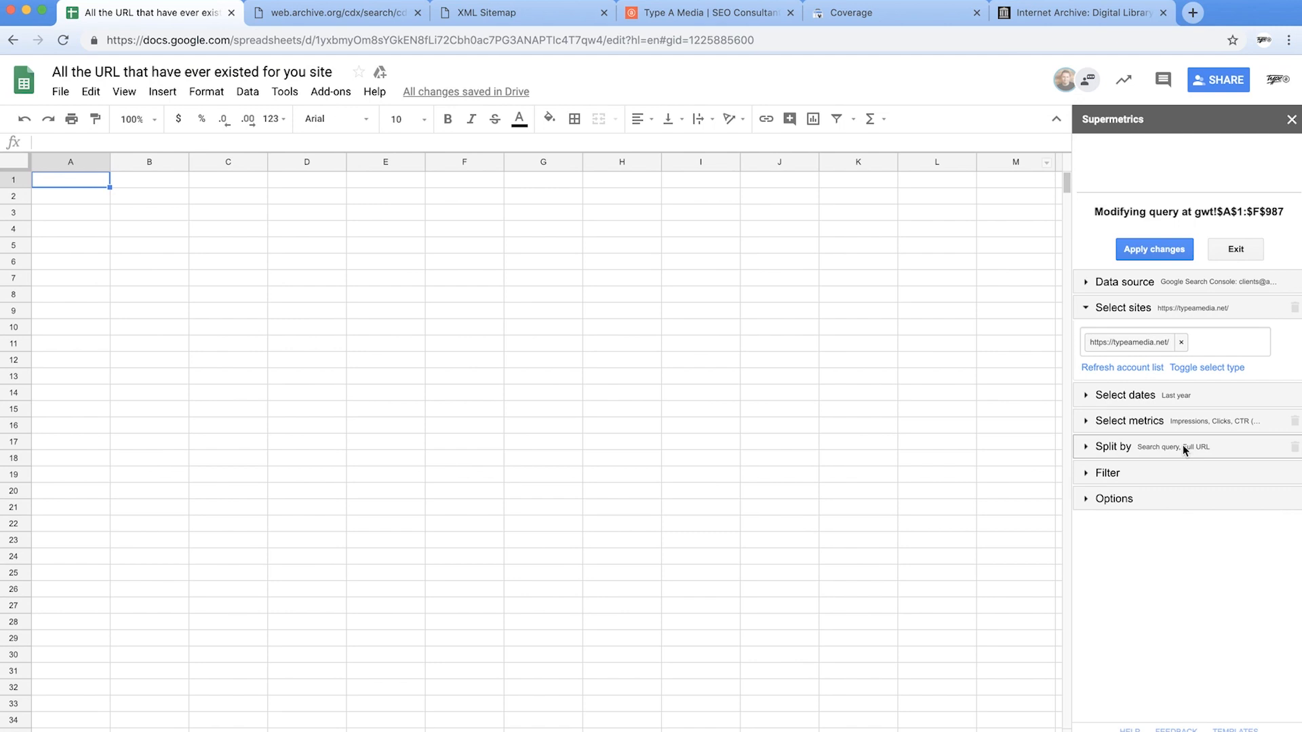
{"action": "left_click", "coordinate": [1155, 250]}
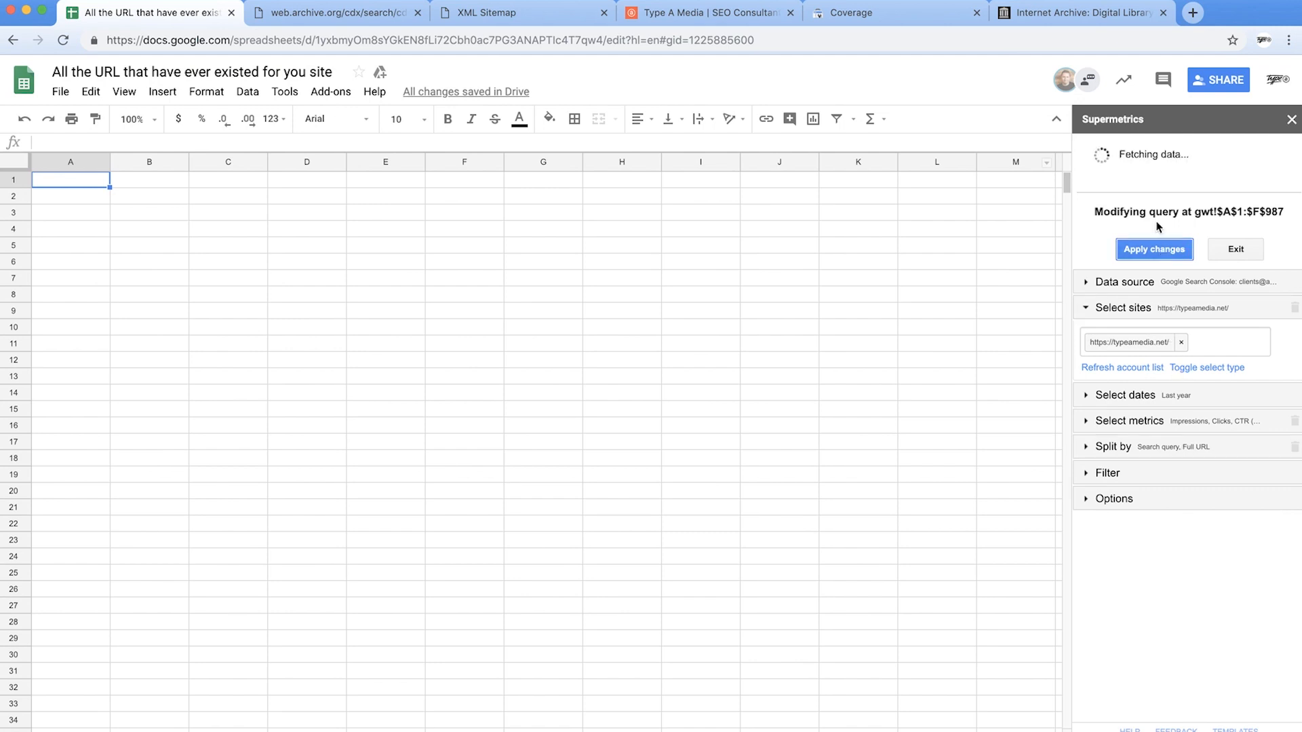
{"action": "left_click", "coordinate": [1155, 250]}
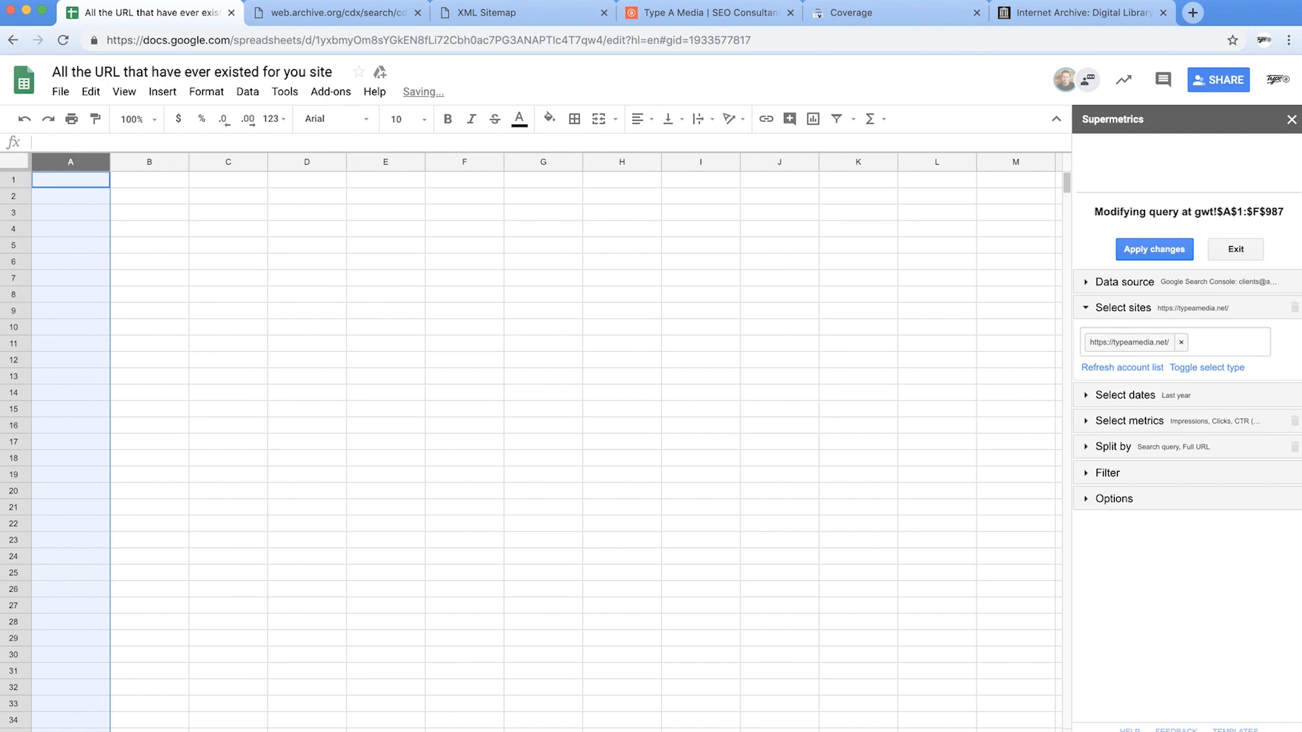
{"action": "left_click", "coordinate": [149, 326]}
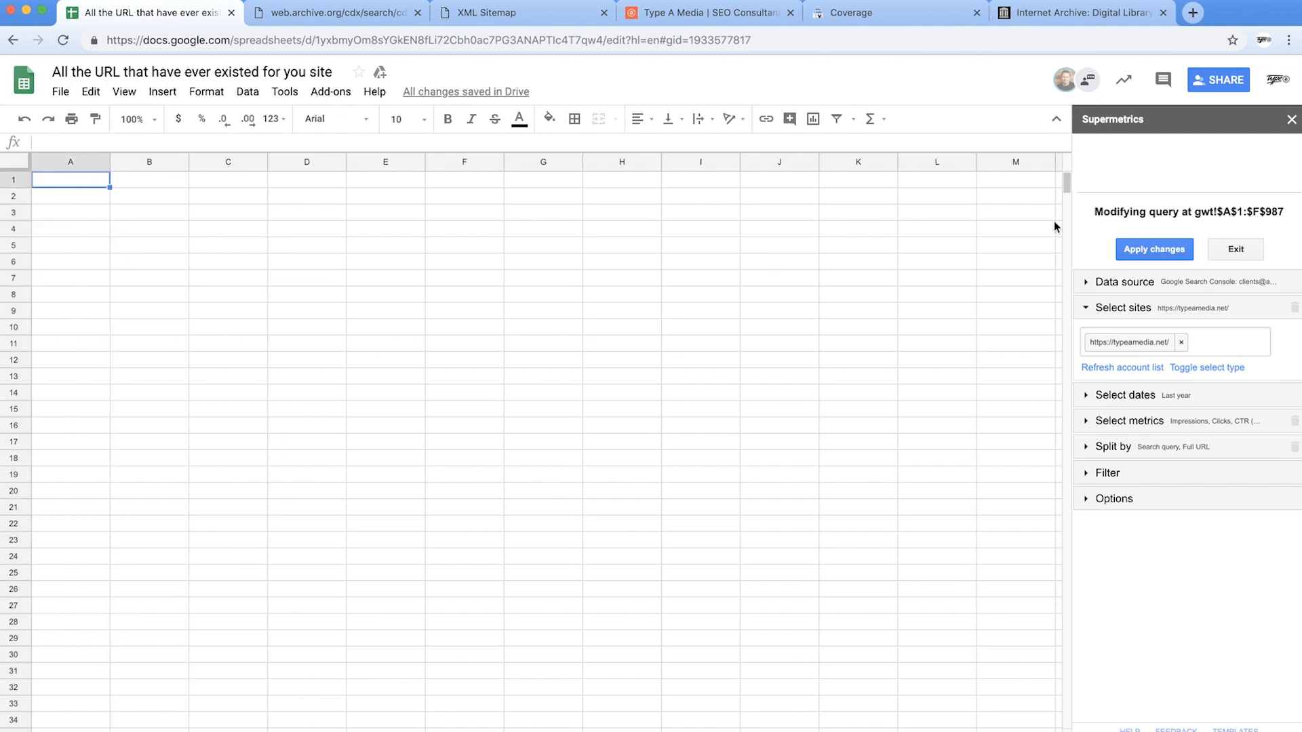
- Close the Supermetrics sidebar and enter =unique({archive!A:A;sitemap!B:B;'all majestic'!A:A;semrush!A:A;gwt!B:B}) in A1
{"action": "left_click", "coordinate": [1292, 119]}
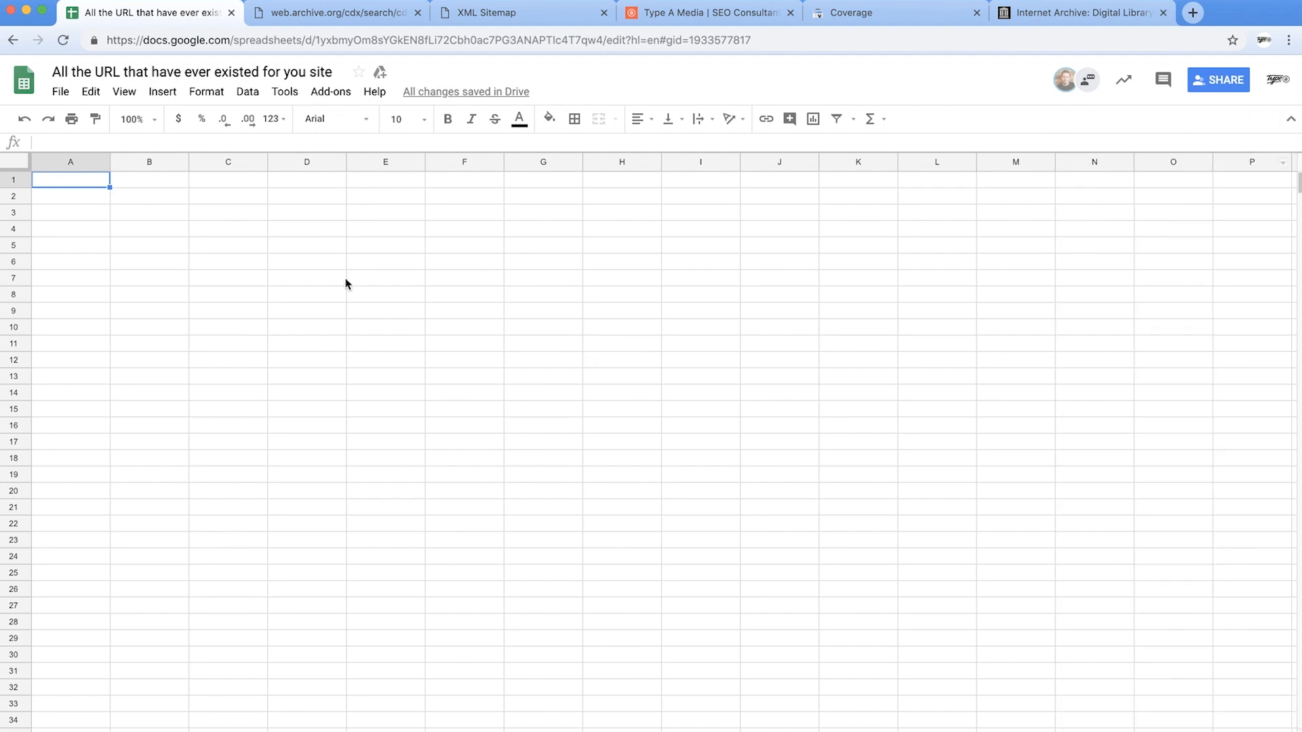
{"action": "mouse_move", "coordinate": [270, 263]}
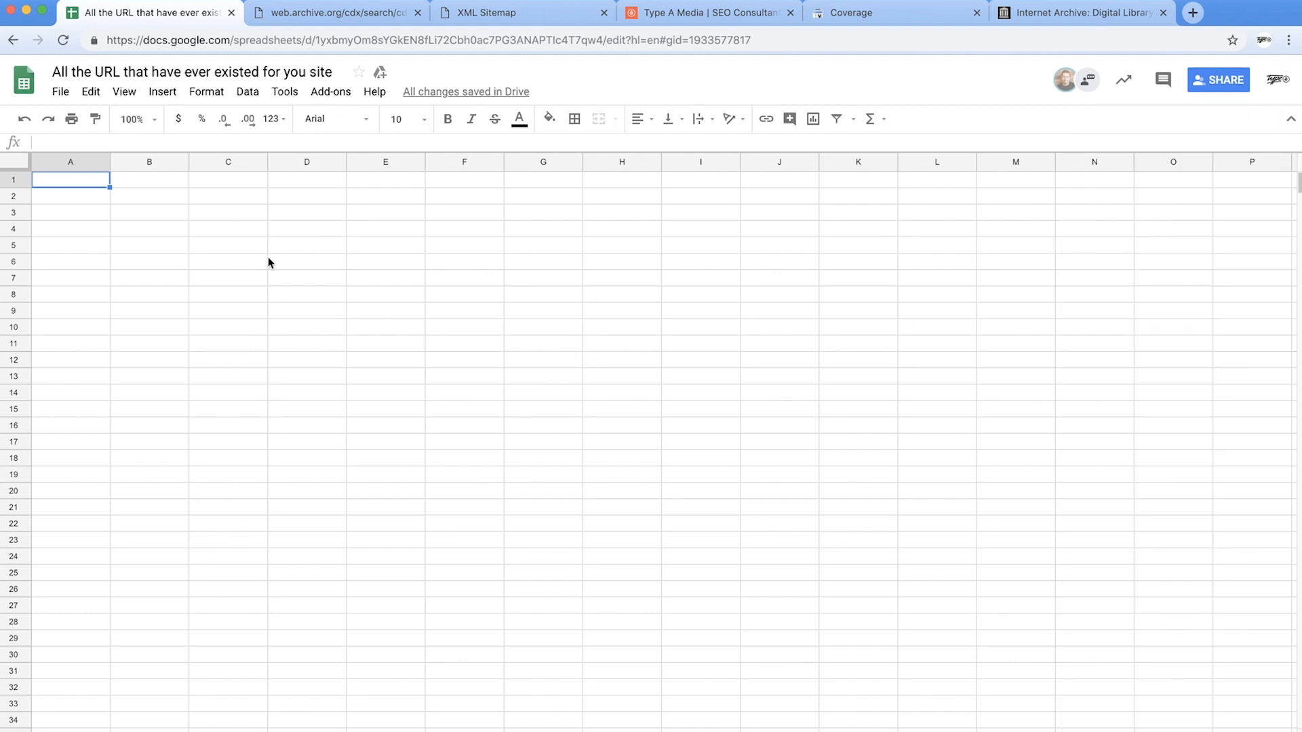
{"action": "mouse_move", "coordinate": [103, 201]}
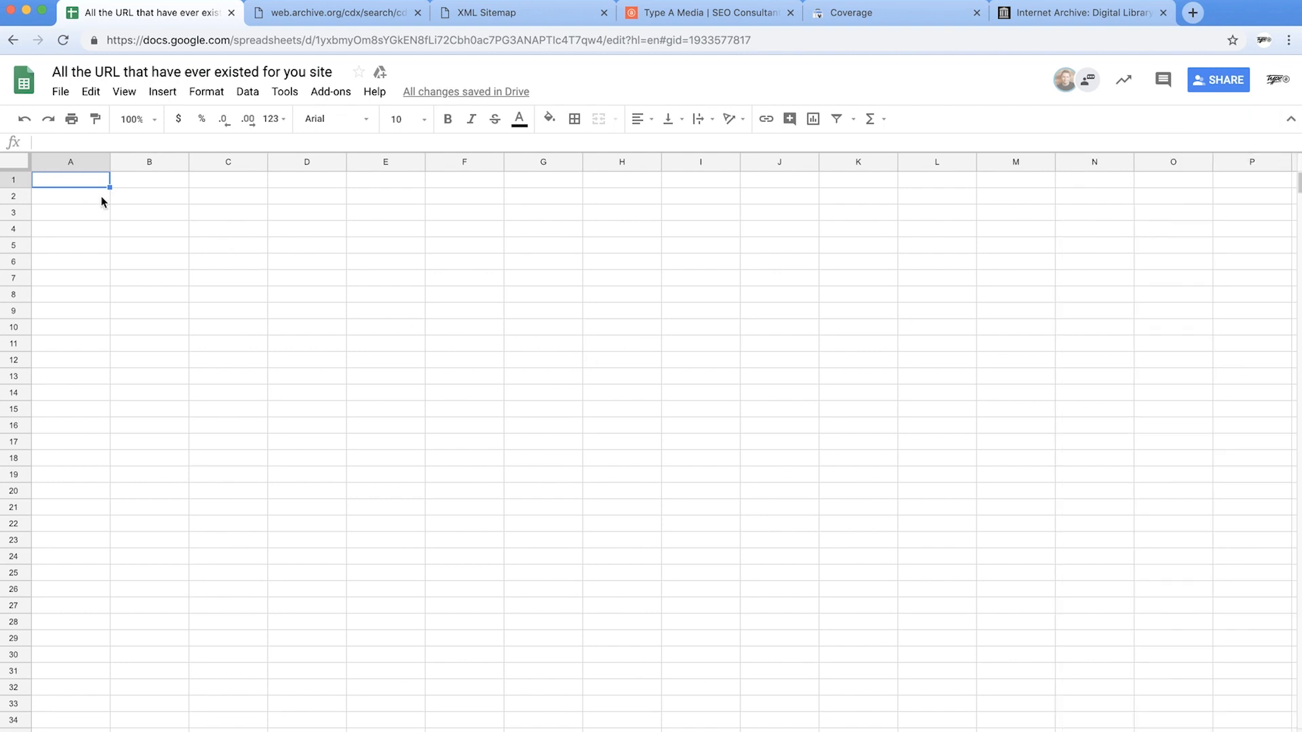
{"action": "type", "text": "un"}
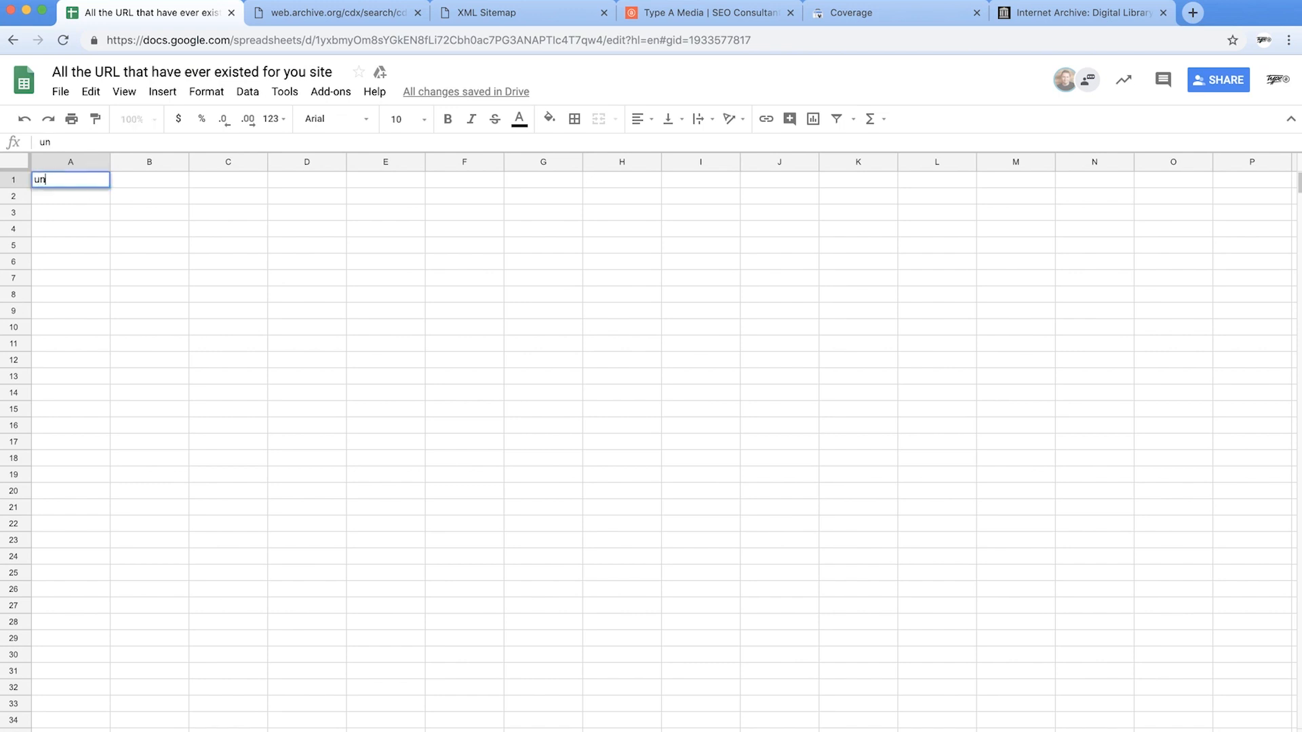
{"action": "type", "text": "ique"}
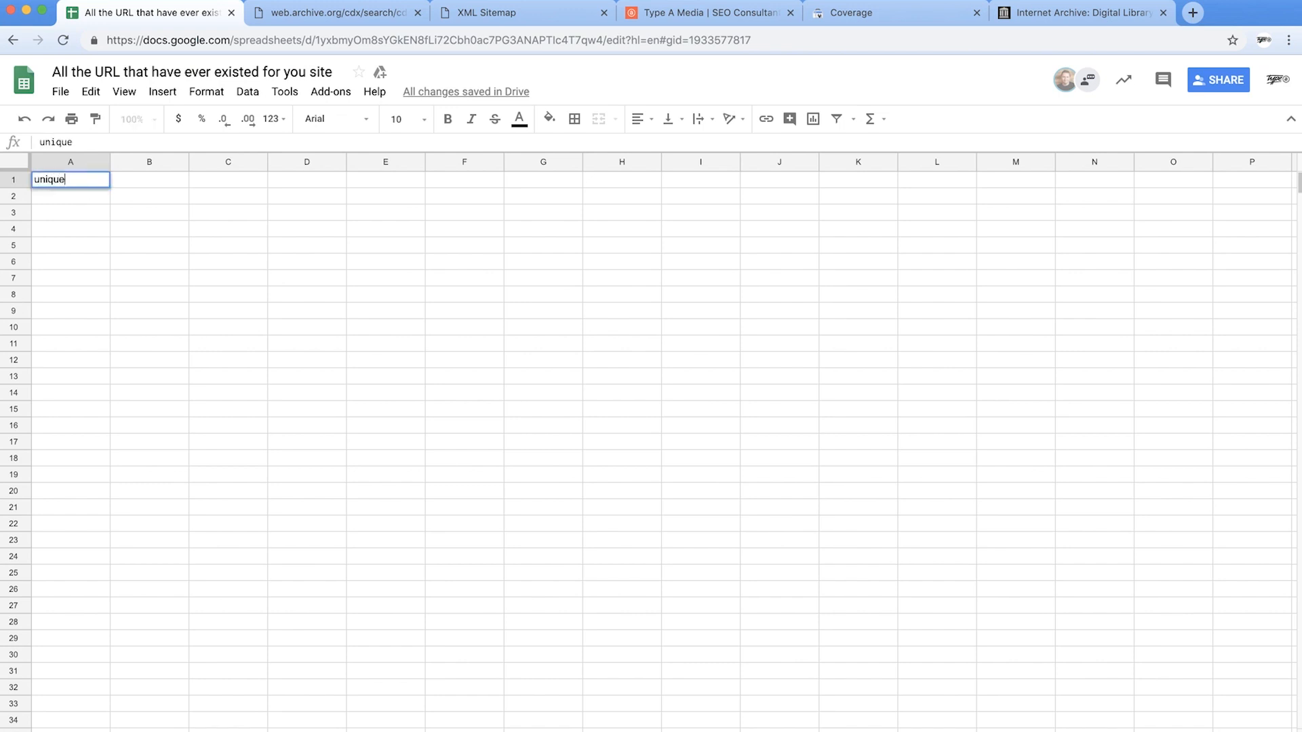
{"action": "type", "text": "("}
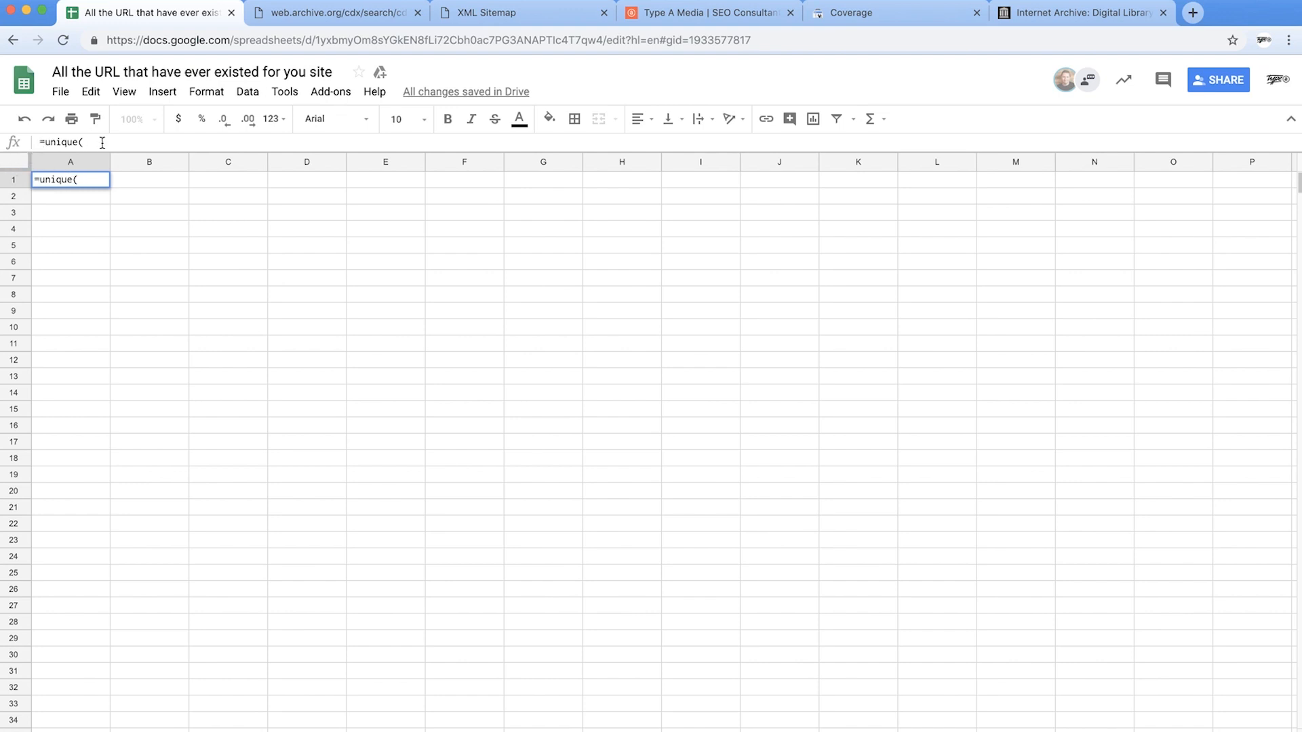
{"action": "type", "text": "{archive!A:A"}
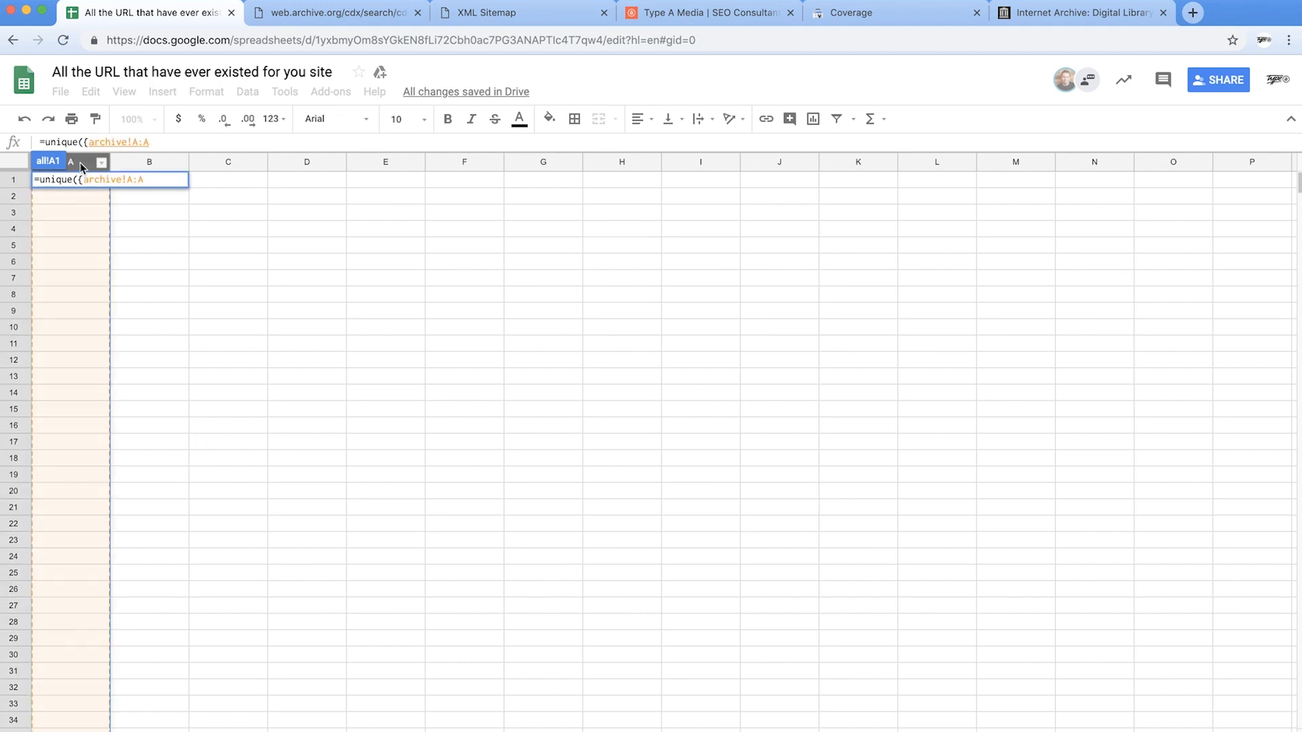
{"action": "type", "text": ";sitemap!B:B"}
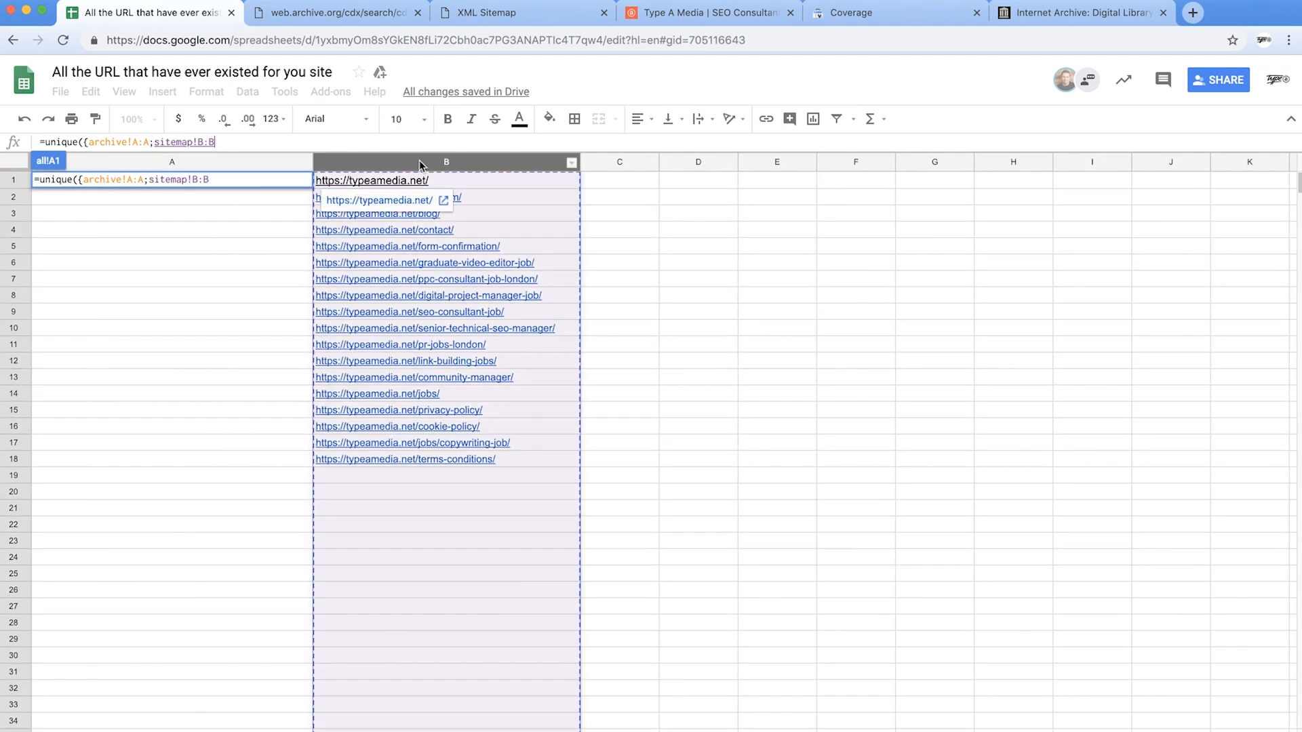
{"action": "type", "text": ";"}
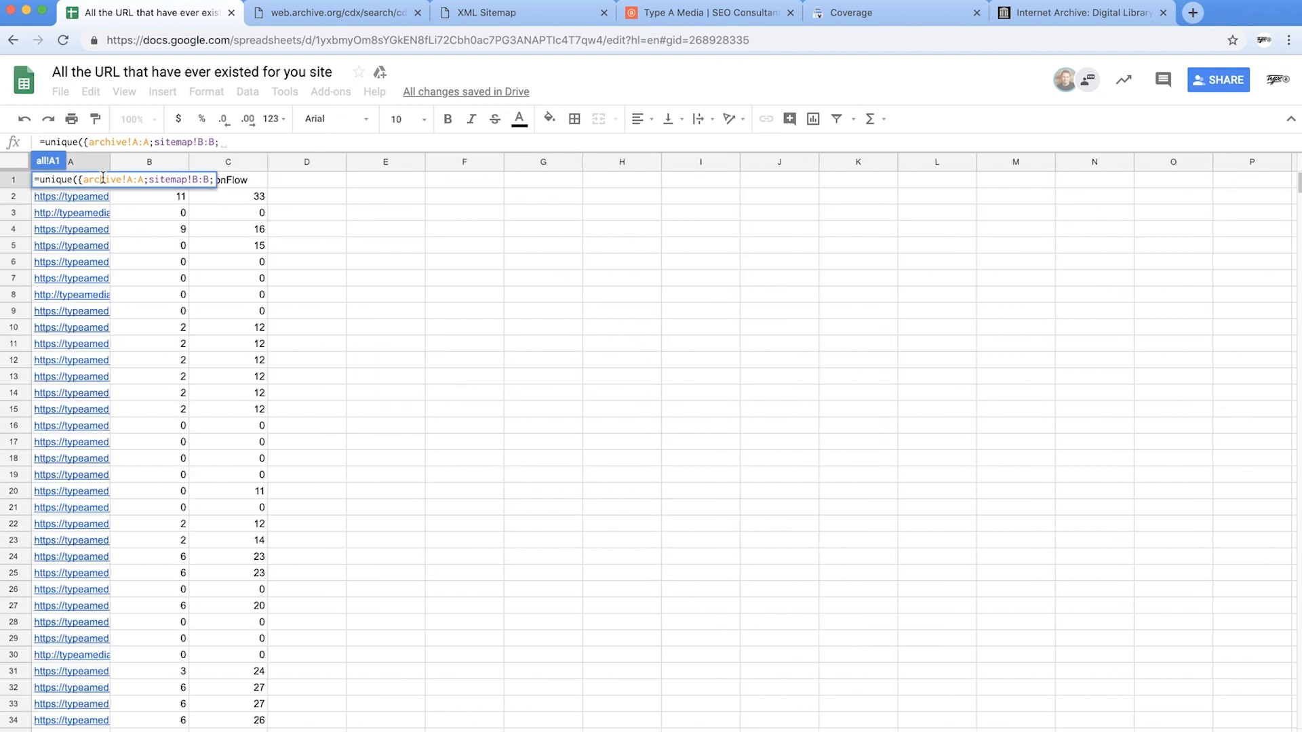
{"action": "type", "text": "'all majestic'!A:A"}
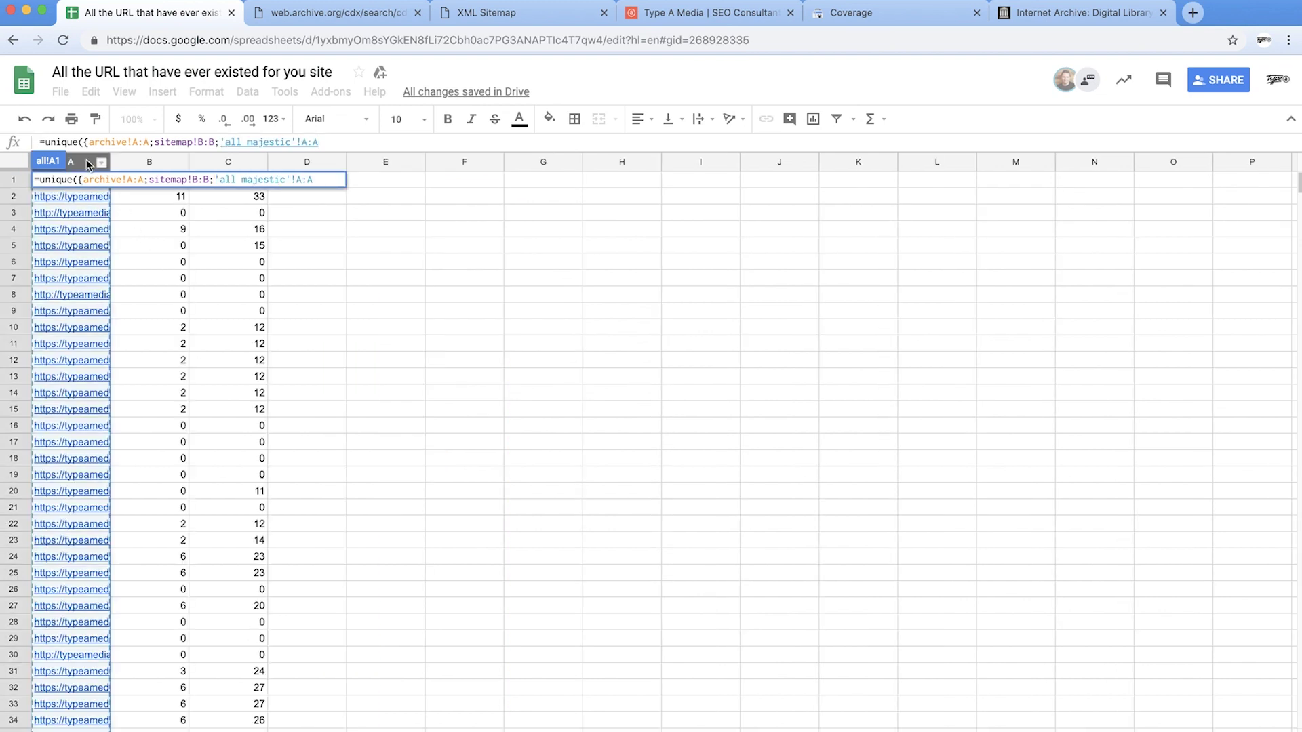
{"action": "type", "text": ";semrush!A:A;gwt!B:B"}
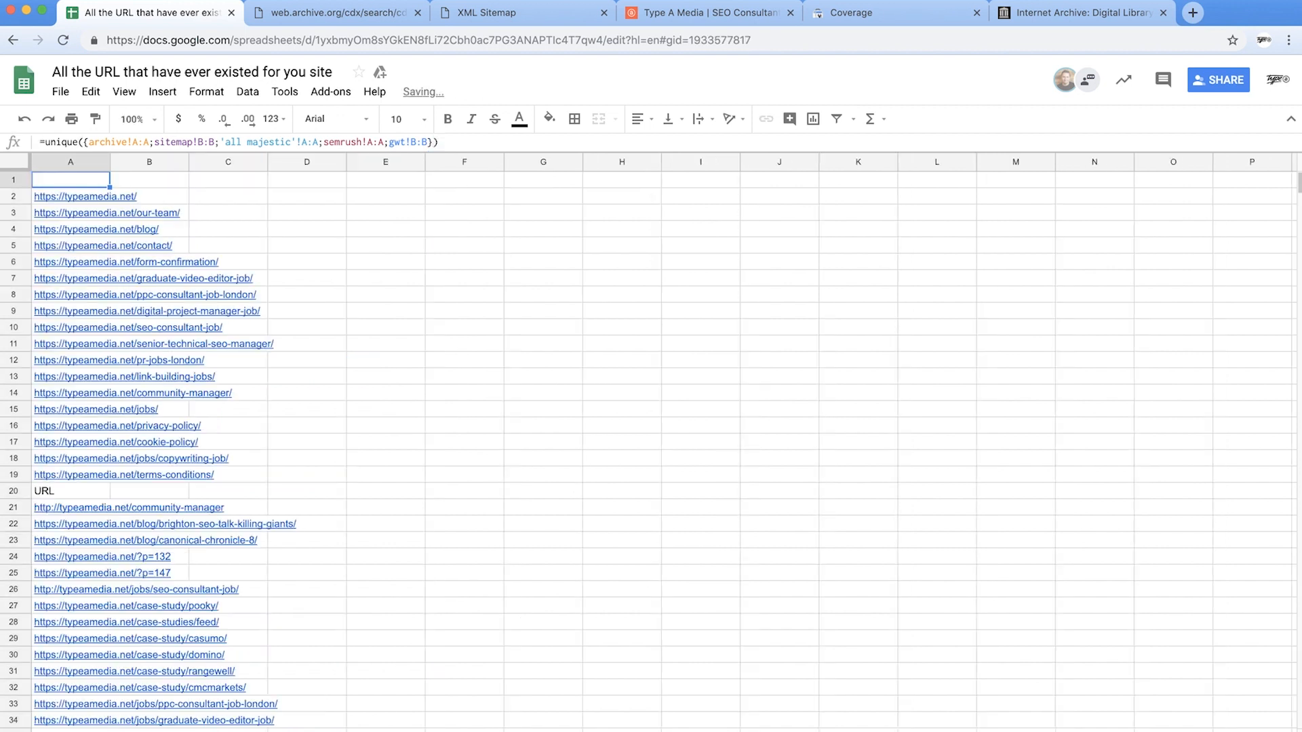
{"action": "mouse_move", "coordinate": [84, 333]}
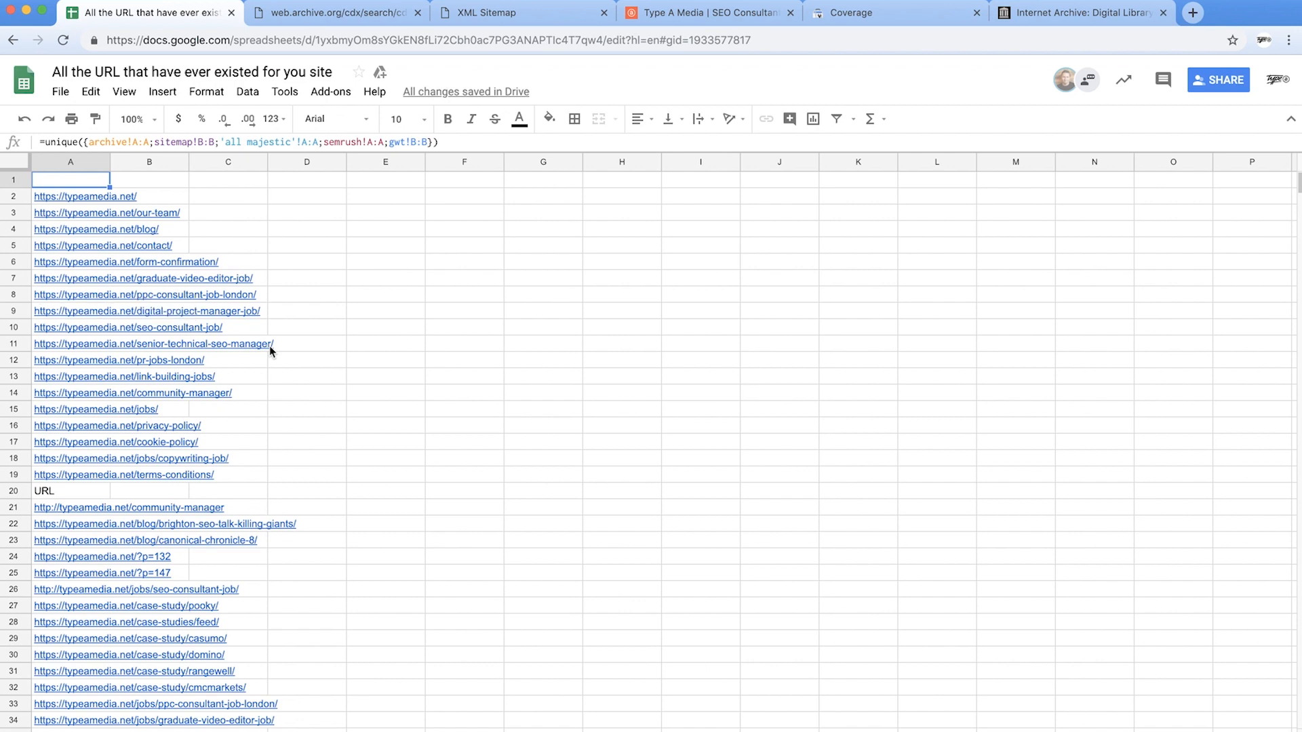
{"action": "scroll", "scroll_direction": "down", "scroll_amount": 3}
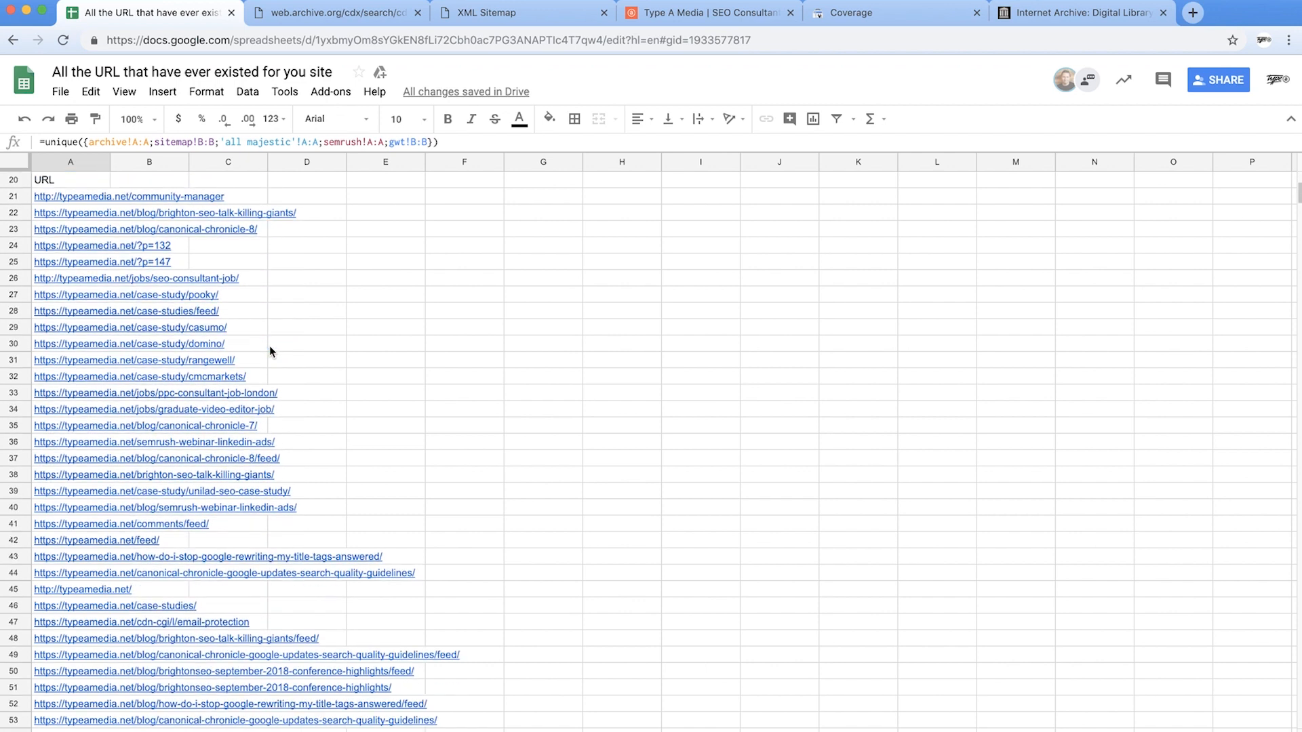
{"action": "scroll", "scroll_direction": "down", "scroll_amount": 3}
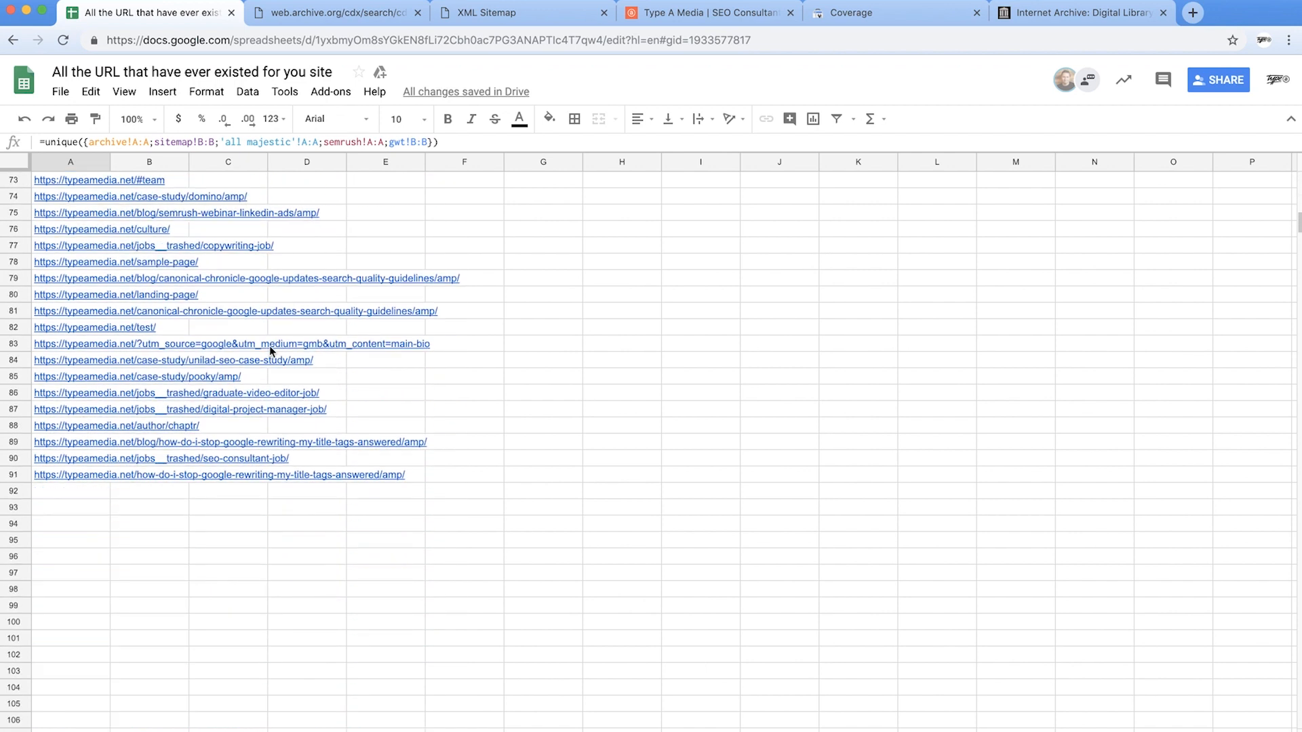
{"action": "scroll", "scroll_direction": "down", "scroll_amount": 3}
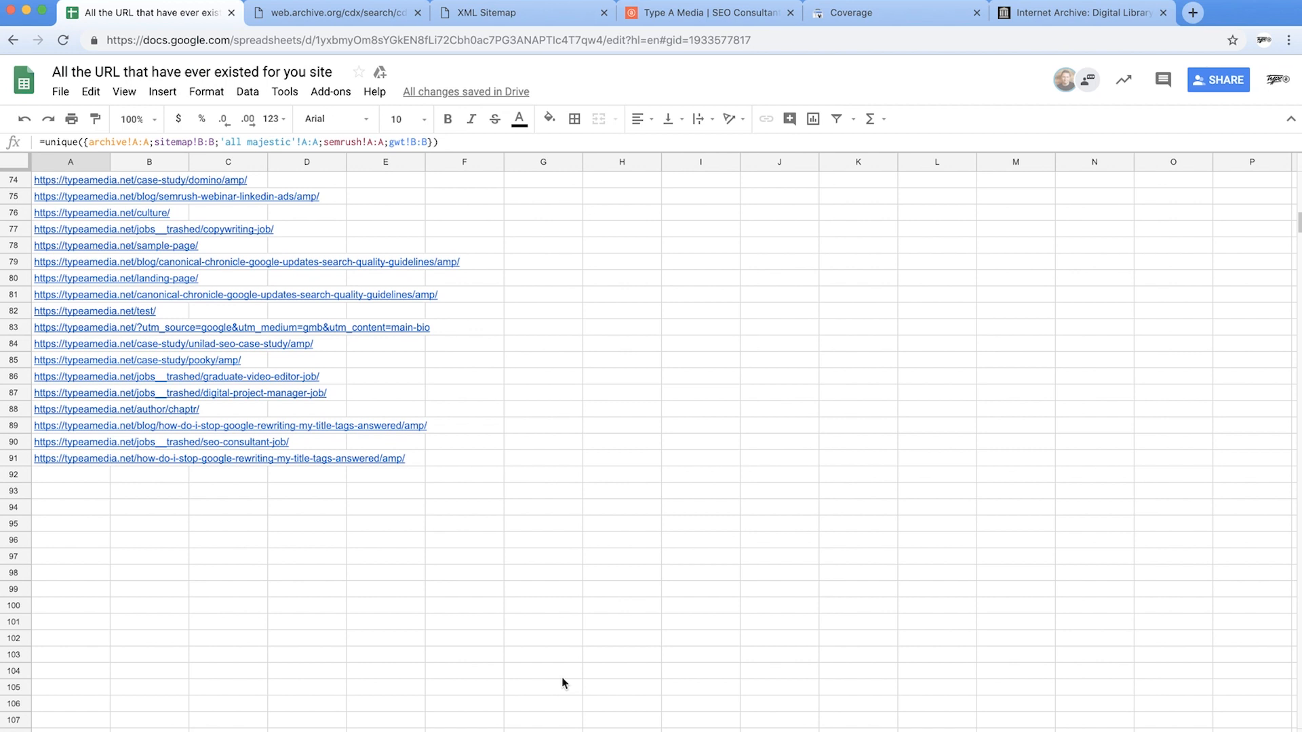
{"action": "mouse_move", "coordinate": [316, 531]}
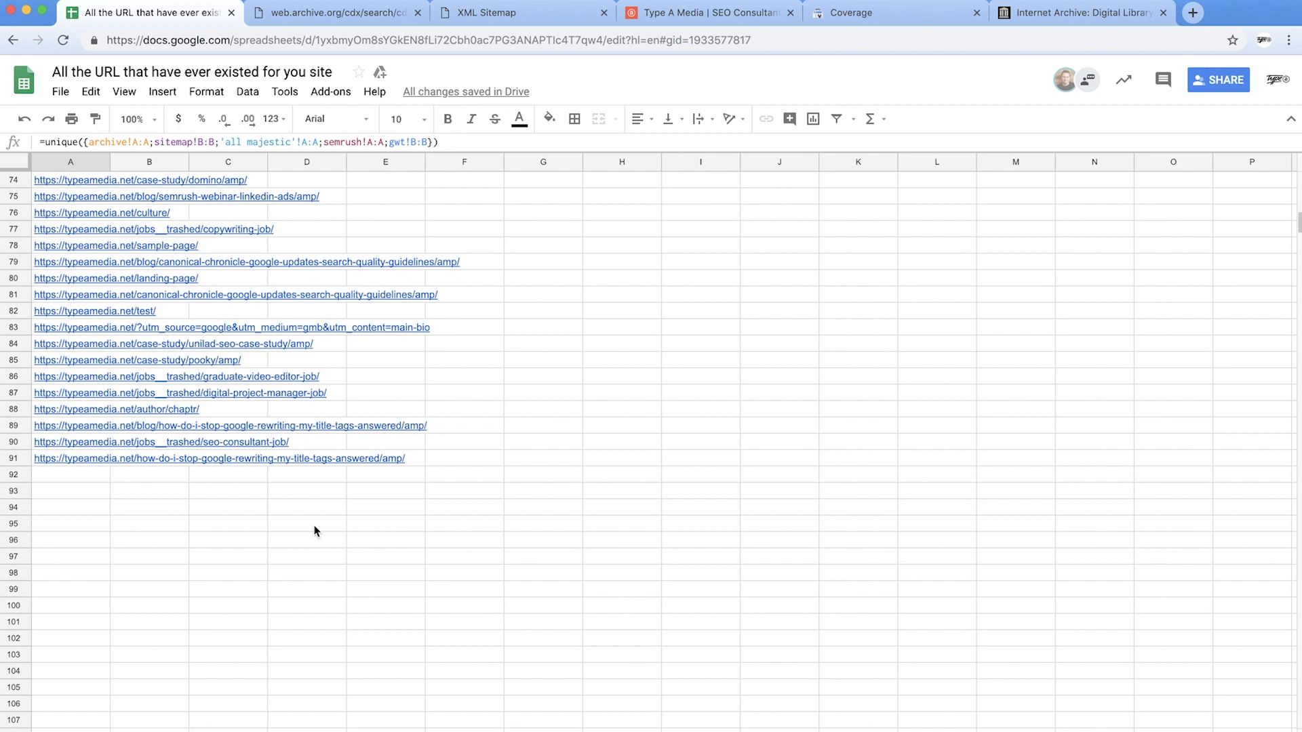
{"action": "left_click", "coordinate": [68, 459]}
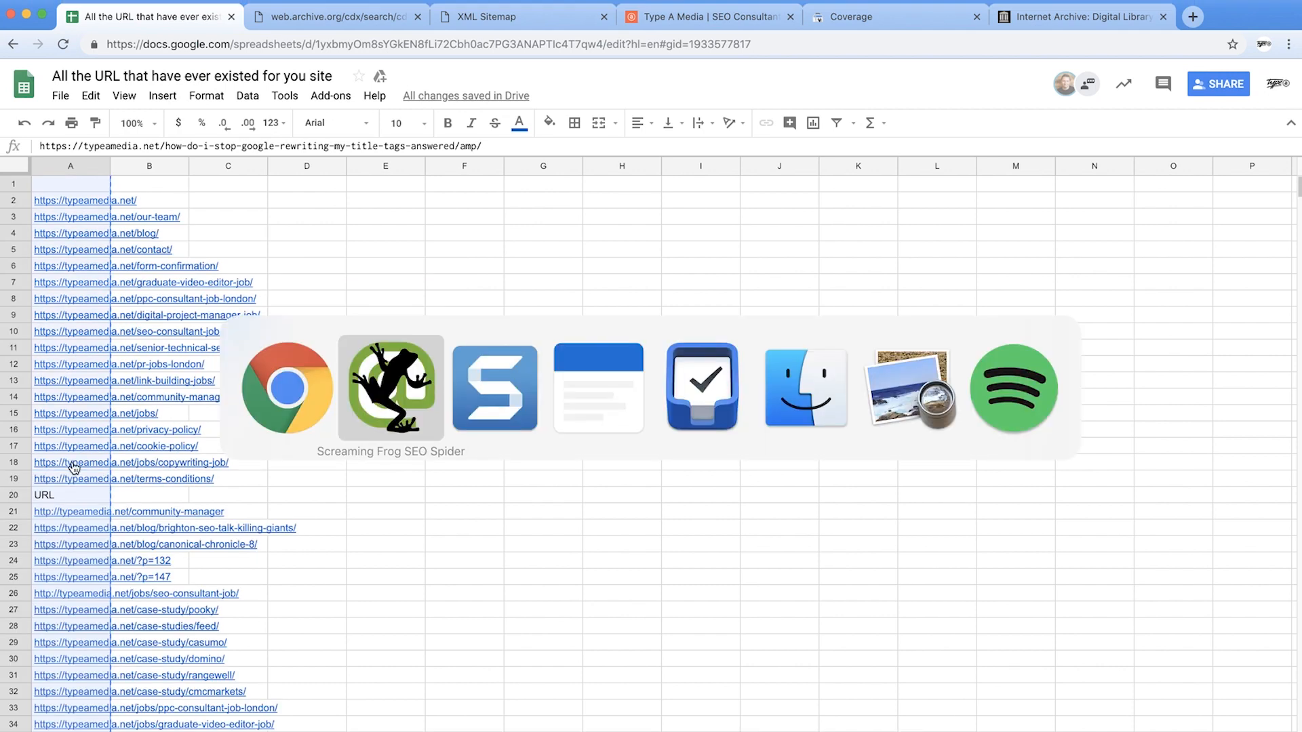
- Paste the copied URLs into Screaming Frog's list mode and start the crawl
{"action": "left_click", "coordinate": [391, 388]}
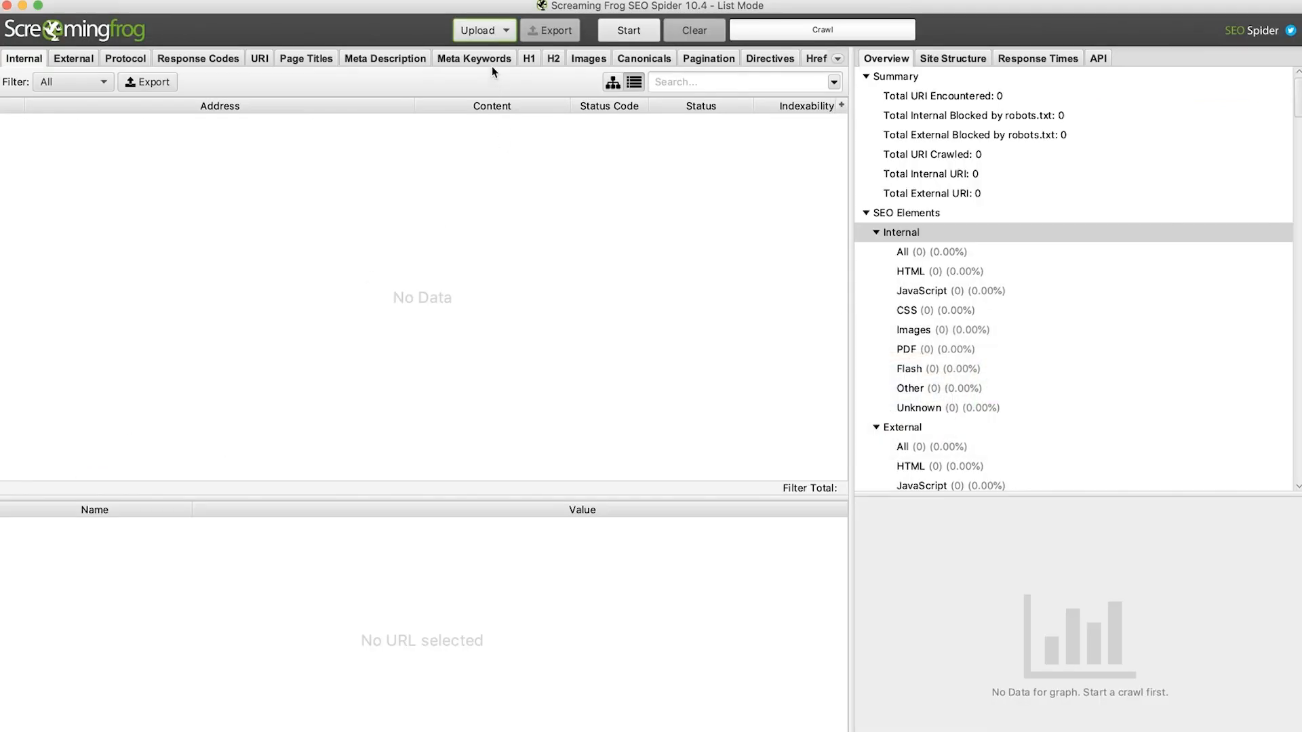
{"action": "left_click", "coordinate": [477, 30]}
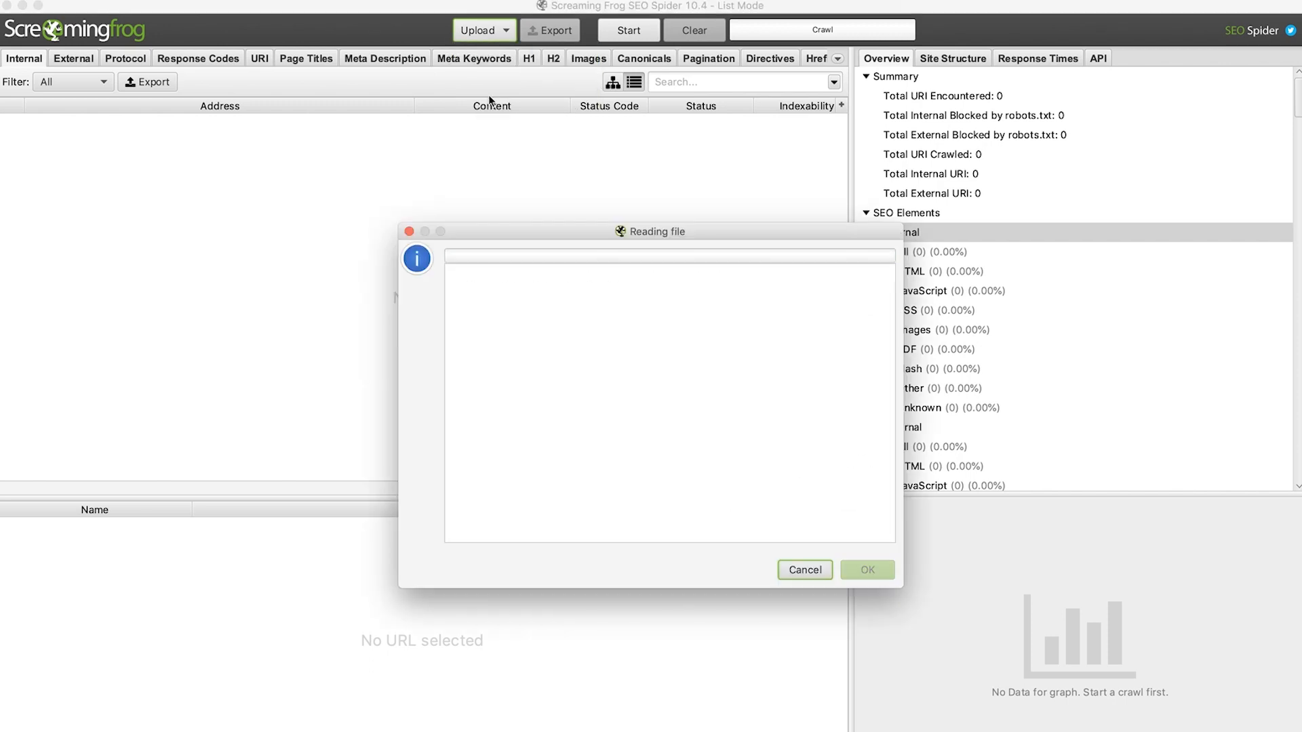
{"action": "left_click", "coordinate": [868, 570]}
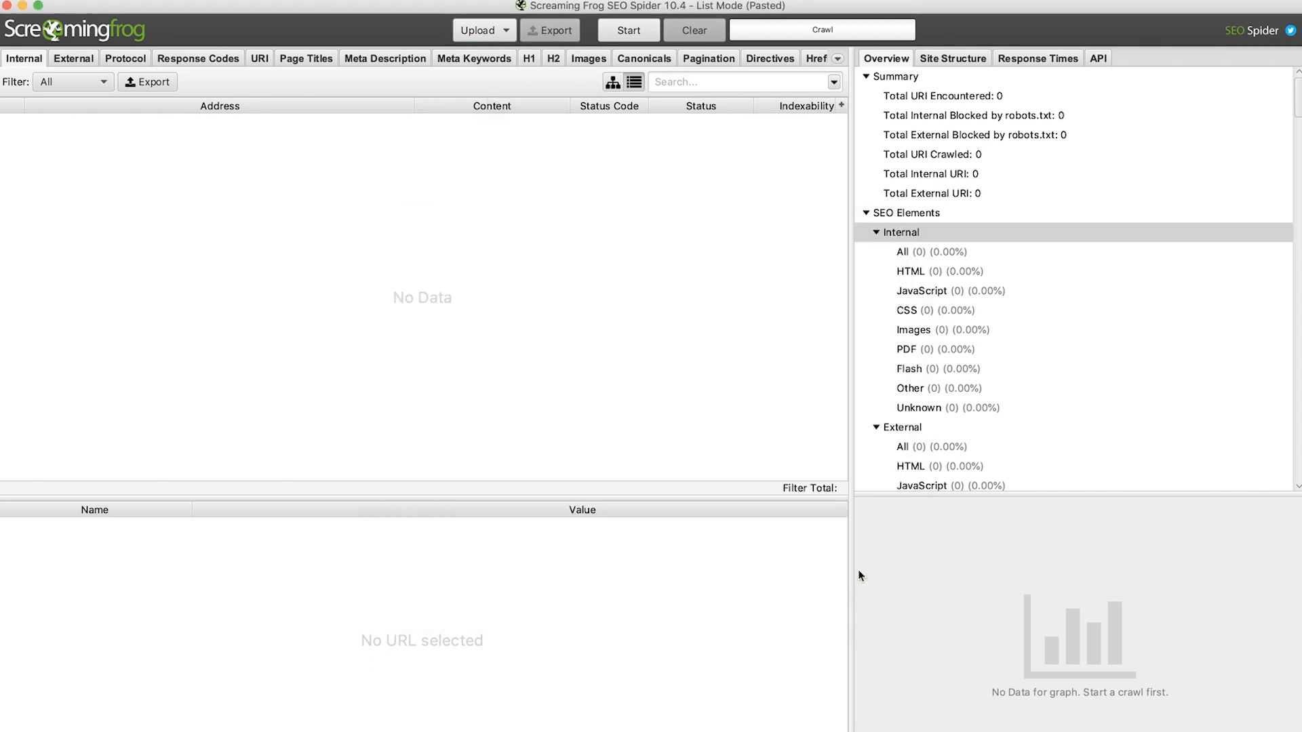
{"action": "left_click", "coordinate": [628, 30]}
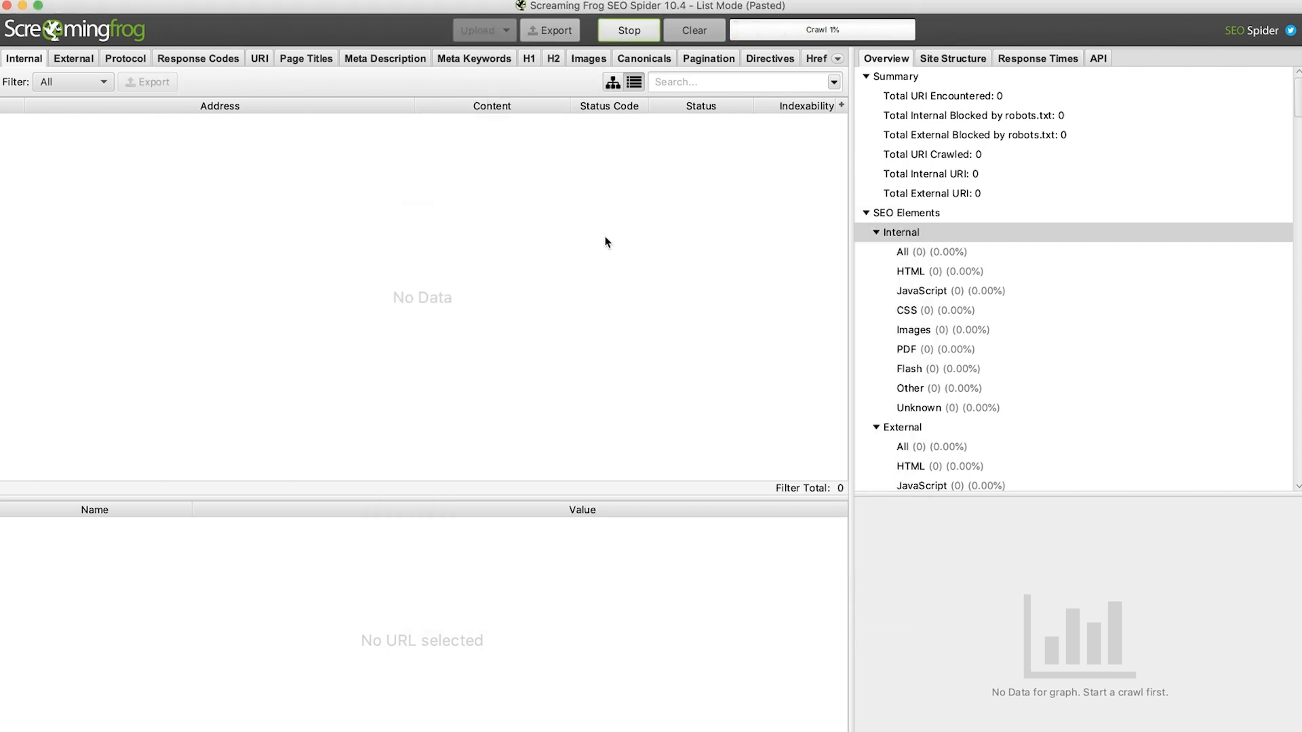